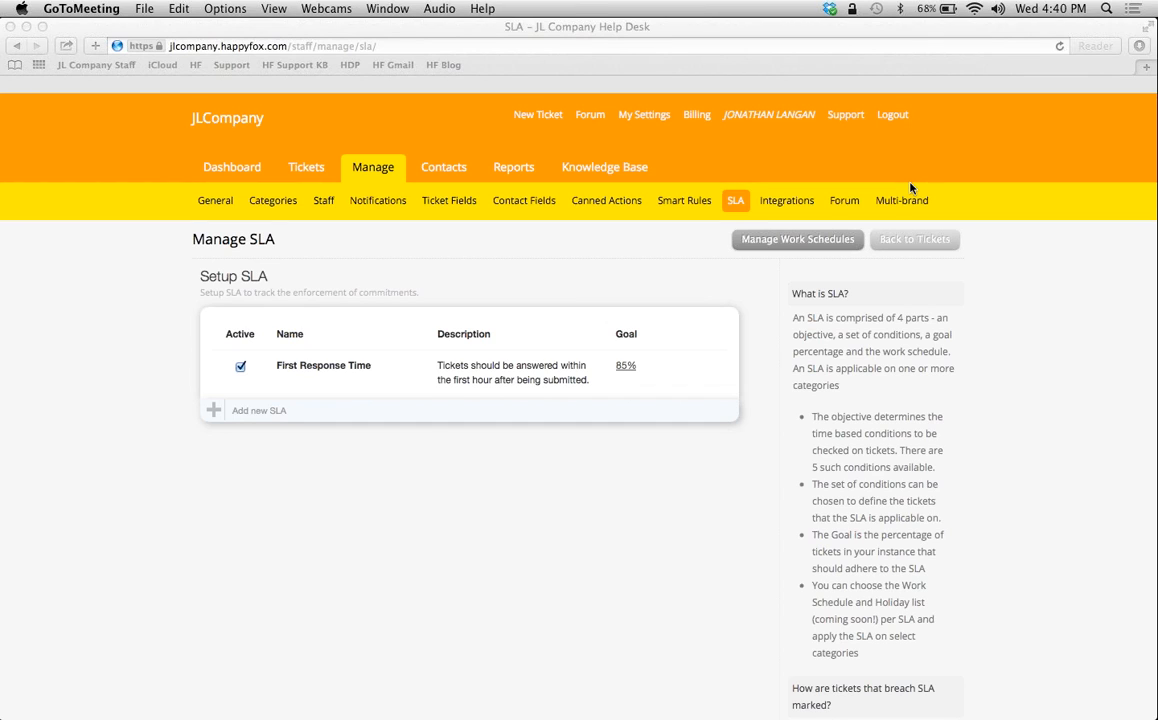
mouse_move(872, 60)
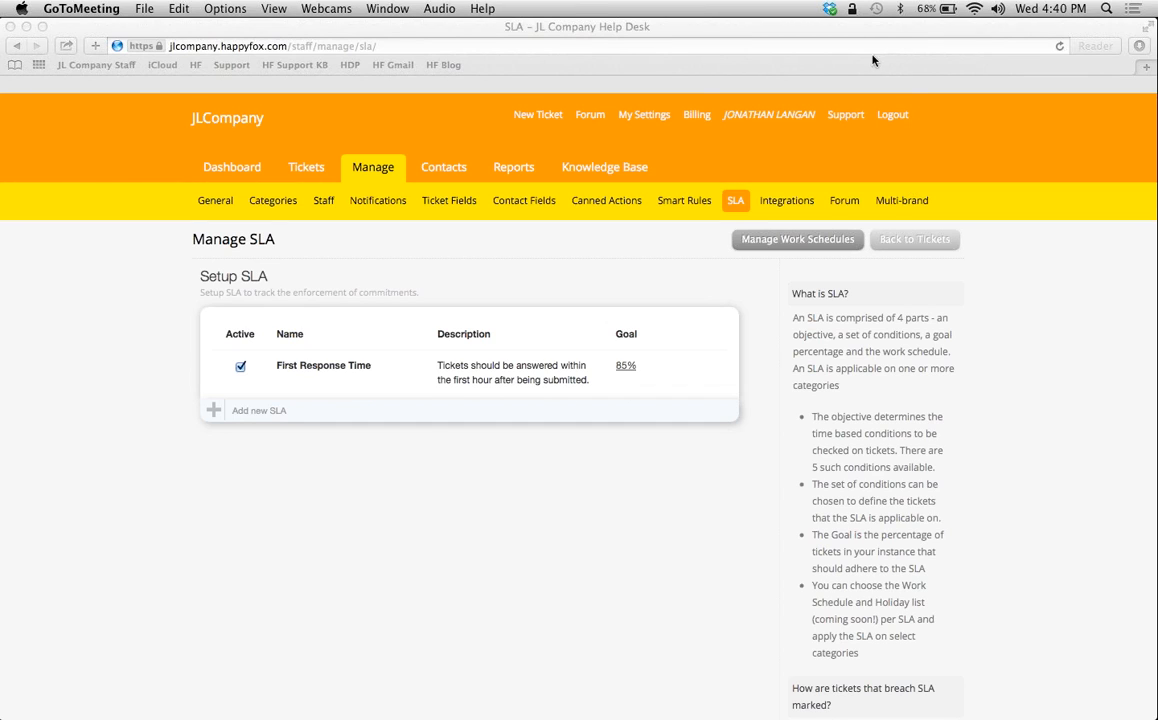
mouse_move(628, 4)
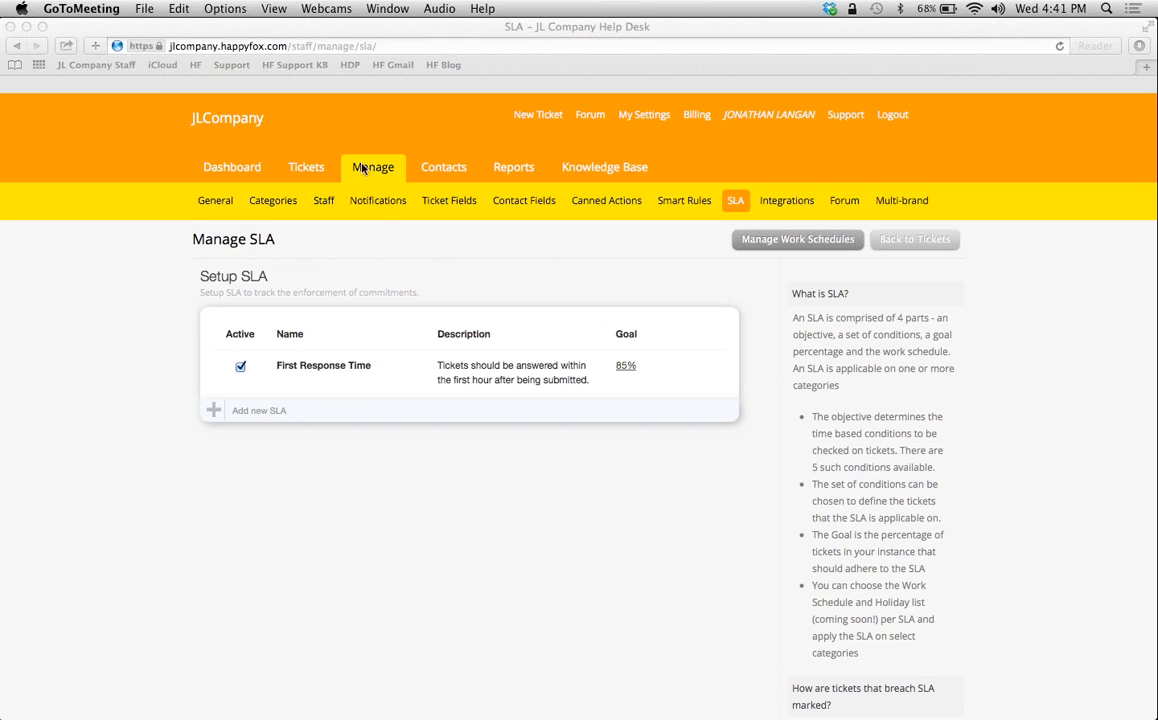
mouse_move(696, 214)
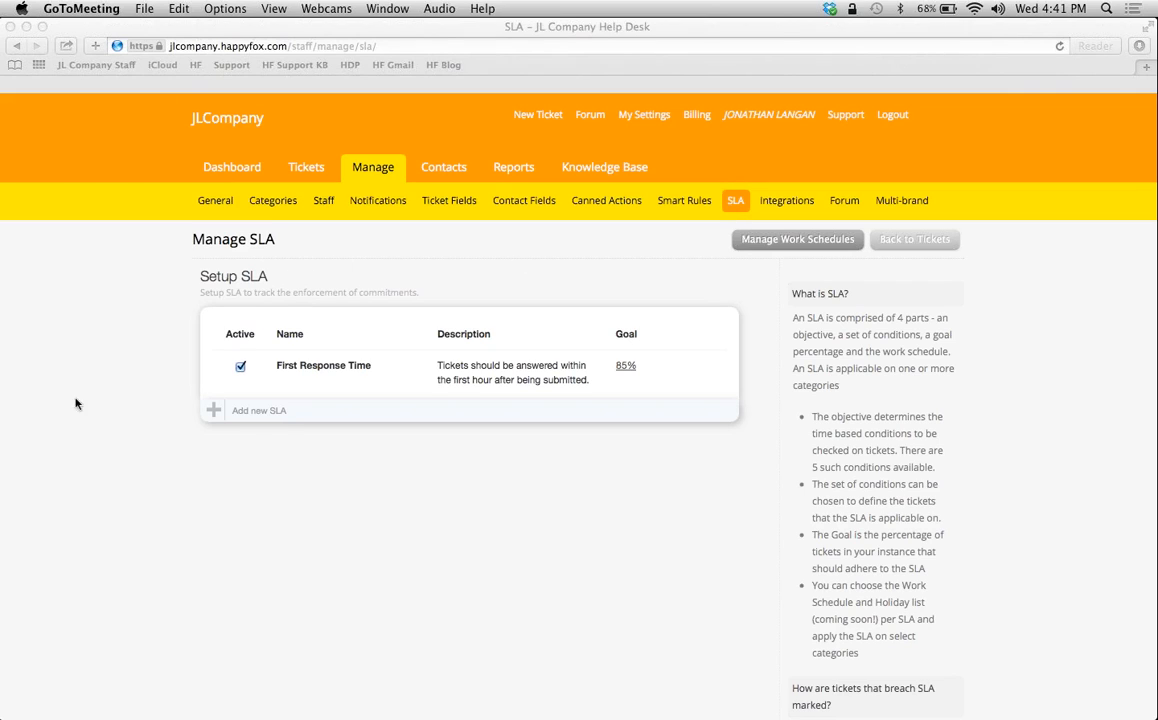
mouse_move(516, 392)
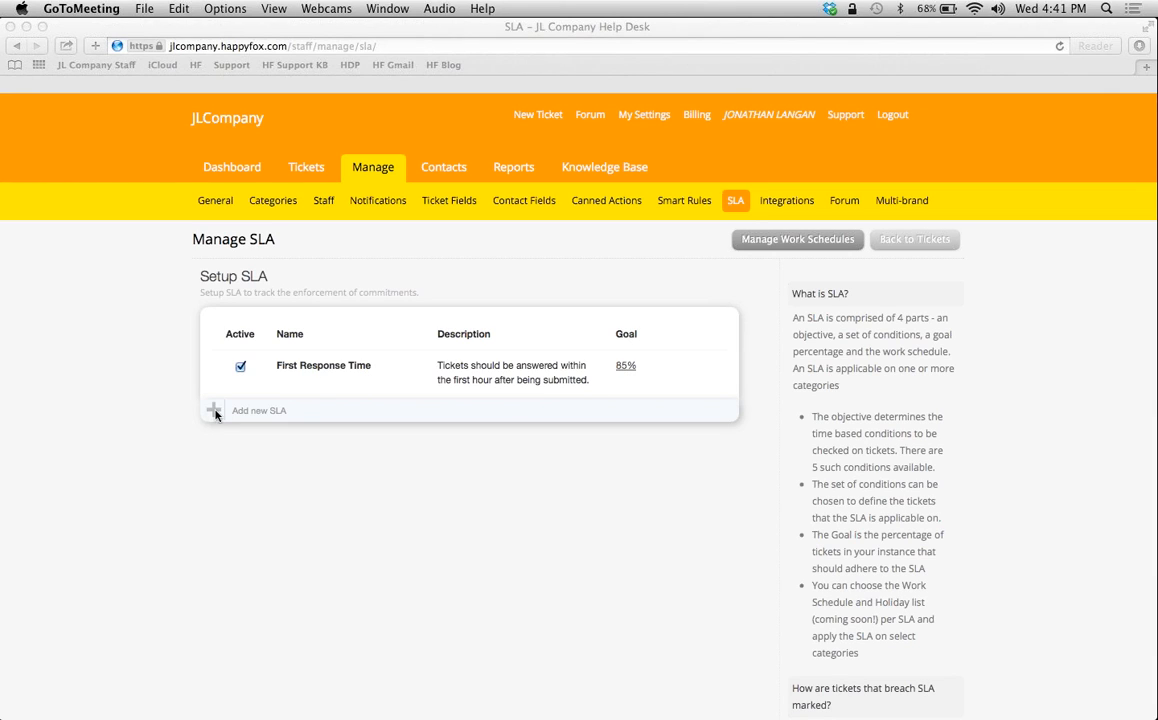
mouse_move(220, 390)
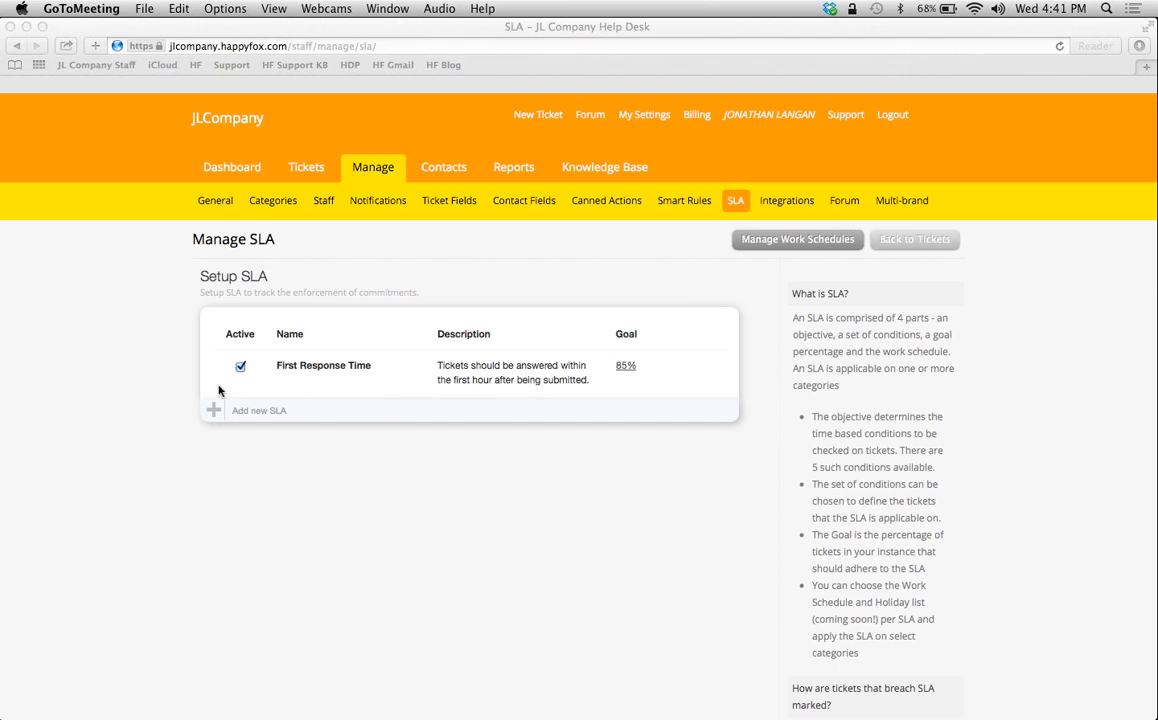
mouse_move(212, 412)
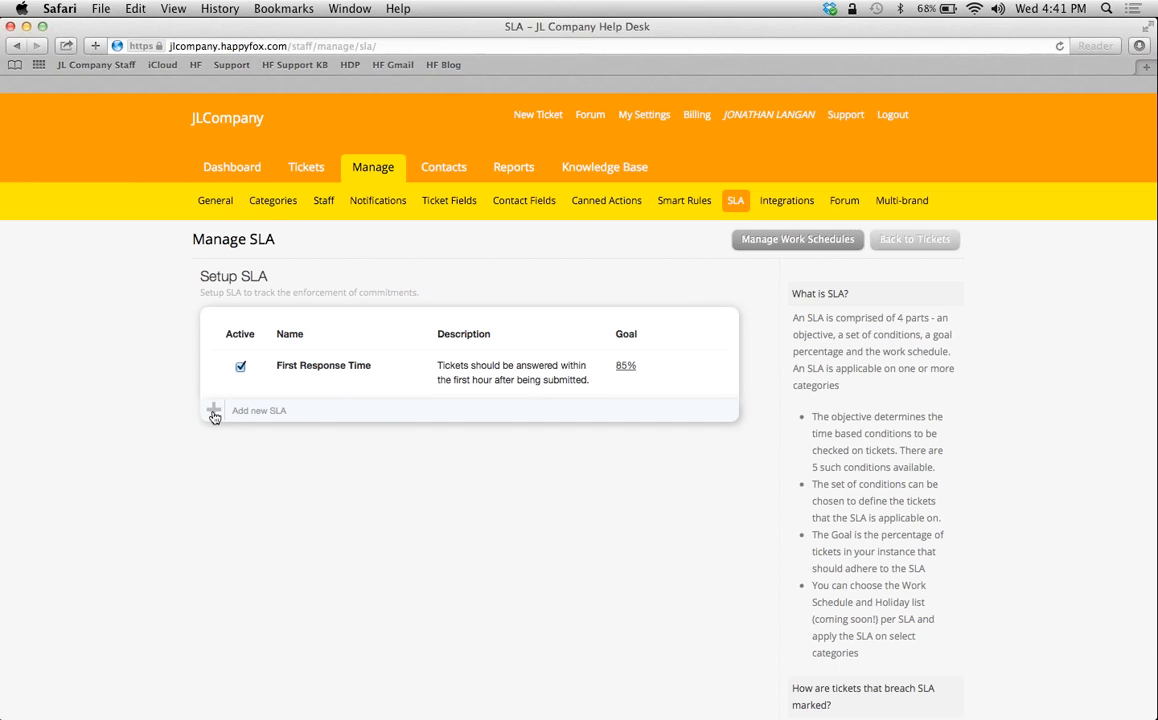
Start a new SLA and look over the blank form's fields.
click(212, 410)
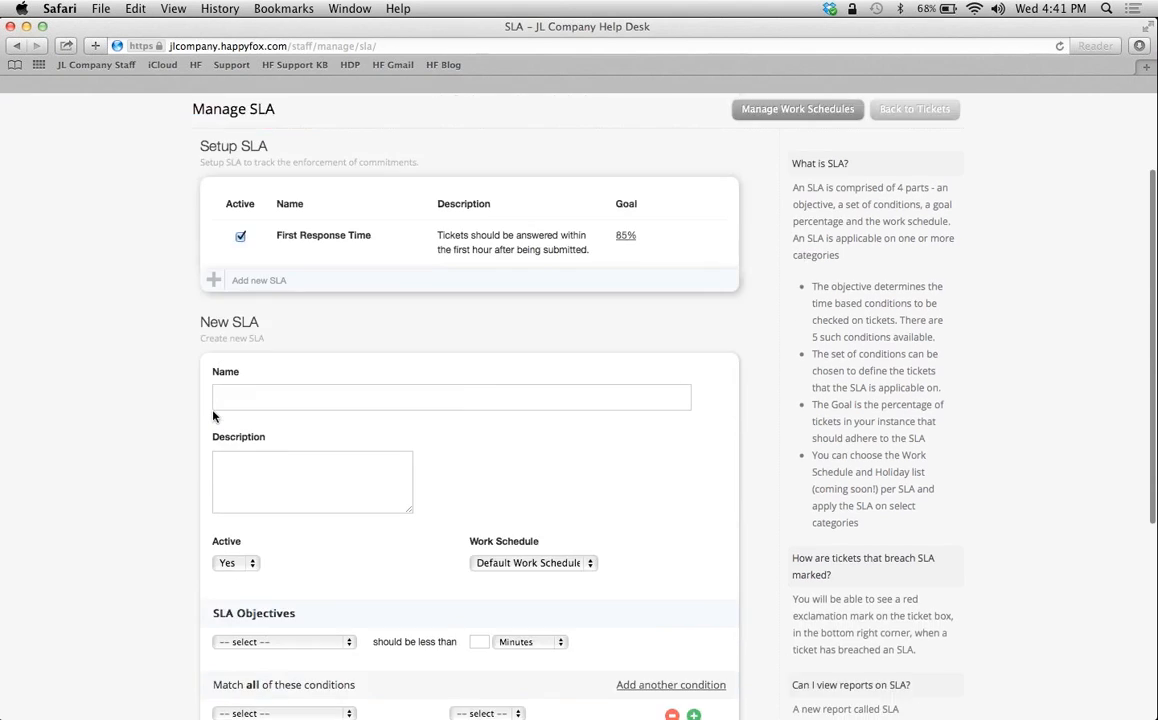
scroll(down, 3)
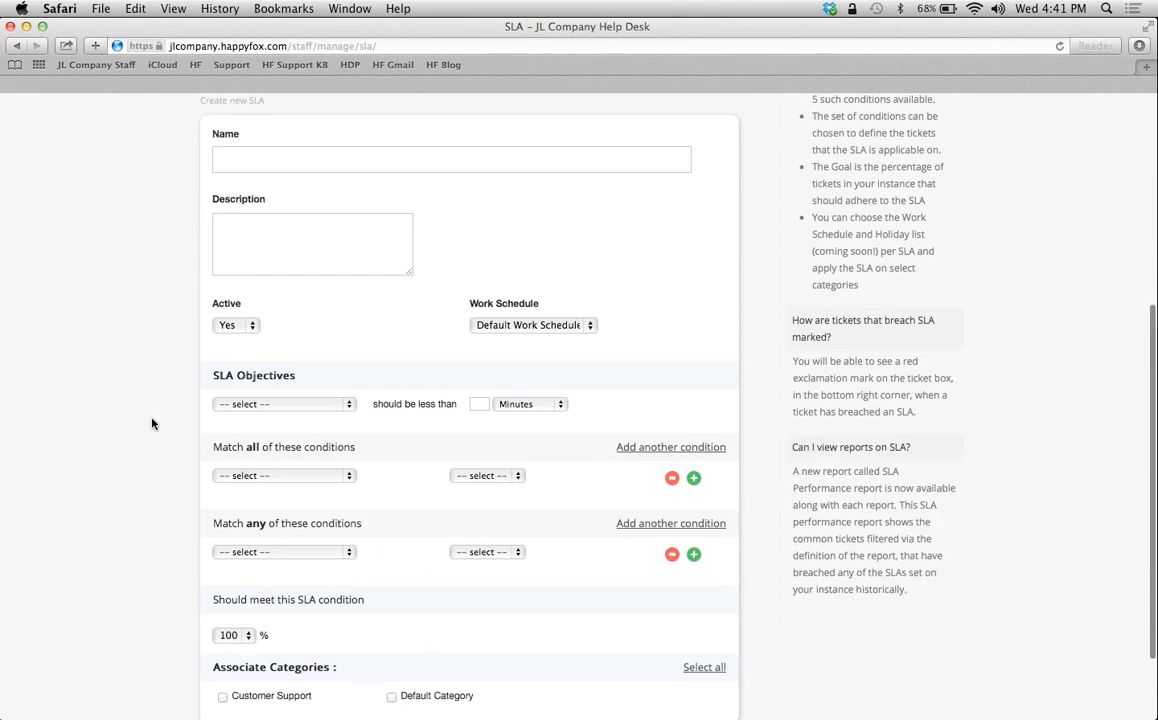
scroll(up, 3)
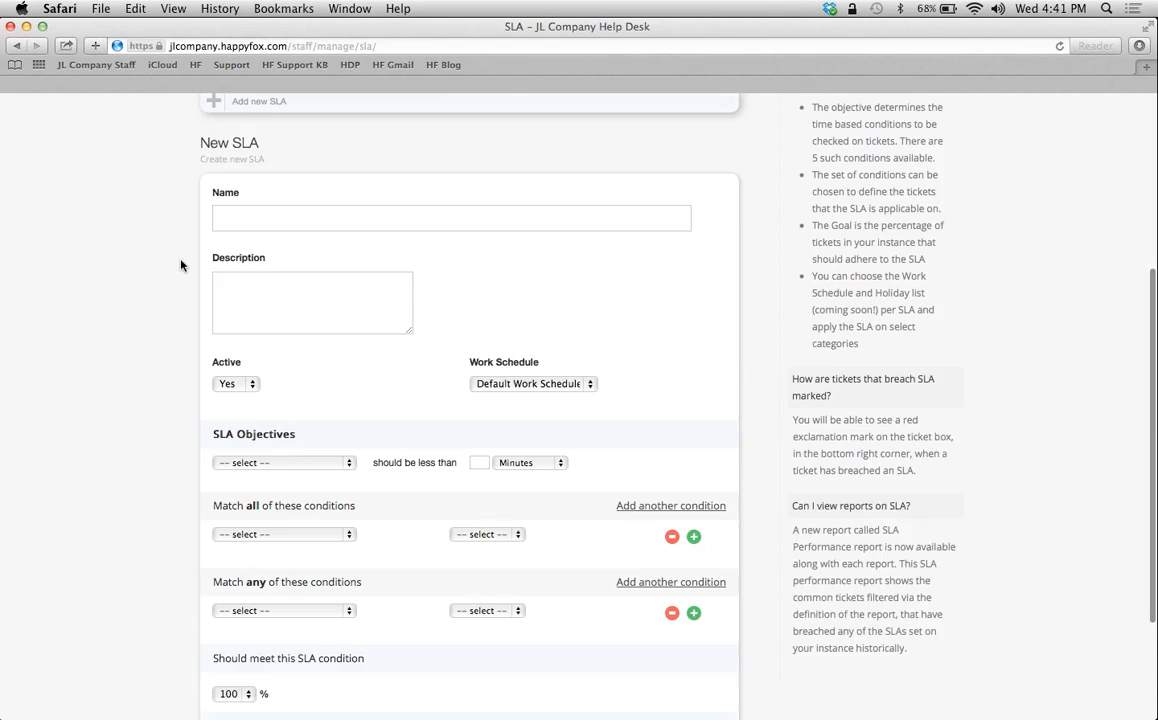
scroll(up, 3)
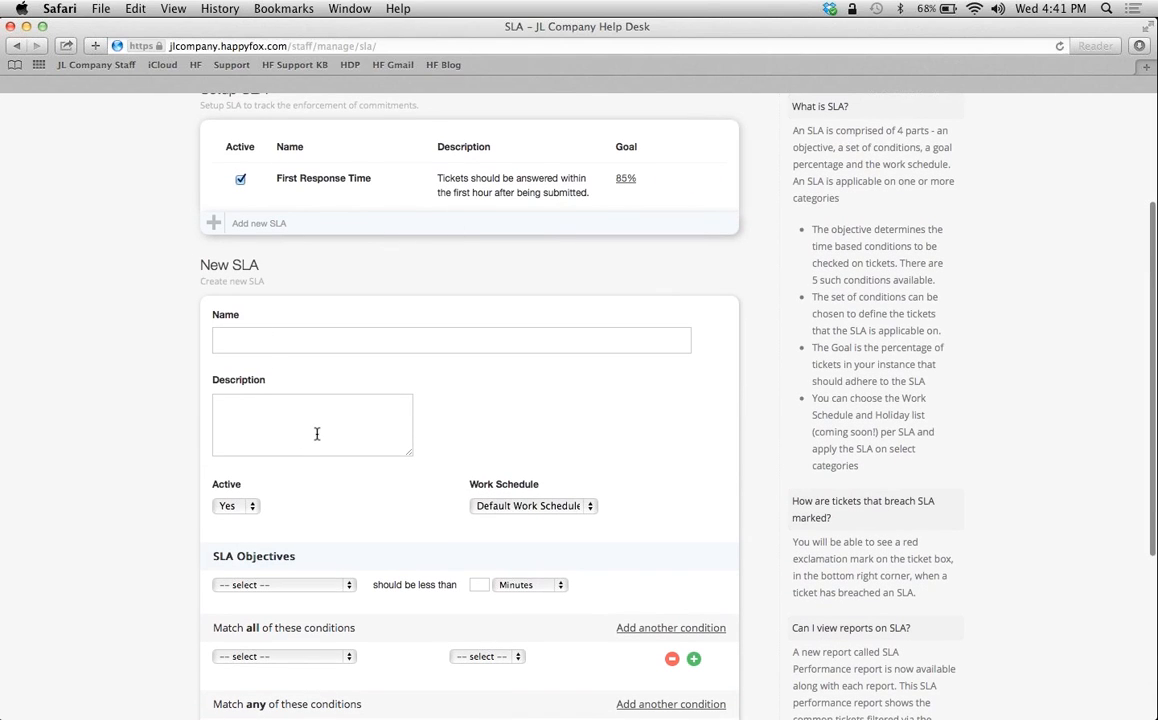
mouse_move(524, 244)
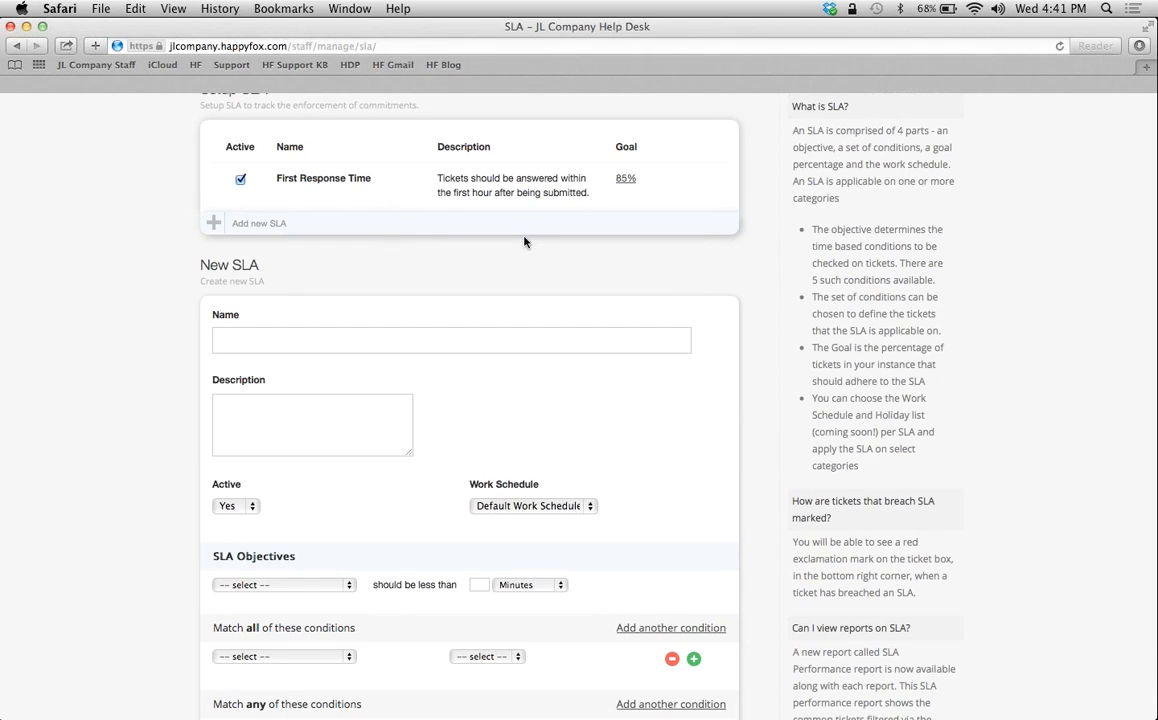
scroll(down, 3)
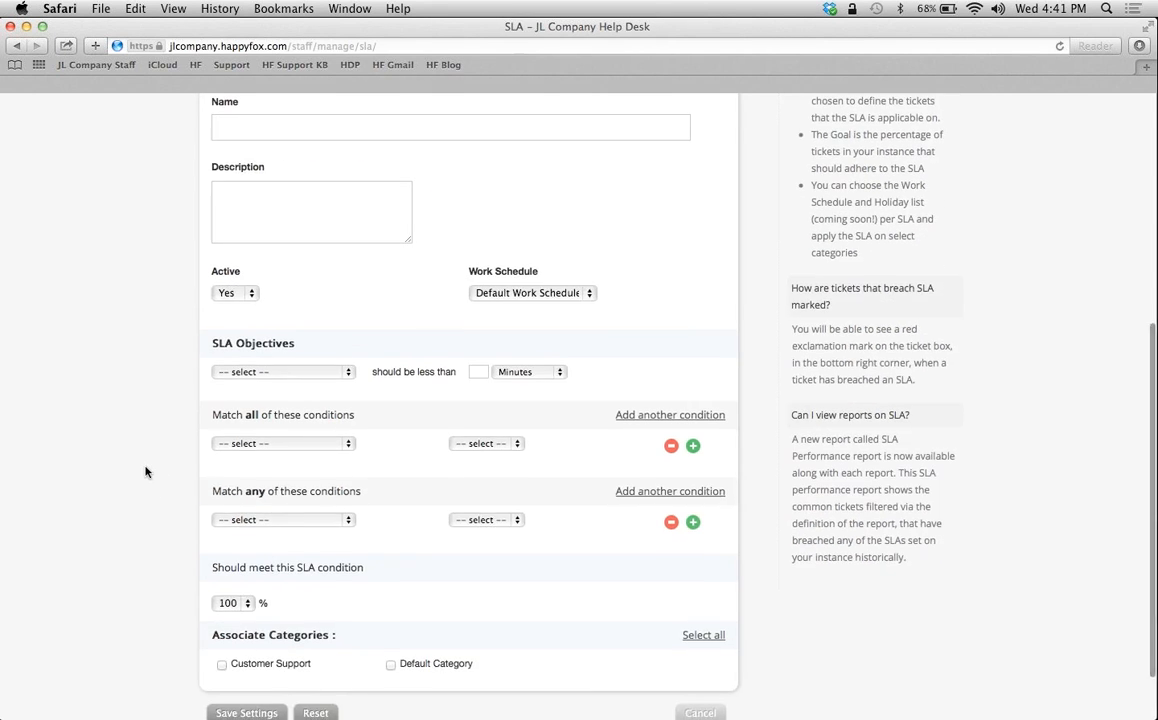
scroll(down, 3)
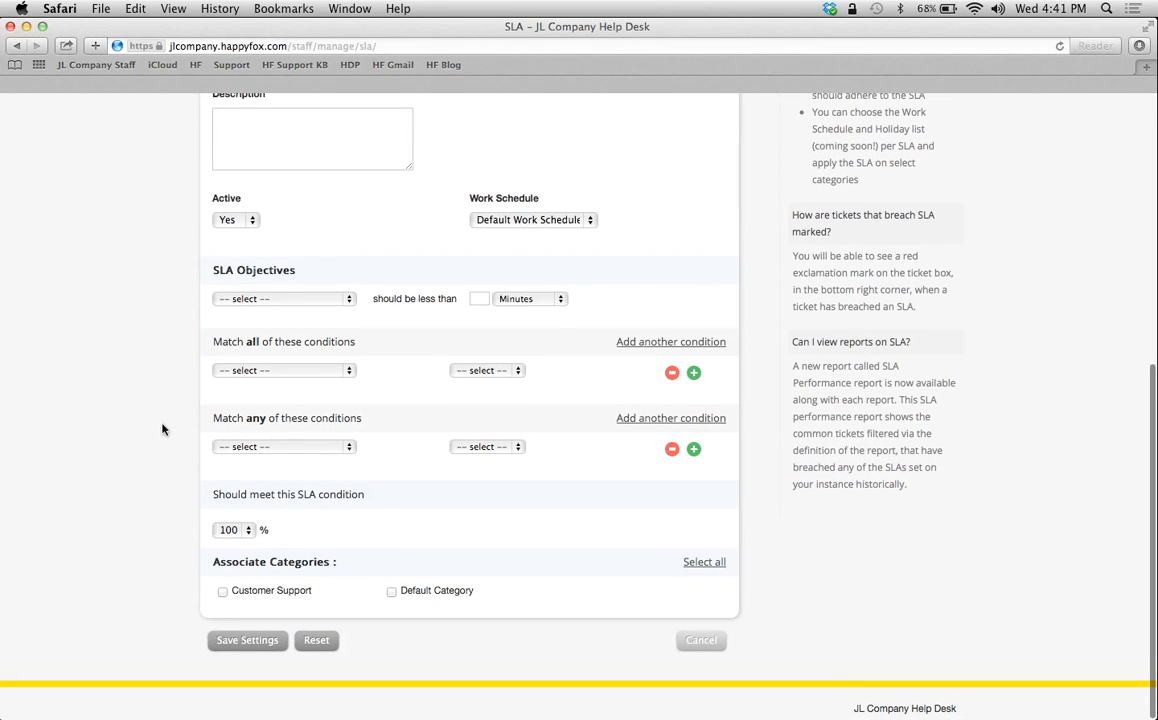
scroll(up, 3)
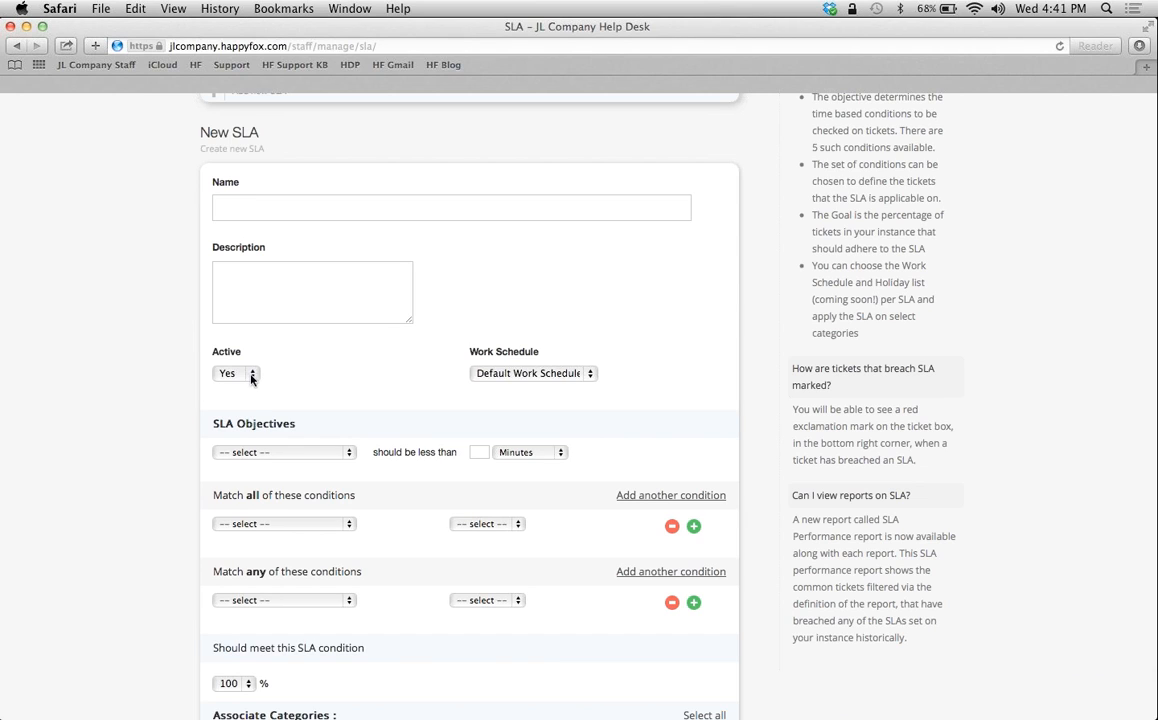
Keep Active on Yes and the Default Work Schedule, the only one offered.
click(236, 374)
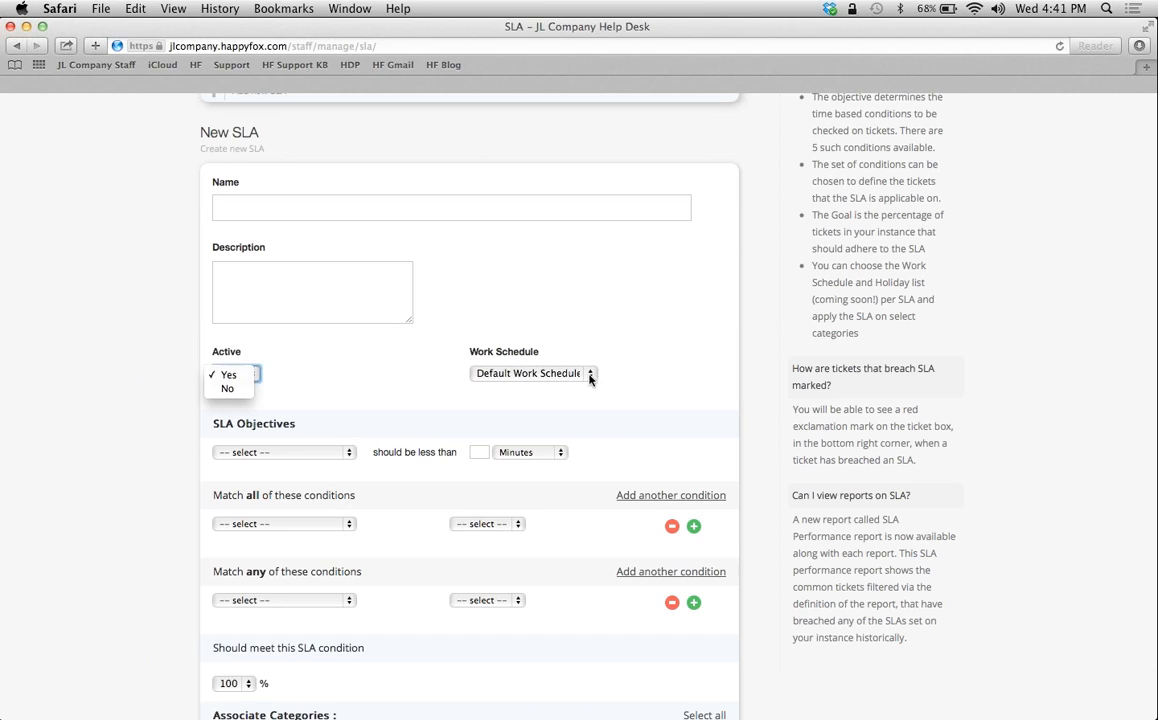
click(532, 374)
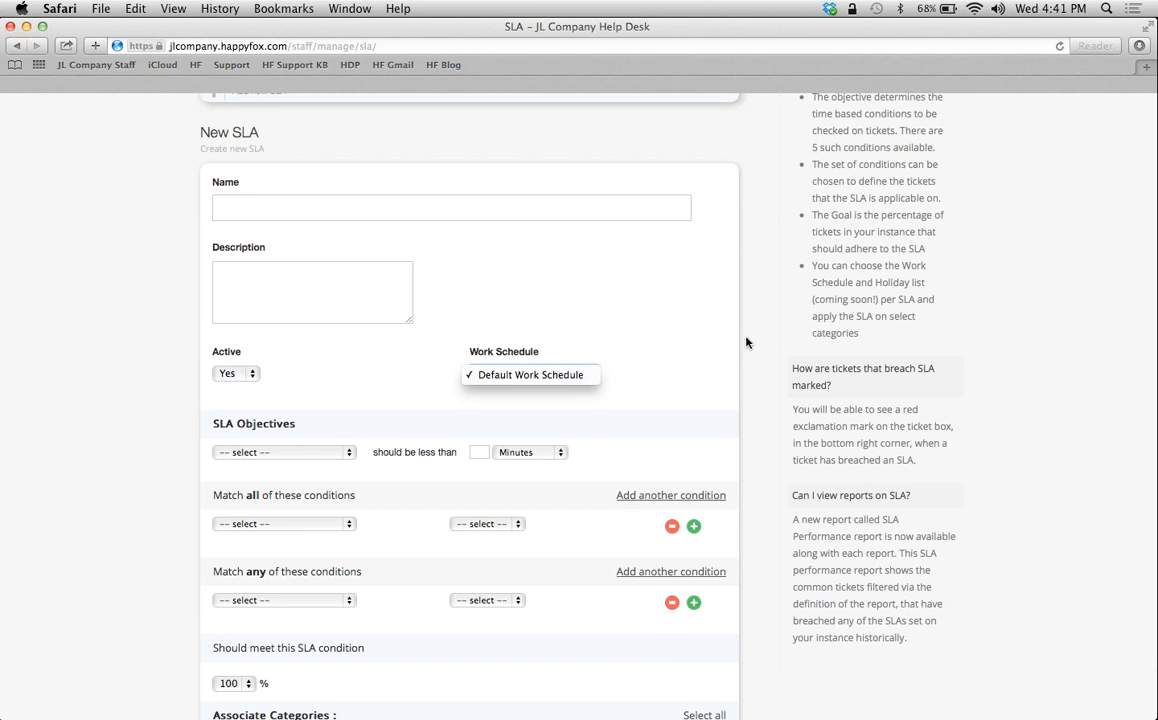
click(532, 374)
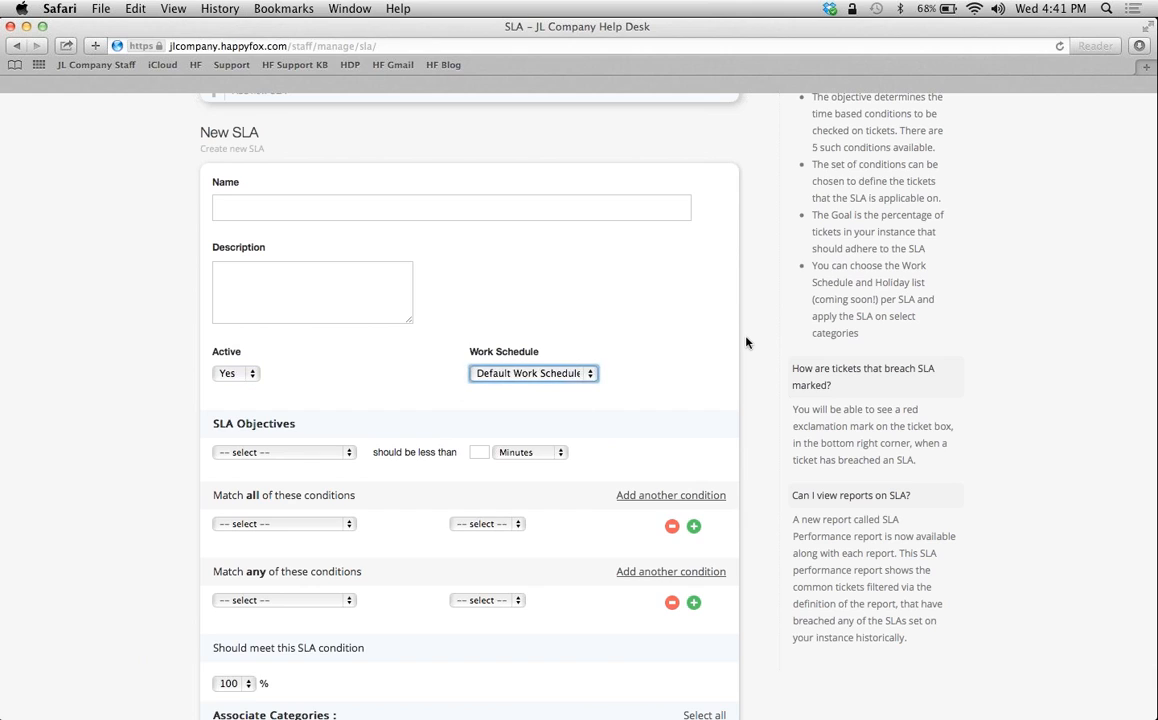
scroll(up, 3)
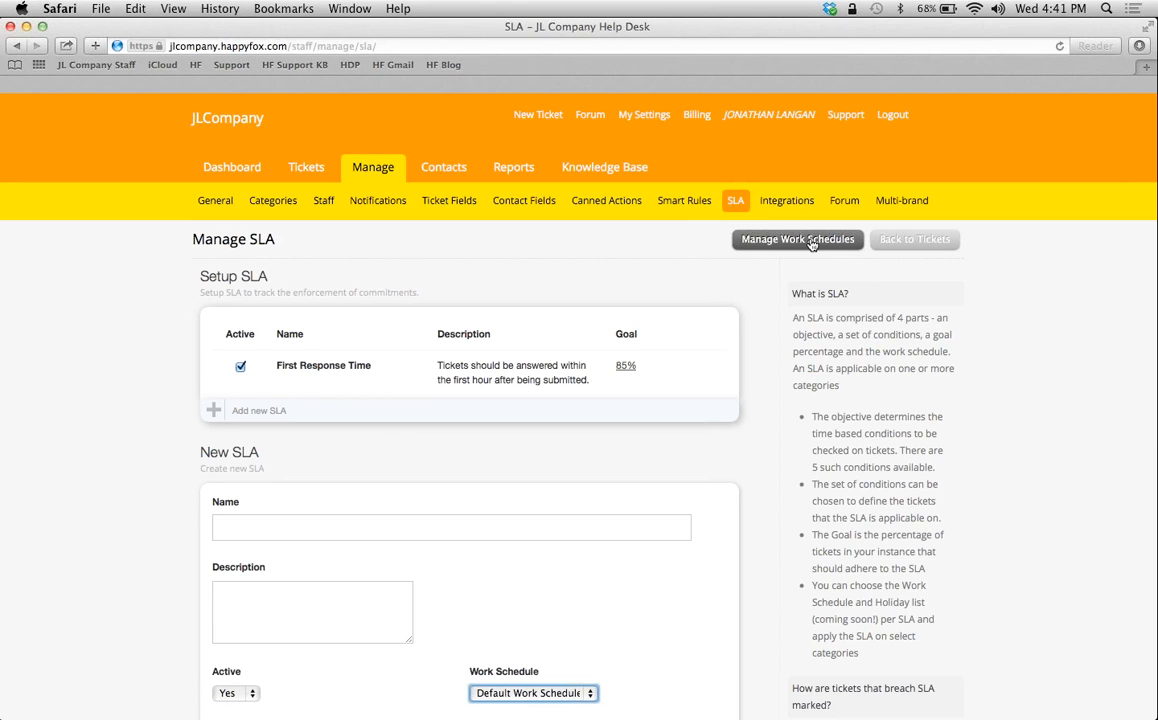
mouse_move(148, 568)
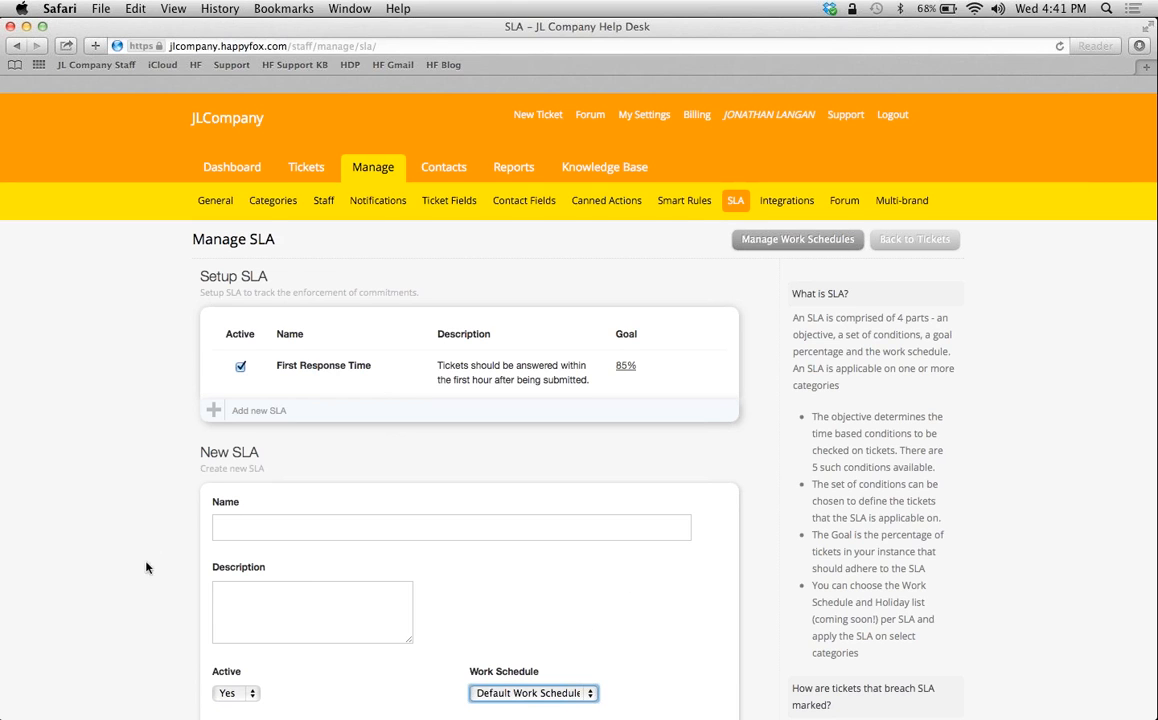
scroll(down, 3)
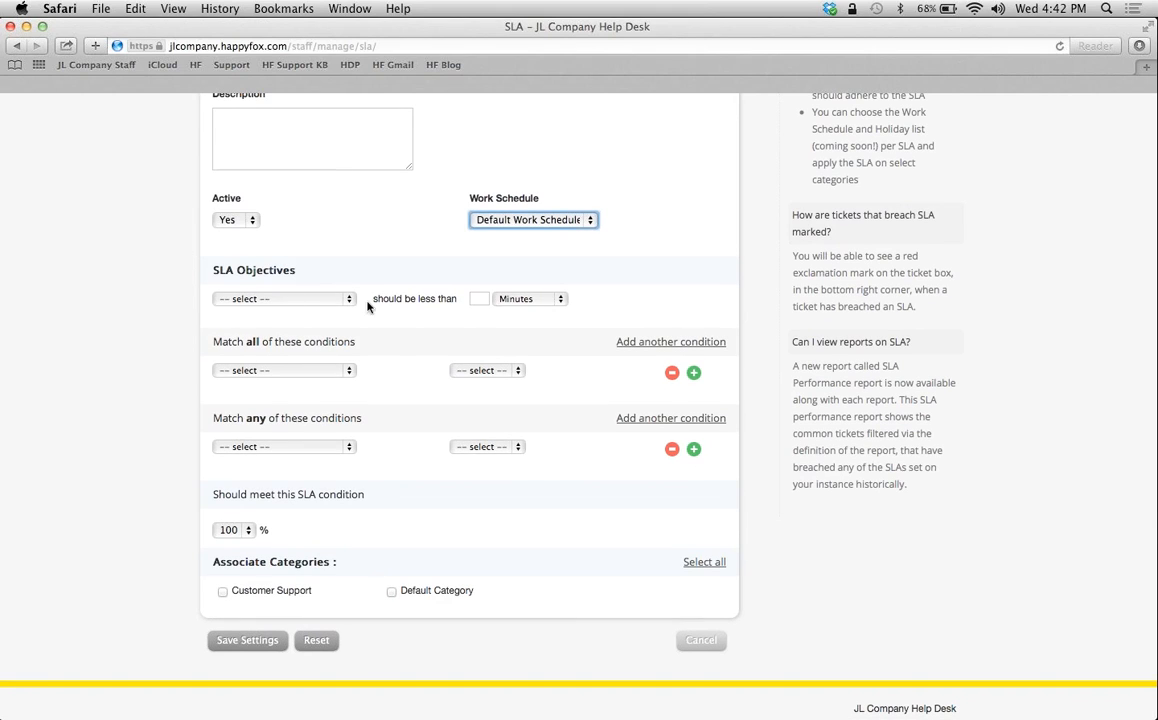
Set the objective to 'Time taken to send first response' under 30 minutes, goal 100%.
click(284, 298)
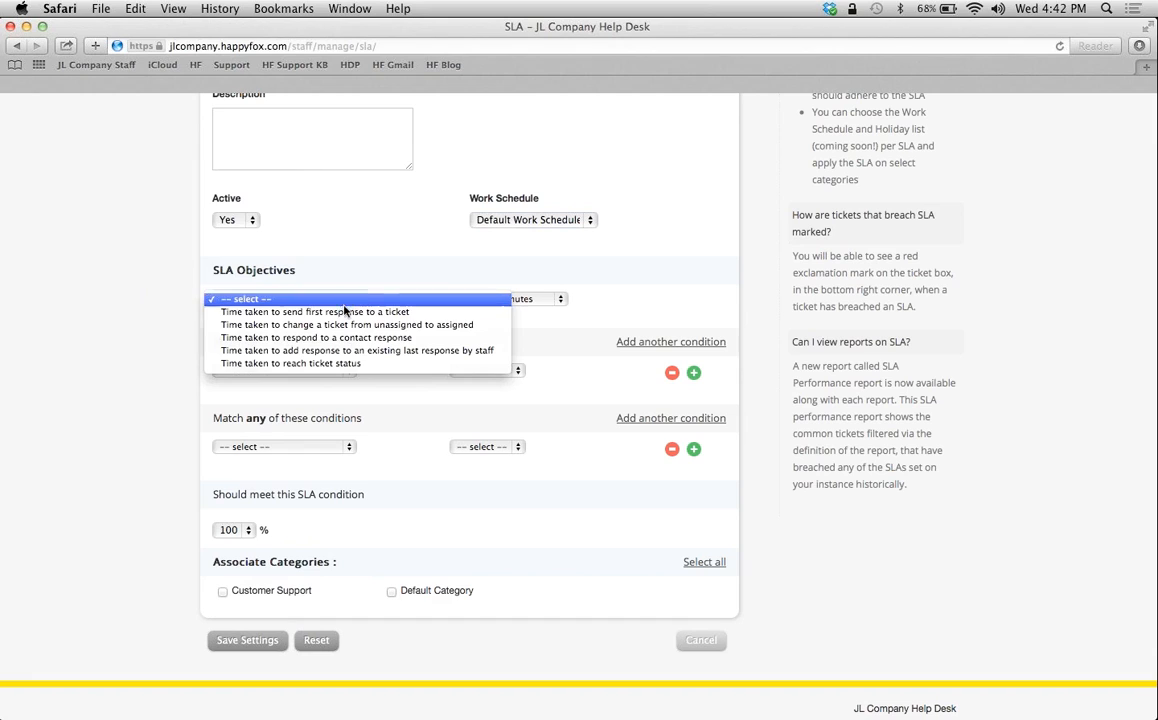
mouse_move(316, 312)
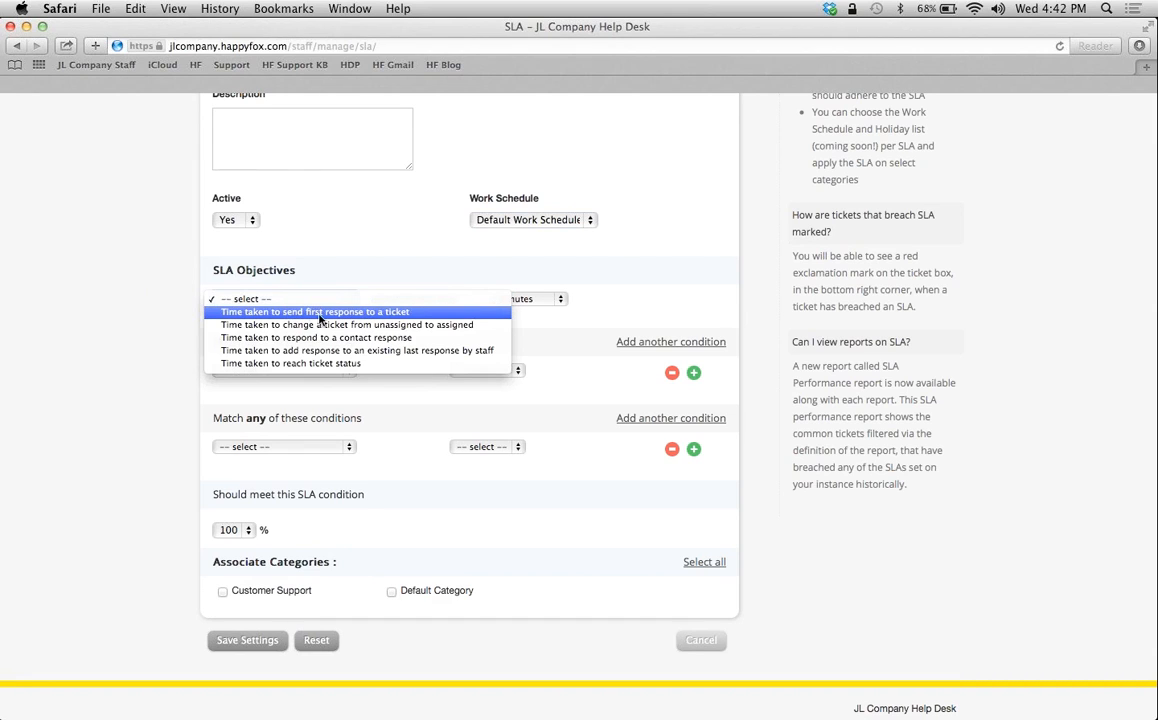
mouse_move(424, 318)
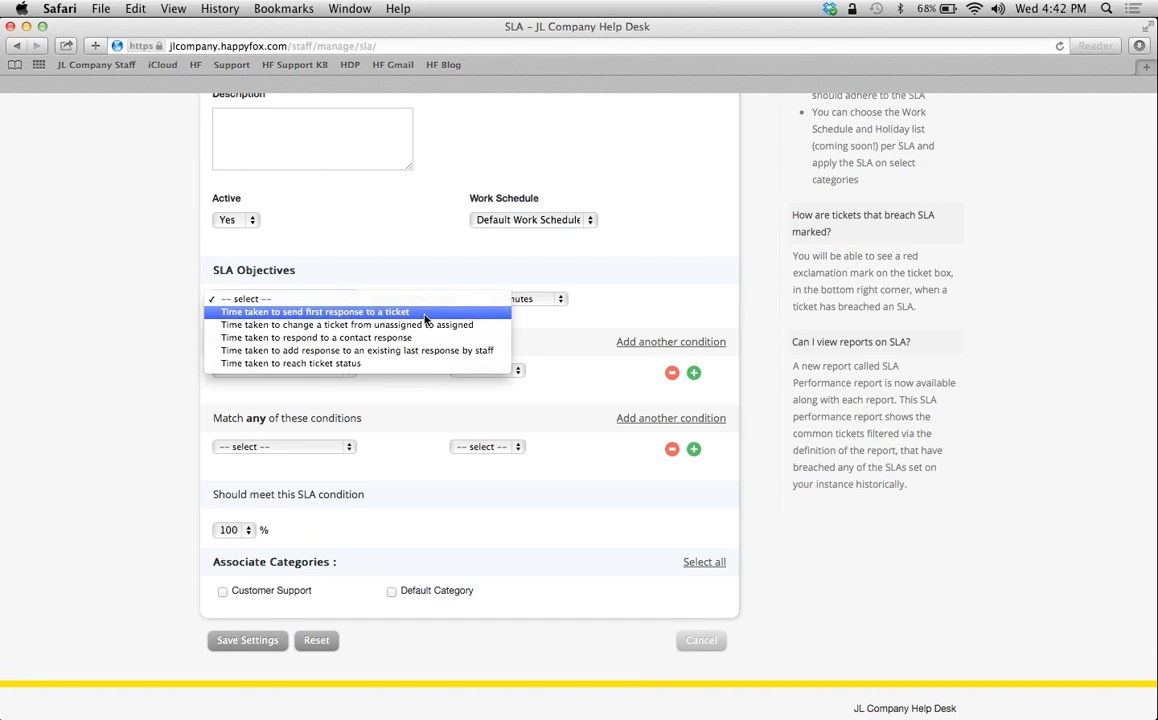
click(314, 312)
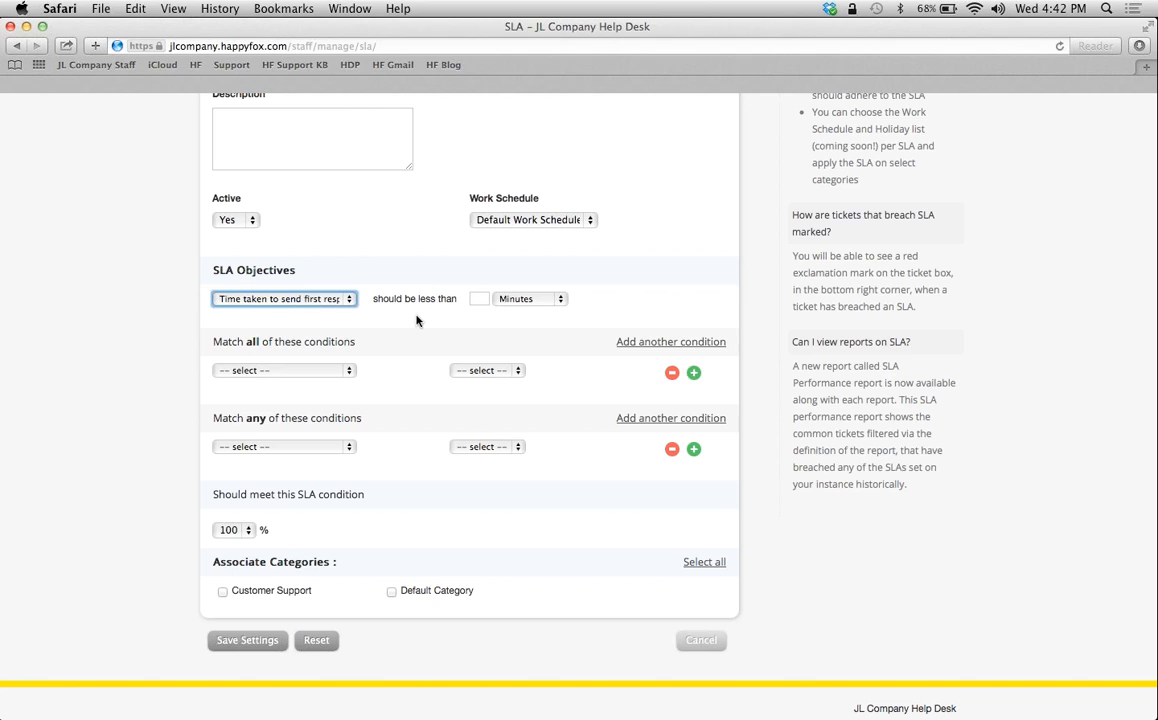
mouse_move(370, 320)
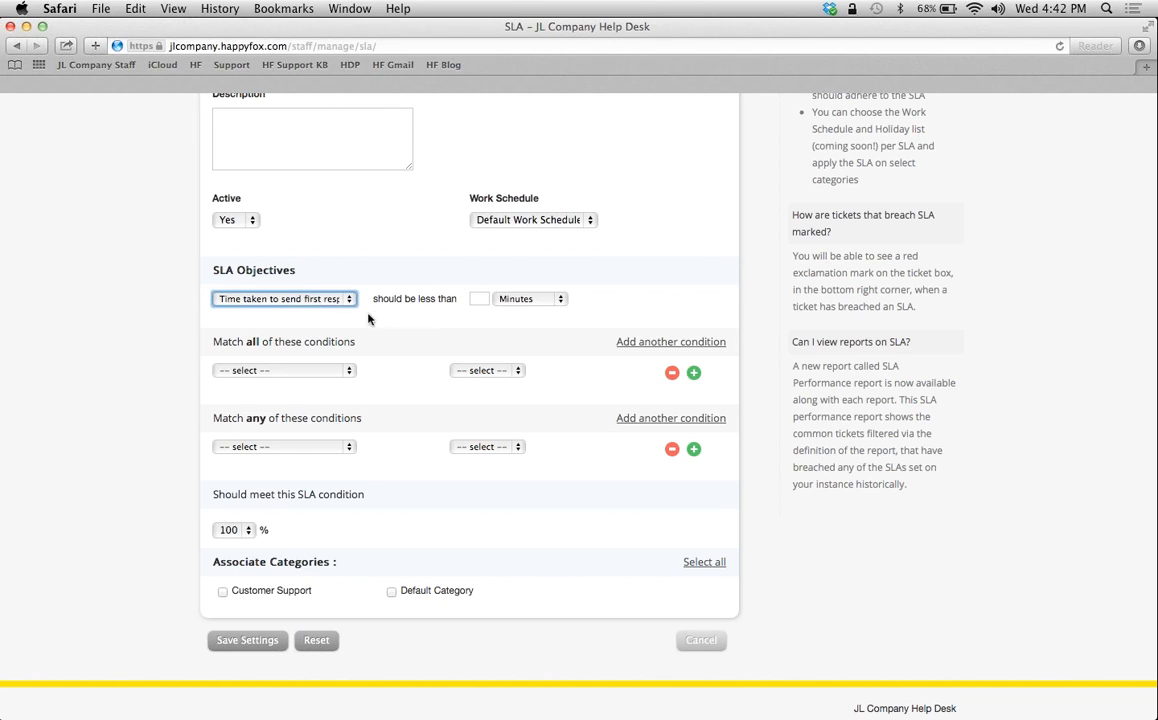
click(480, 298)
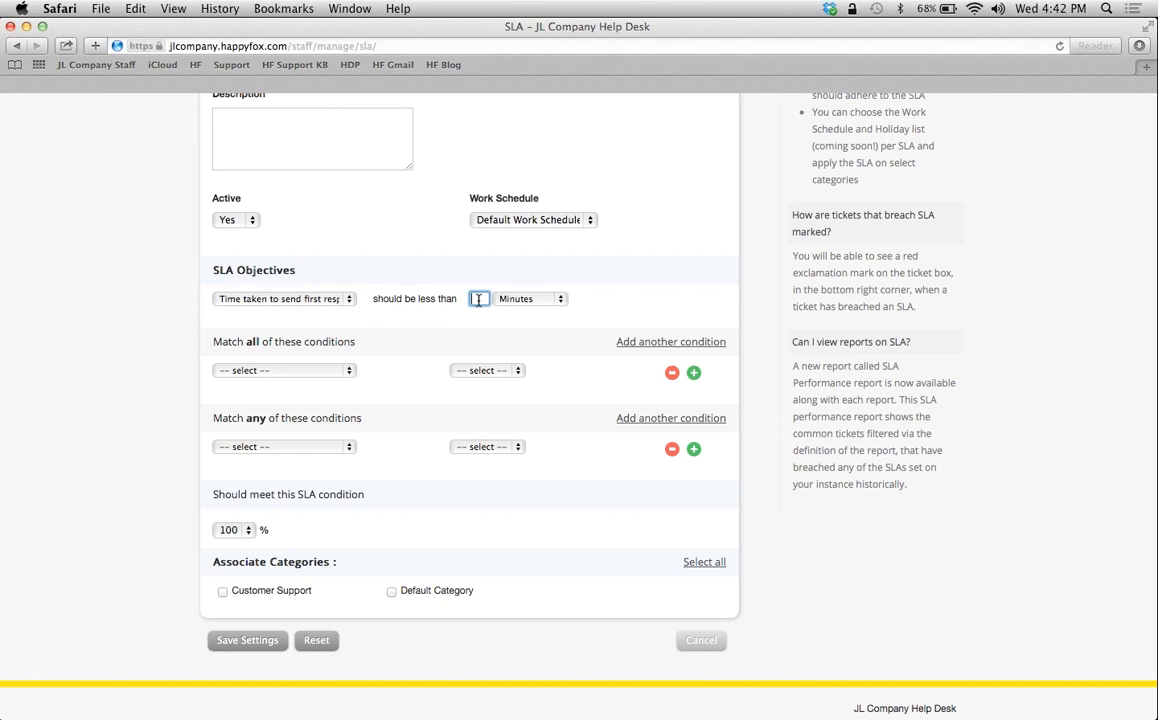
text(30)
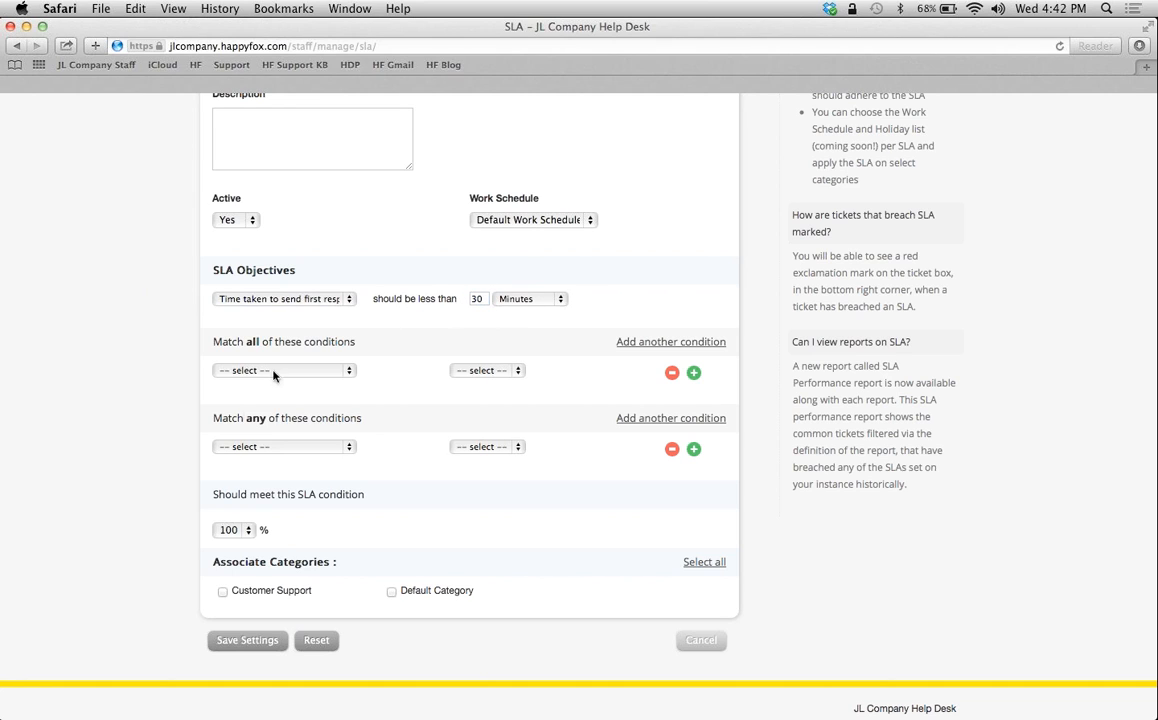
click(236, 528)
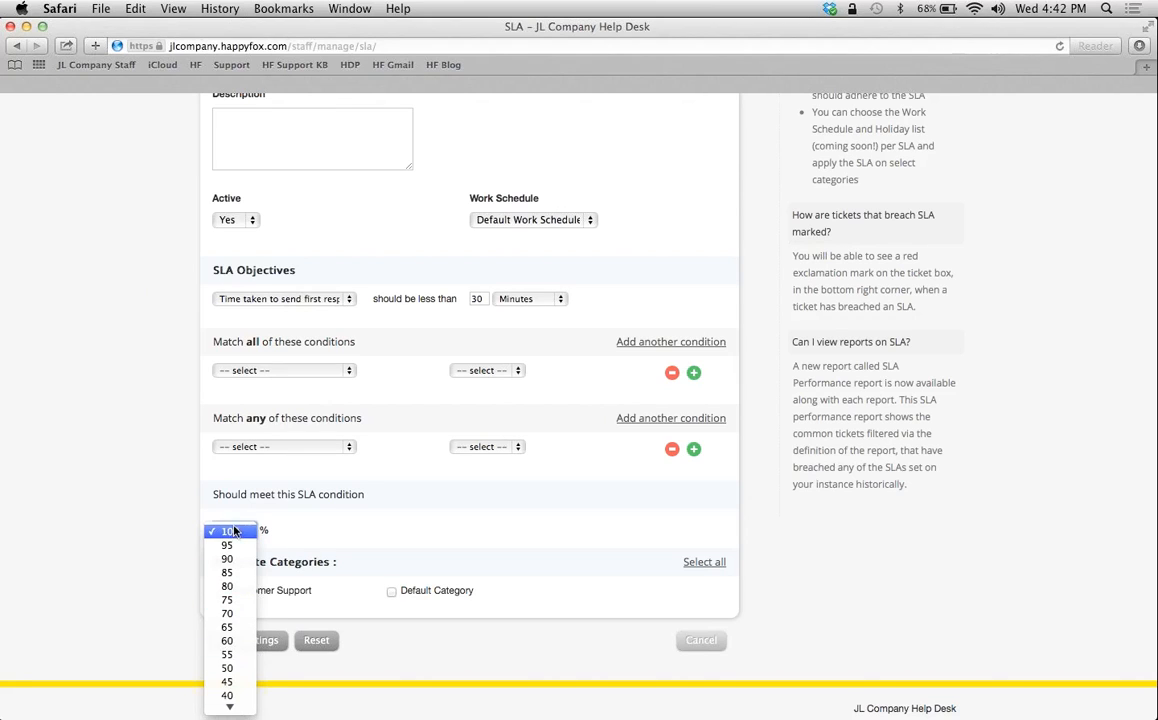
click(228, 530)
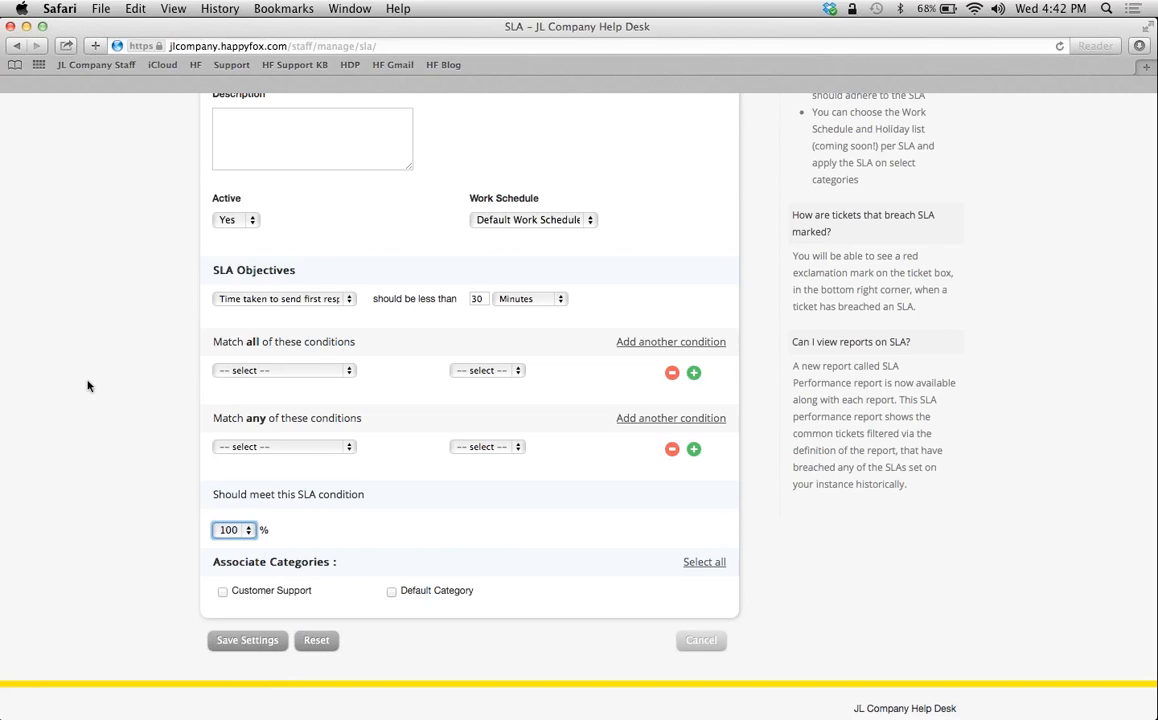
mouse_move(140, 376)
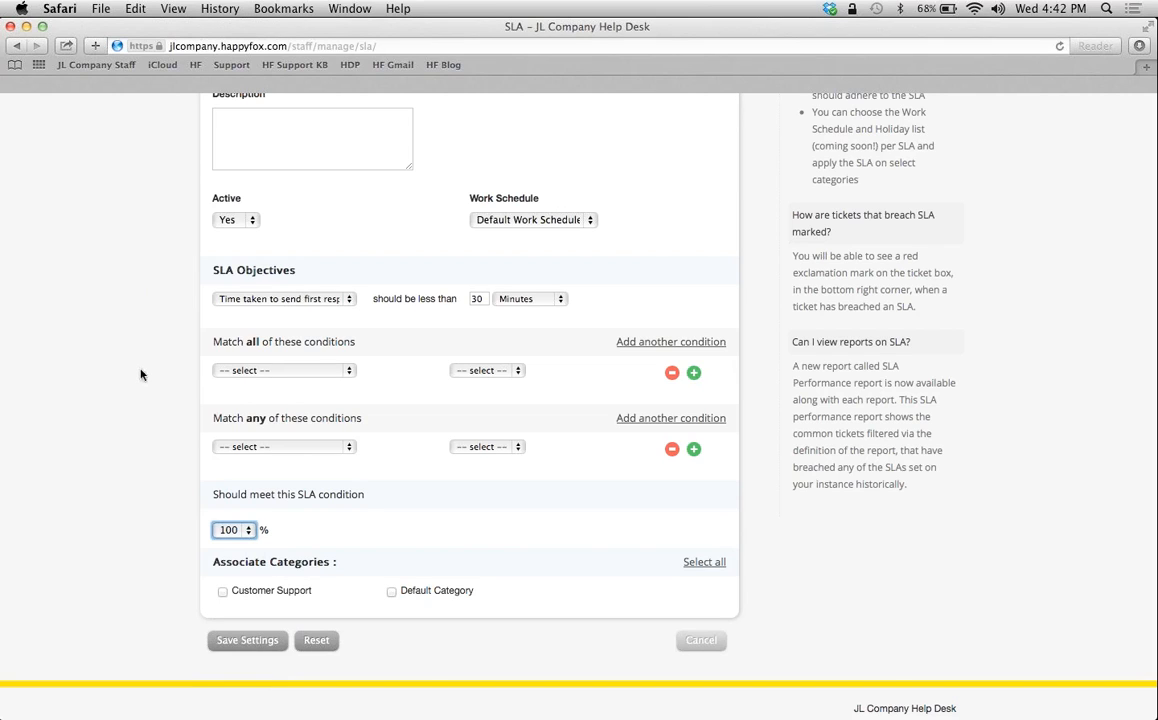
mouse_move(388, 418)
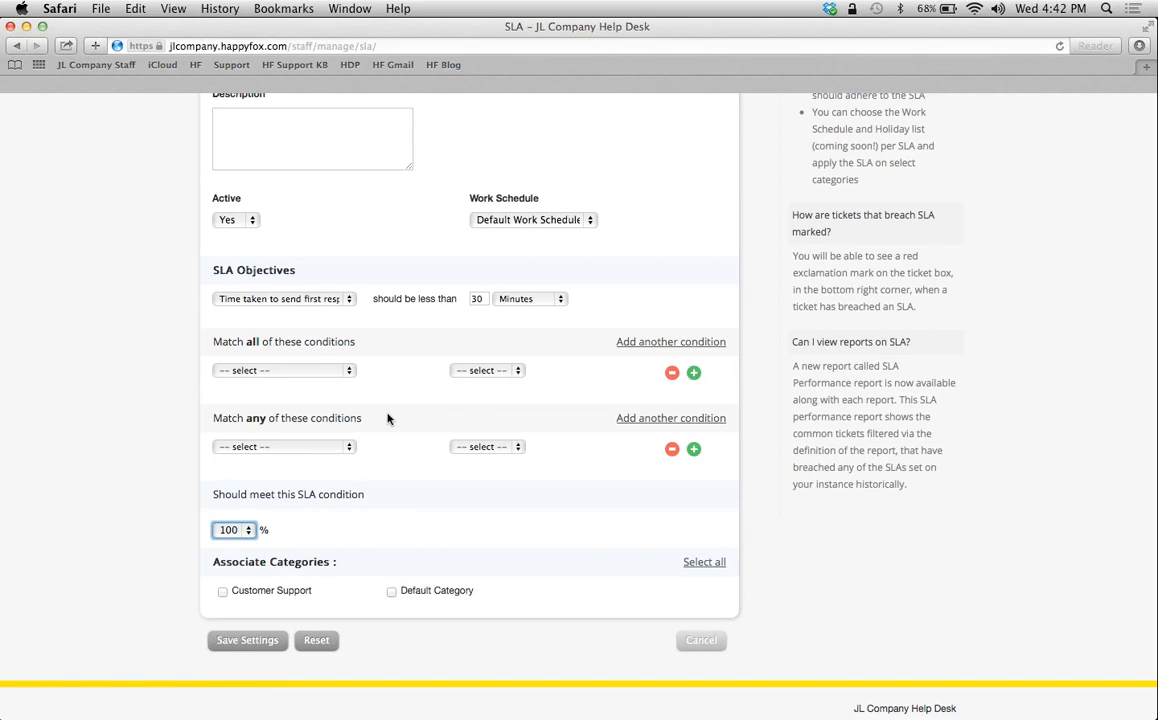
mouse_move(348, 376)
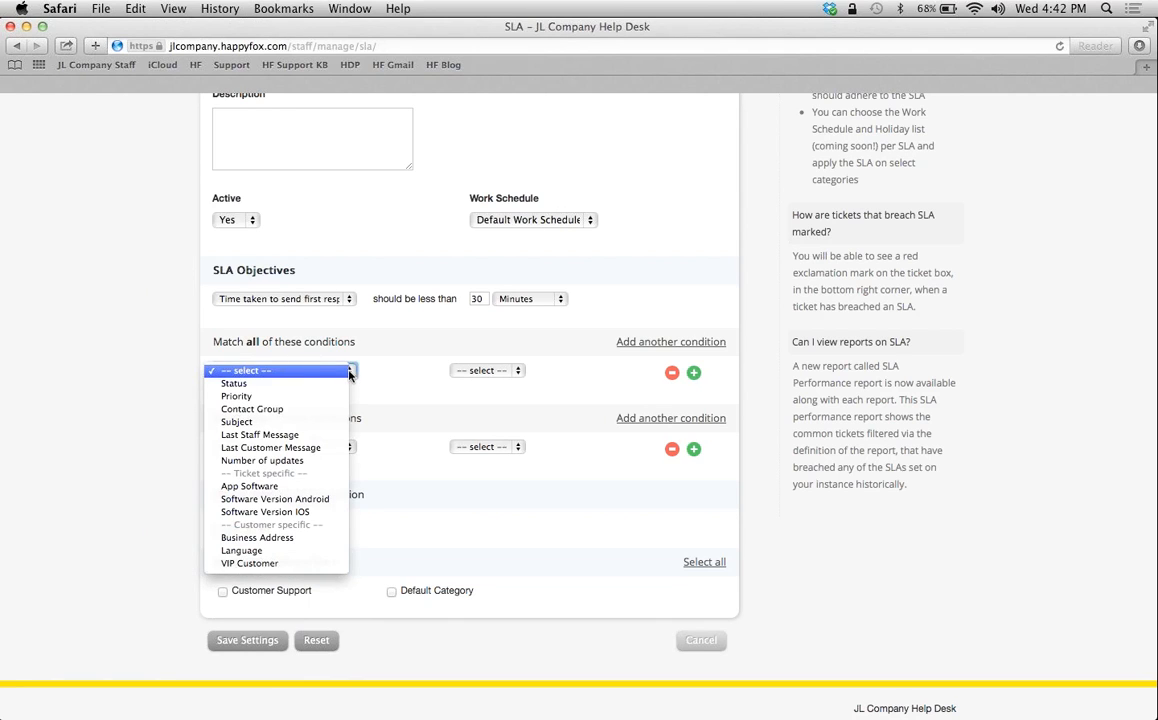
Under Match all, require Status Is New and add a Priority condition.
click(232, 384)
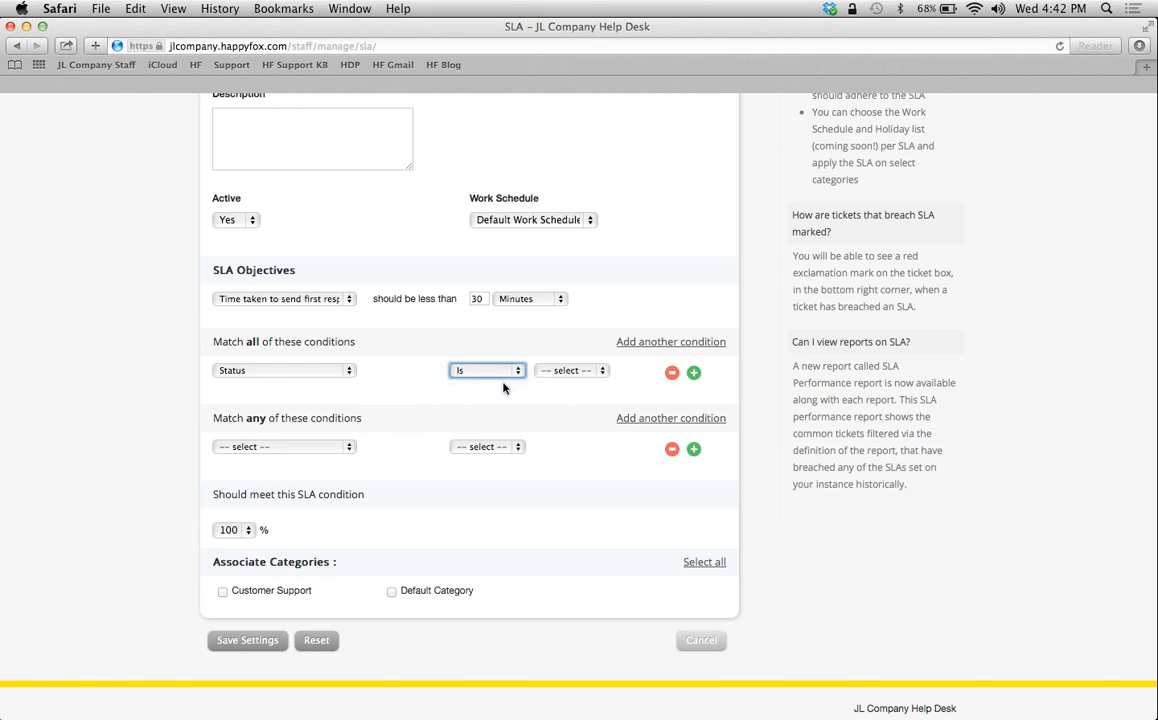
click(572, 370)
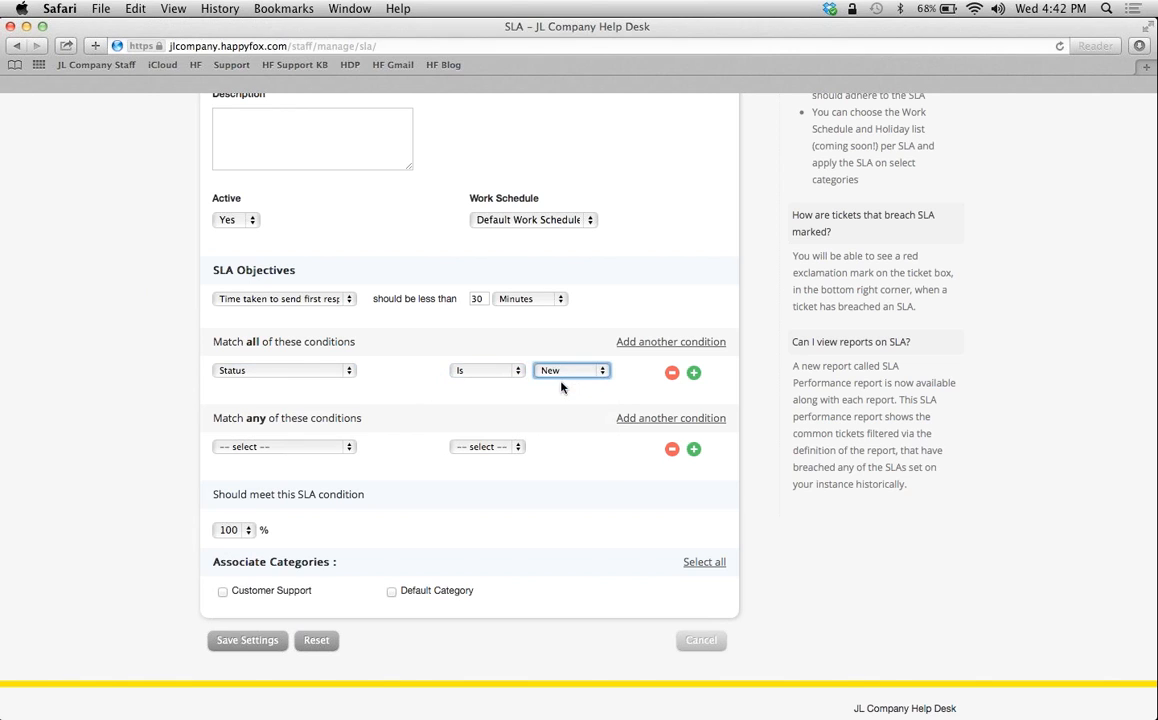
click(694, 372)
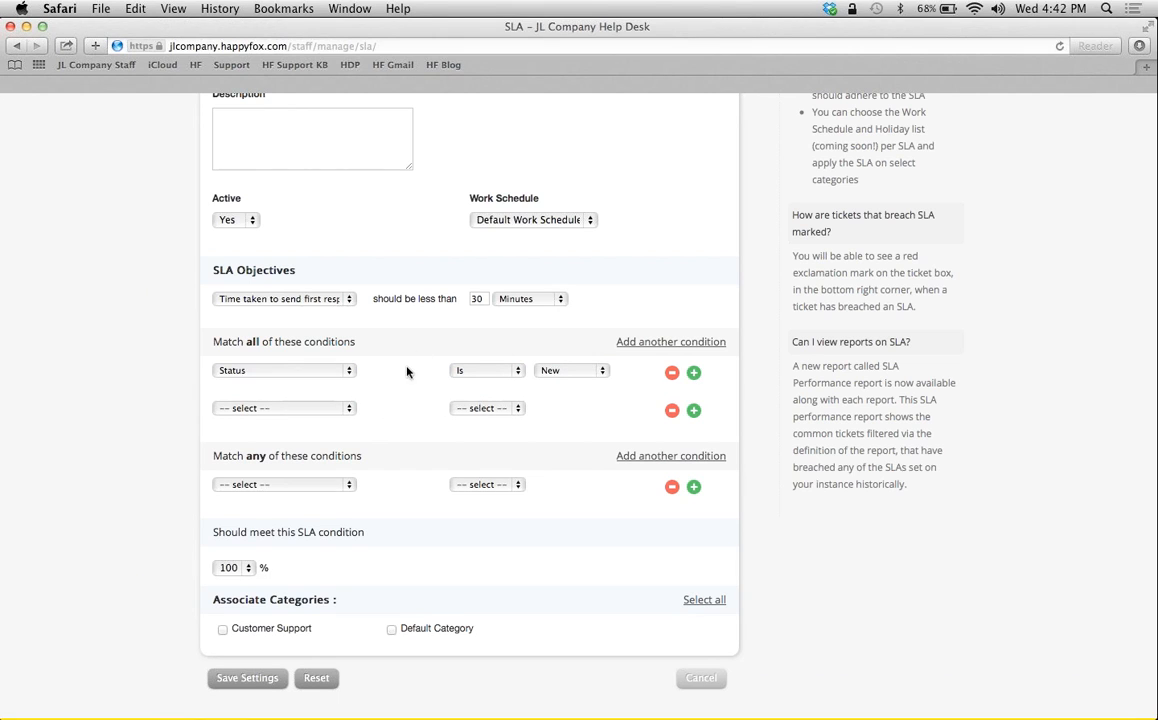
click(284, 408)
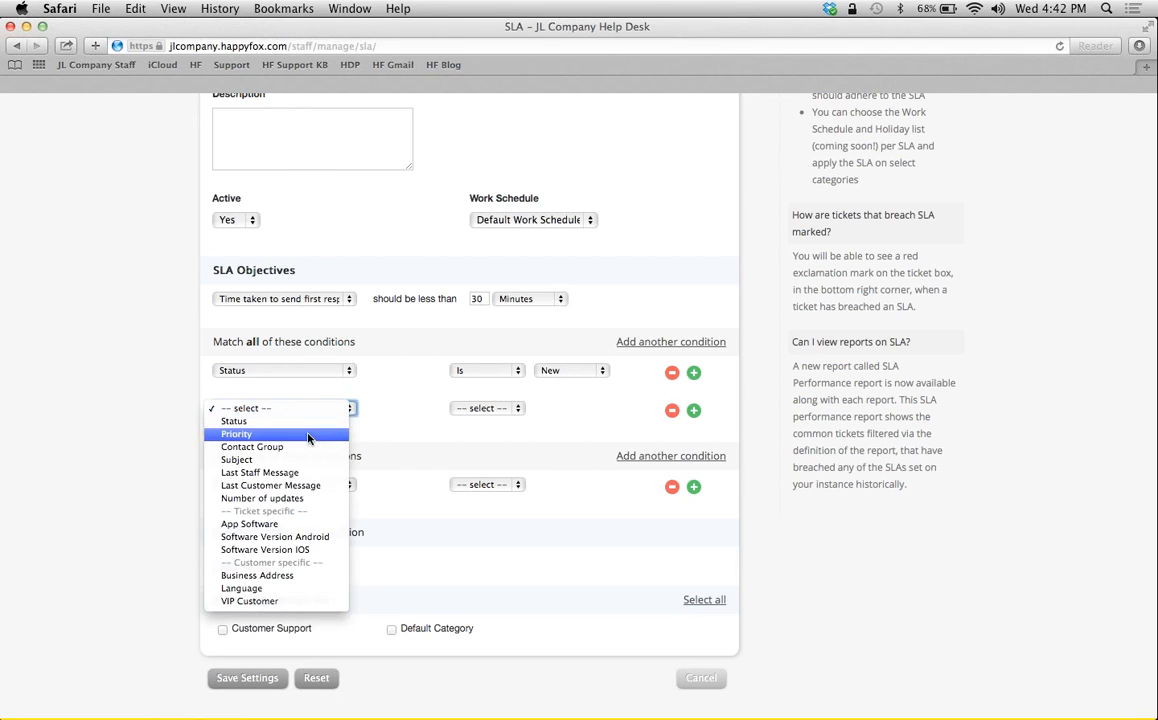
click(236, 432)
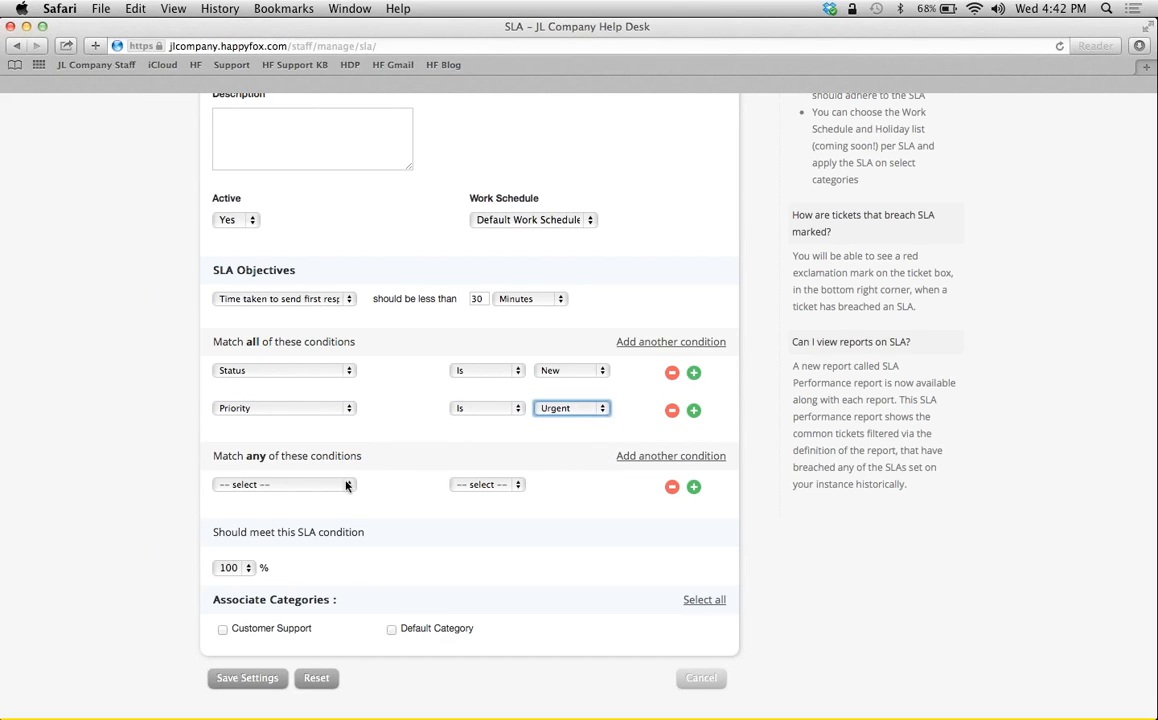
Under Match any, add three VIP Customer Is rows ending with VIP Customer 3.
click(284, 484)
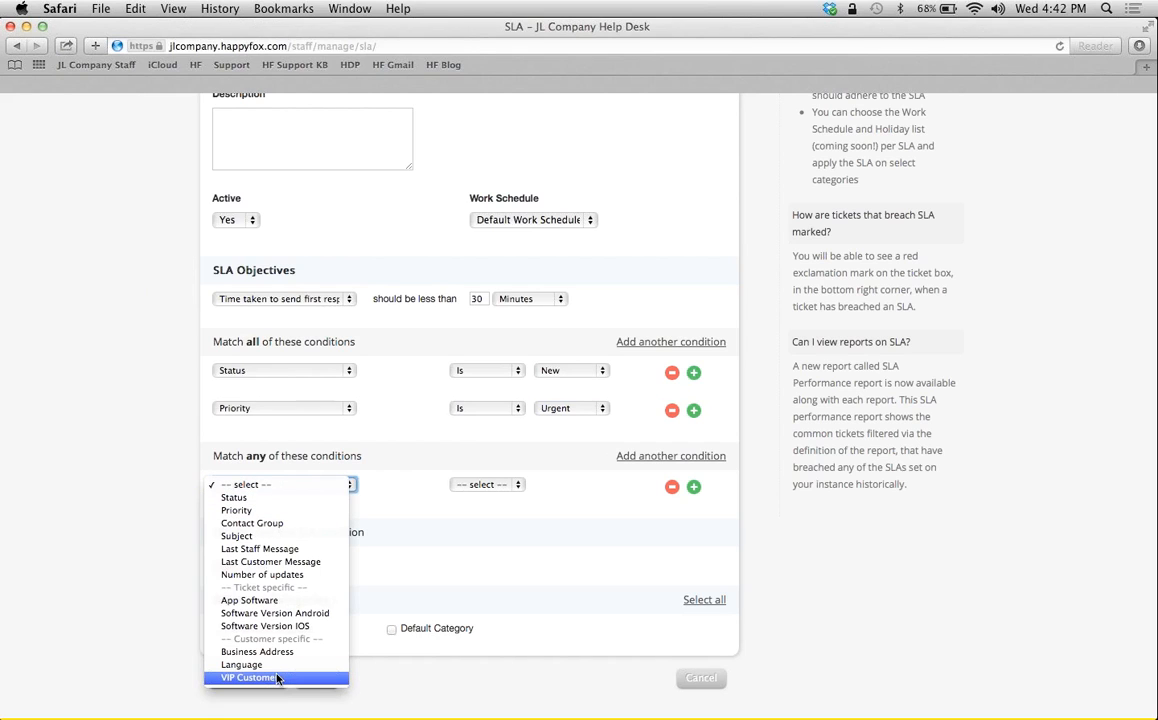
mouse_move(264, 612)
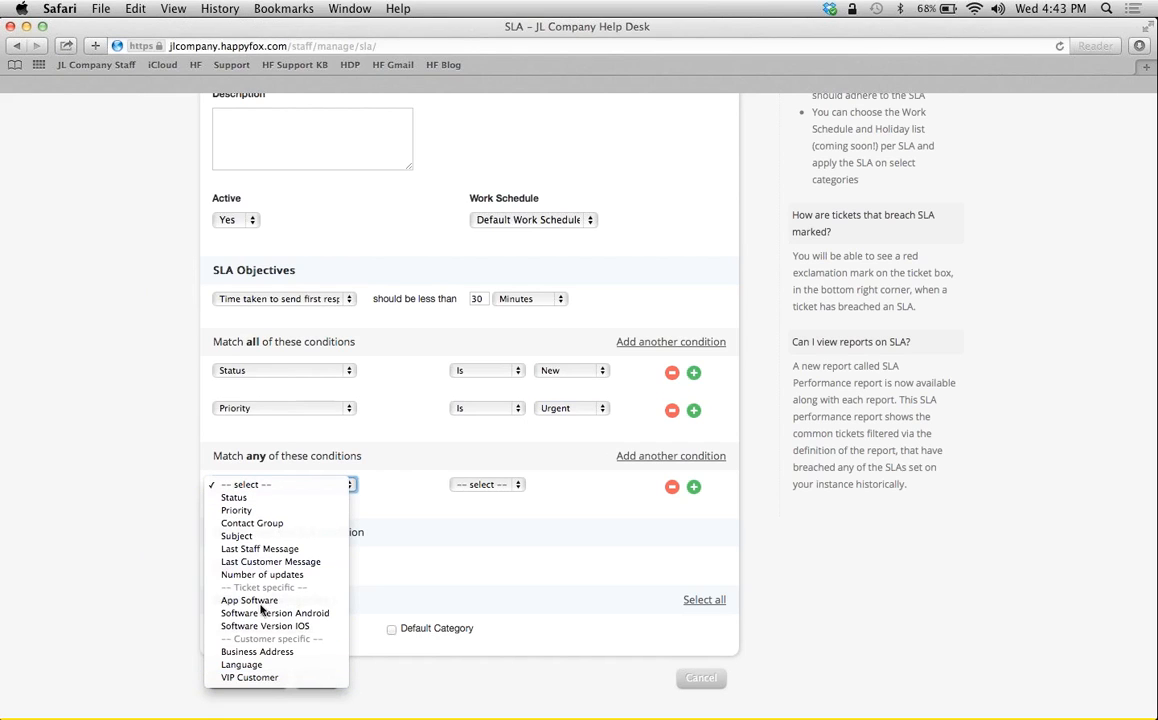
mouse_move(248, 676)
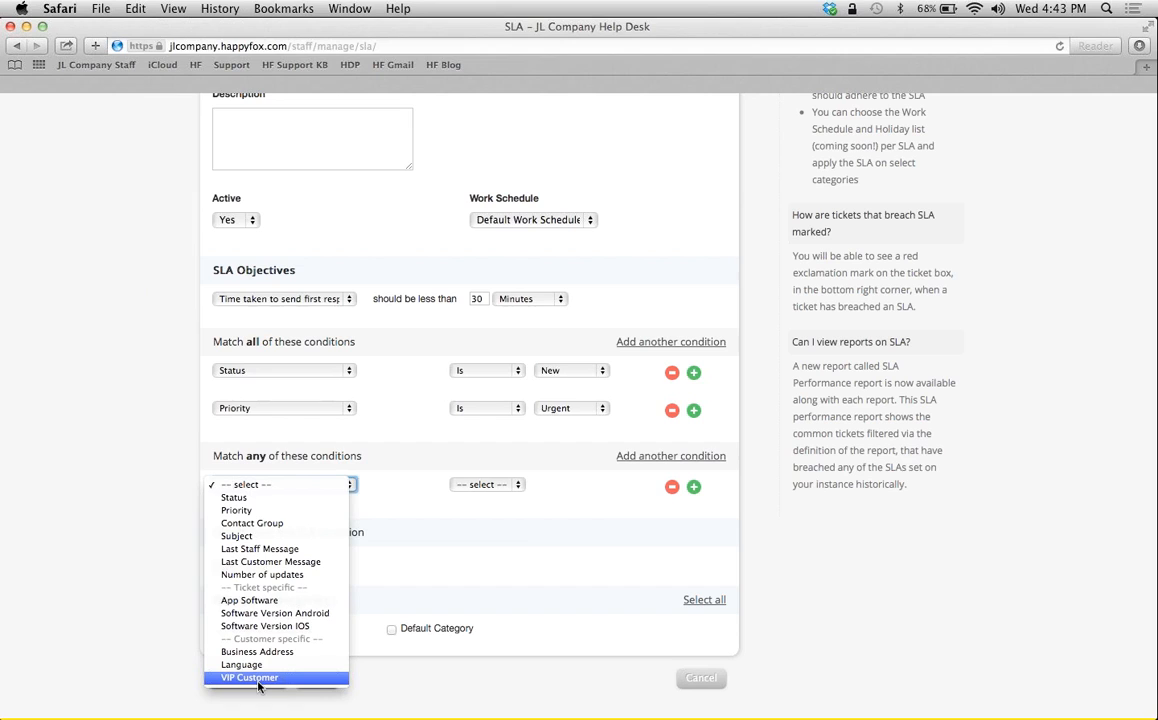
click(248, 678)
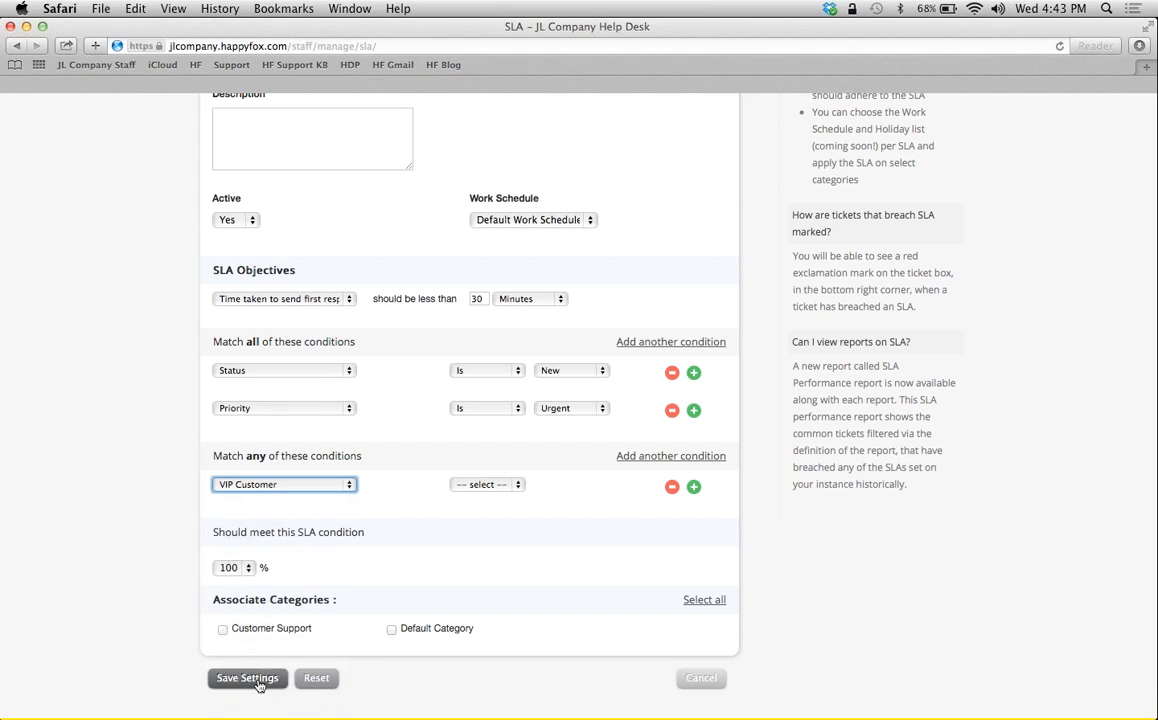
click(488, 484)
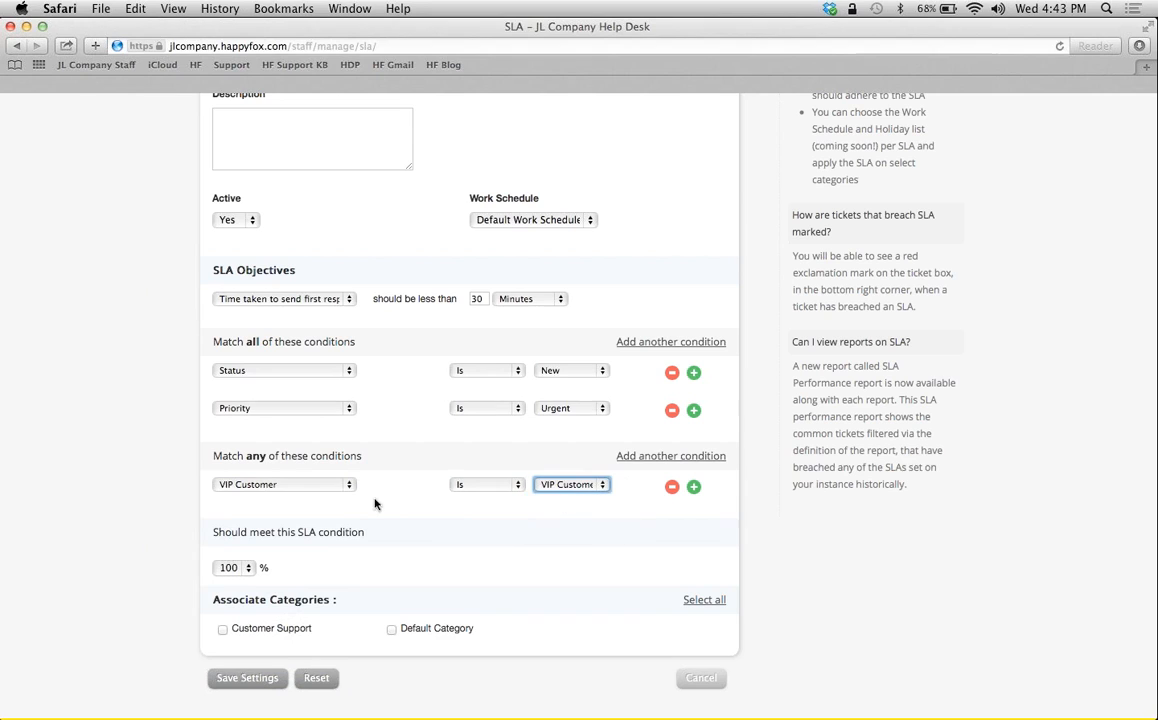
click(692, 486)
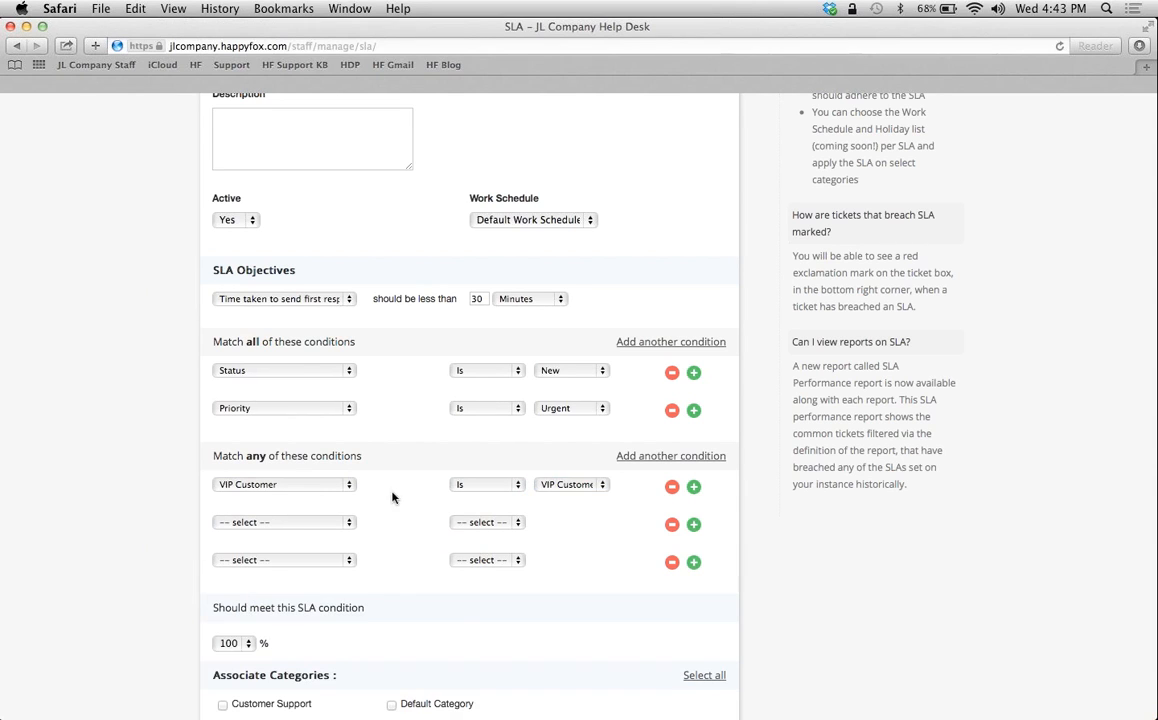
click(284, 522)
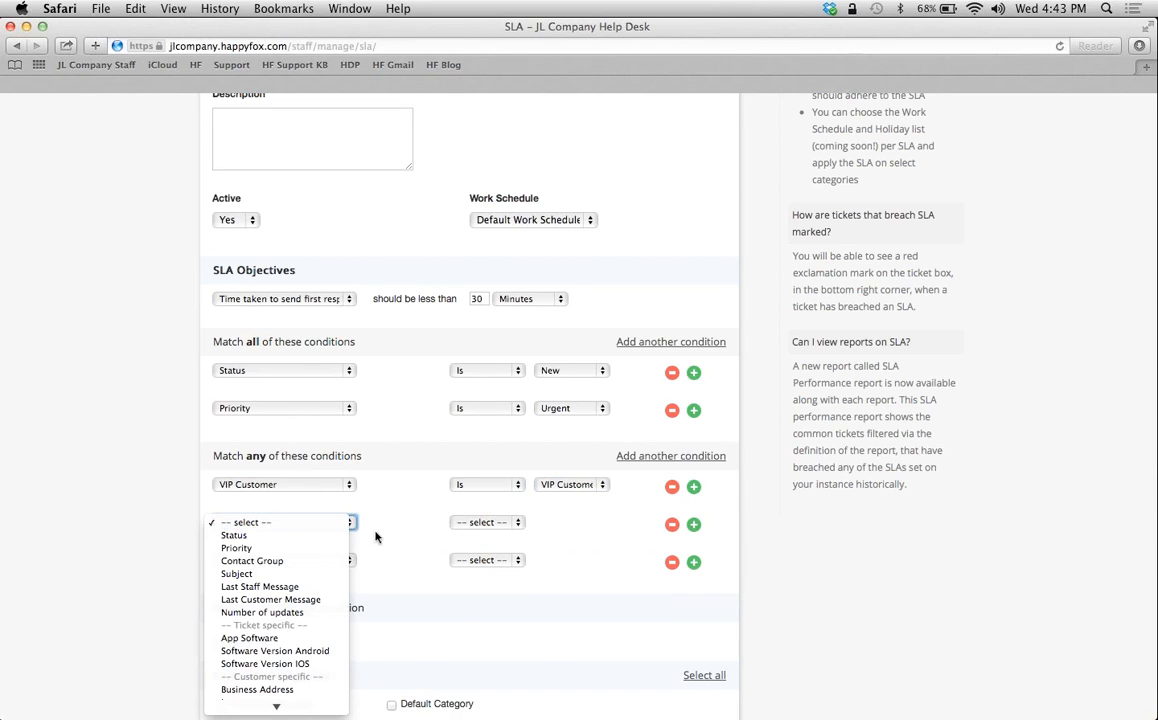
mouse_move(290, 472)
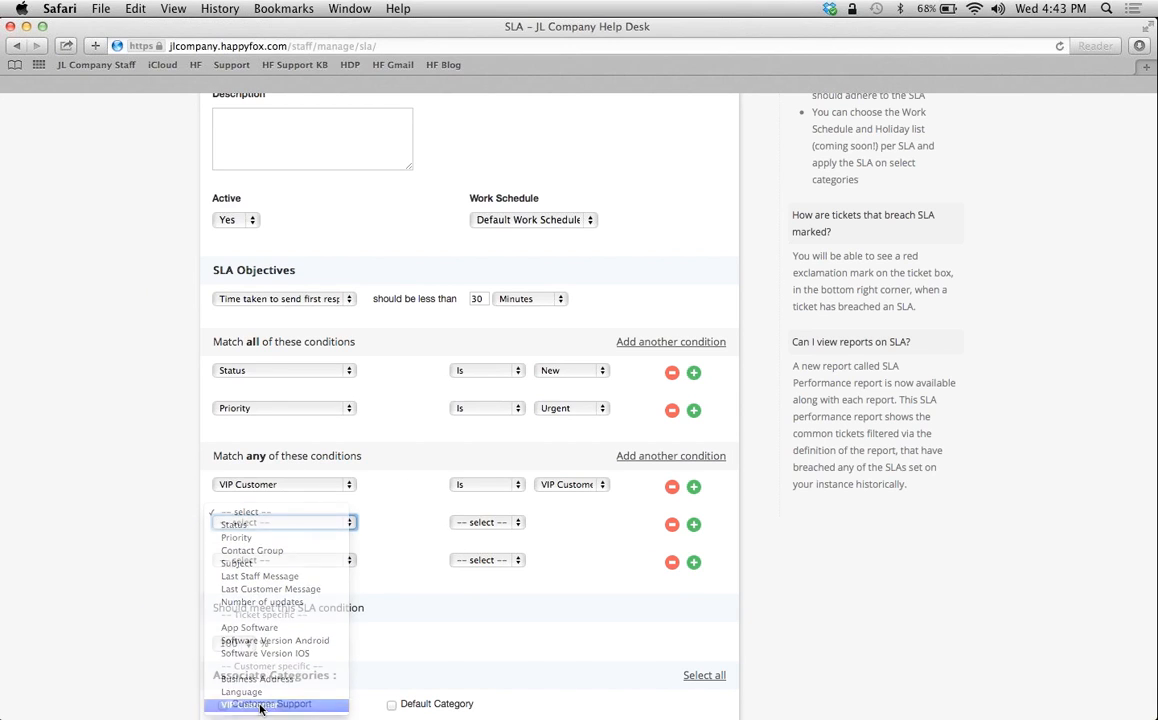
click(266, 704)
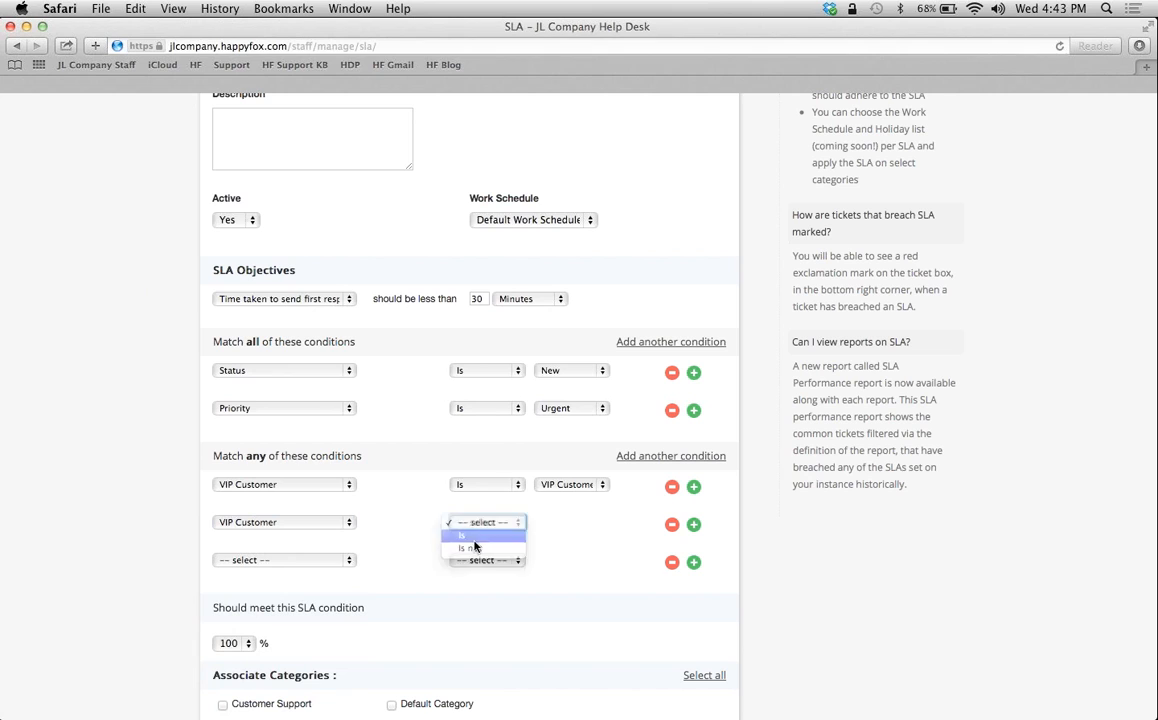
click(460, 534)
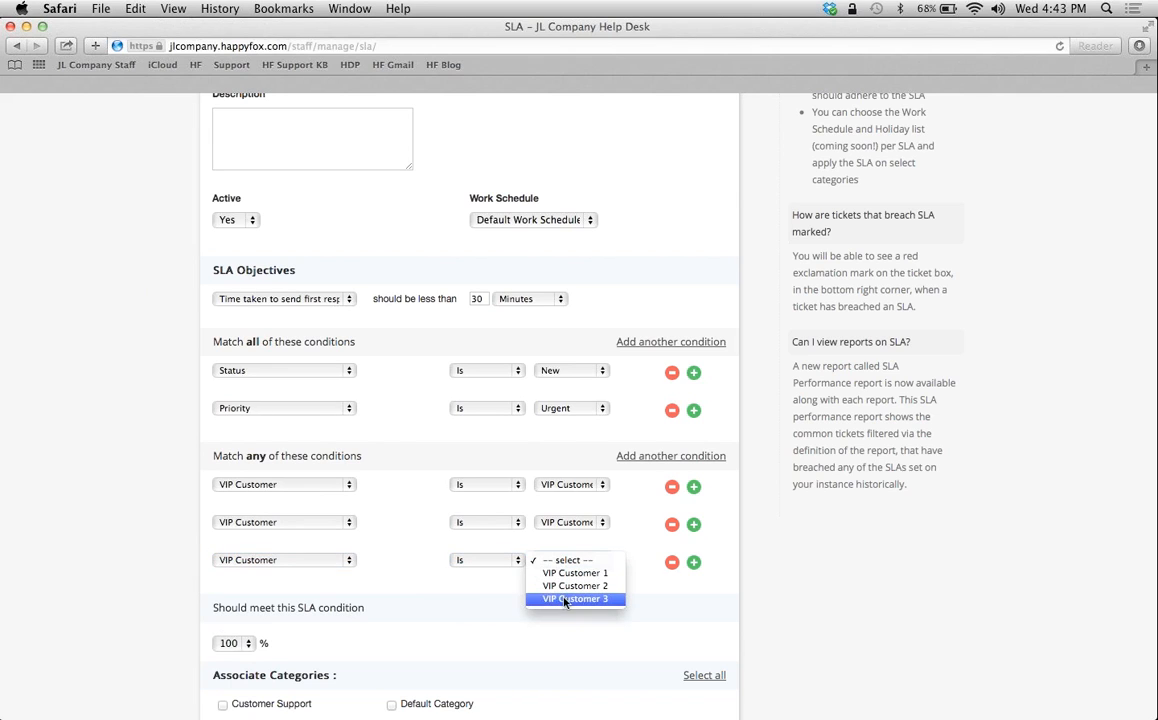
click(576, 598)
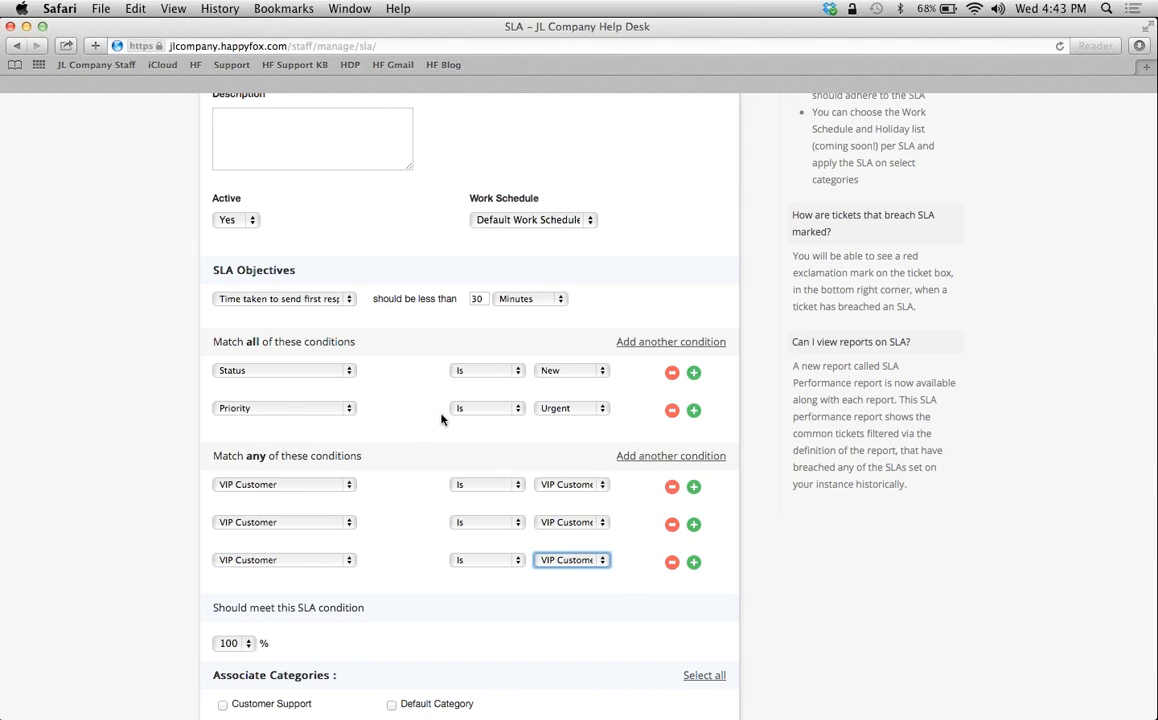
mouse_move(292, 370)
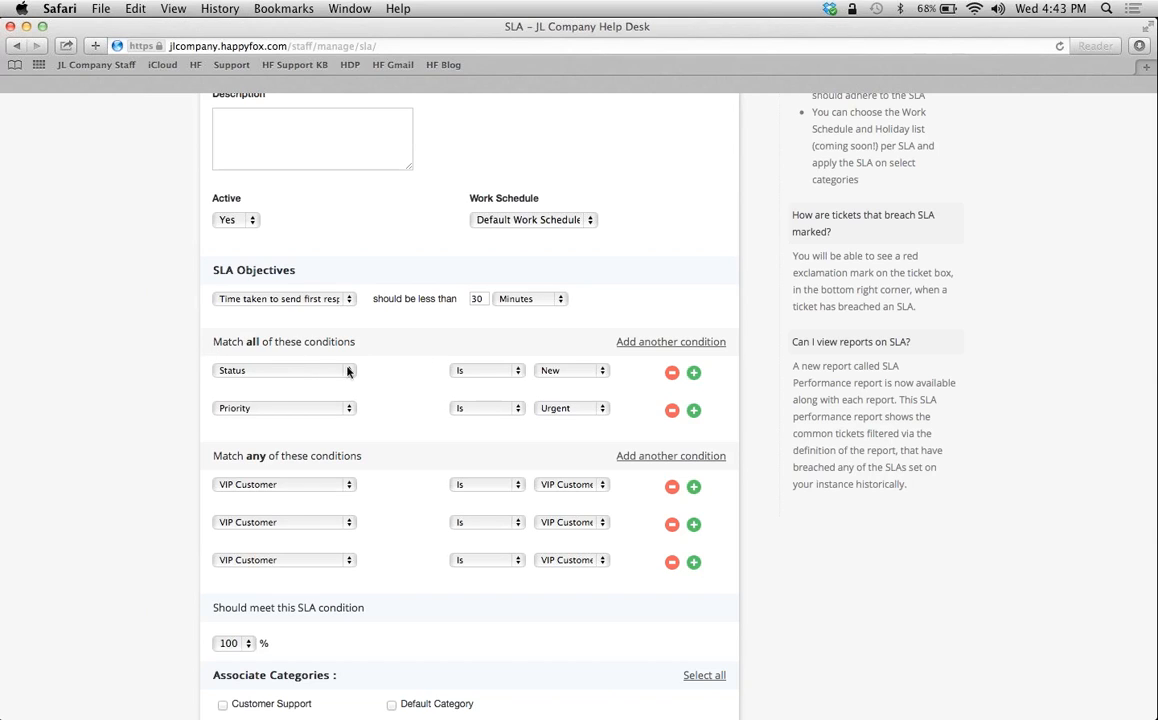
mouse_move(464, 384)
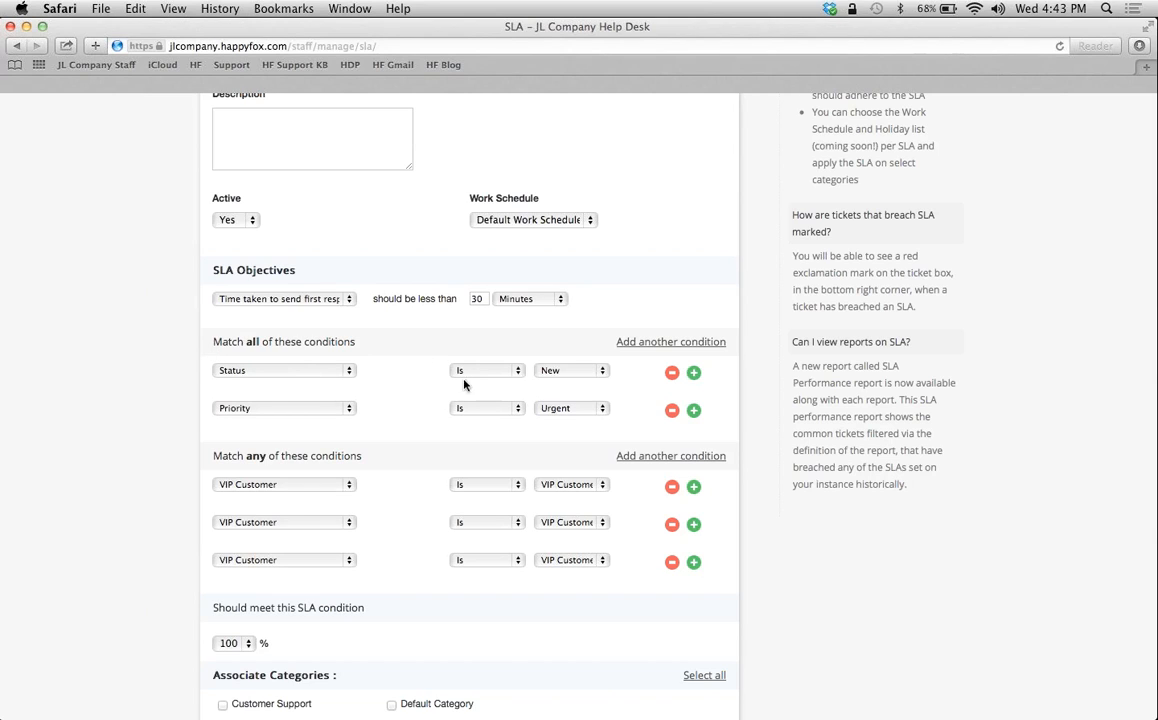
mouse_move(314, 448)
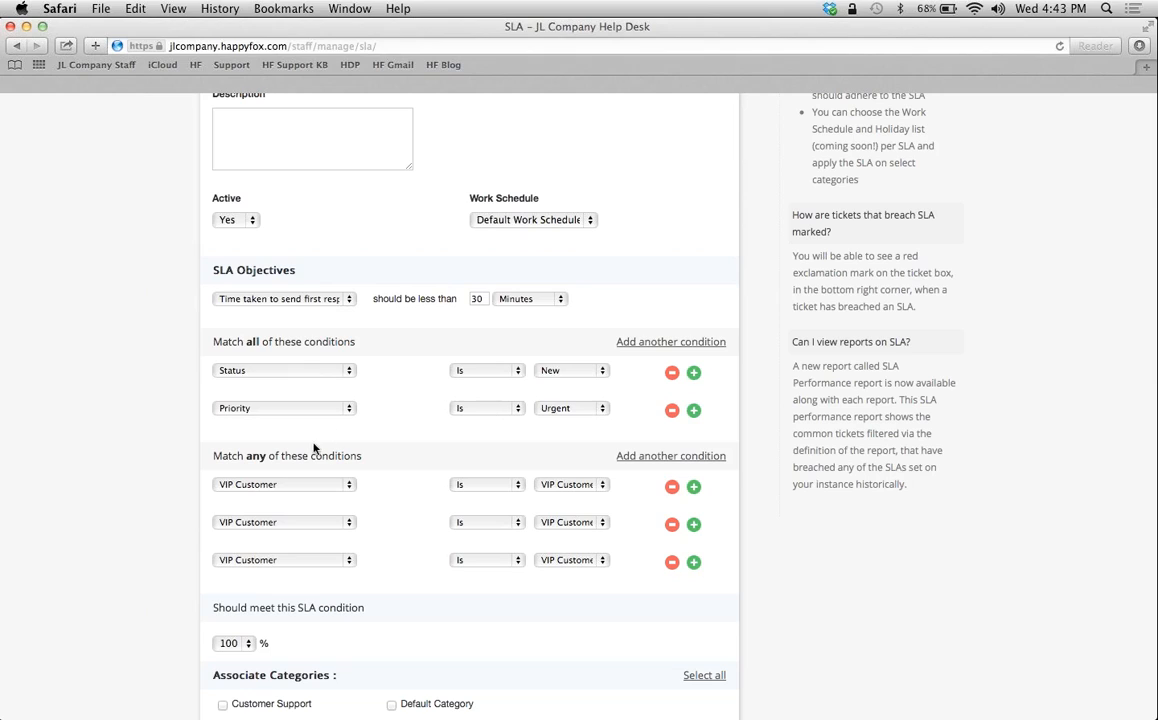
mouse_move(372, 524)
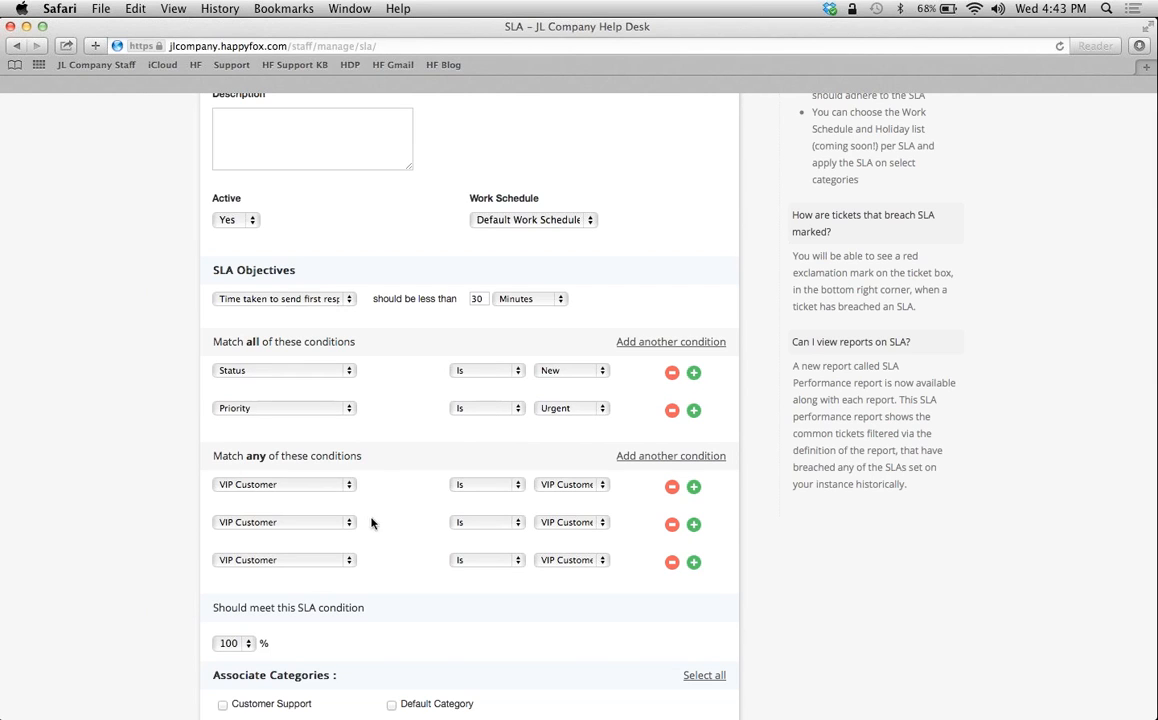
mouse_move(434, 540)
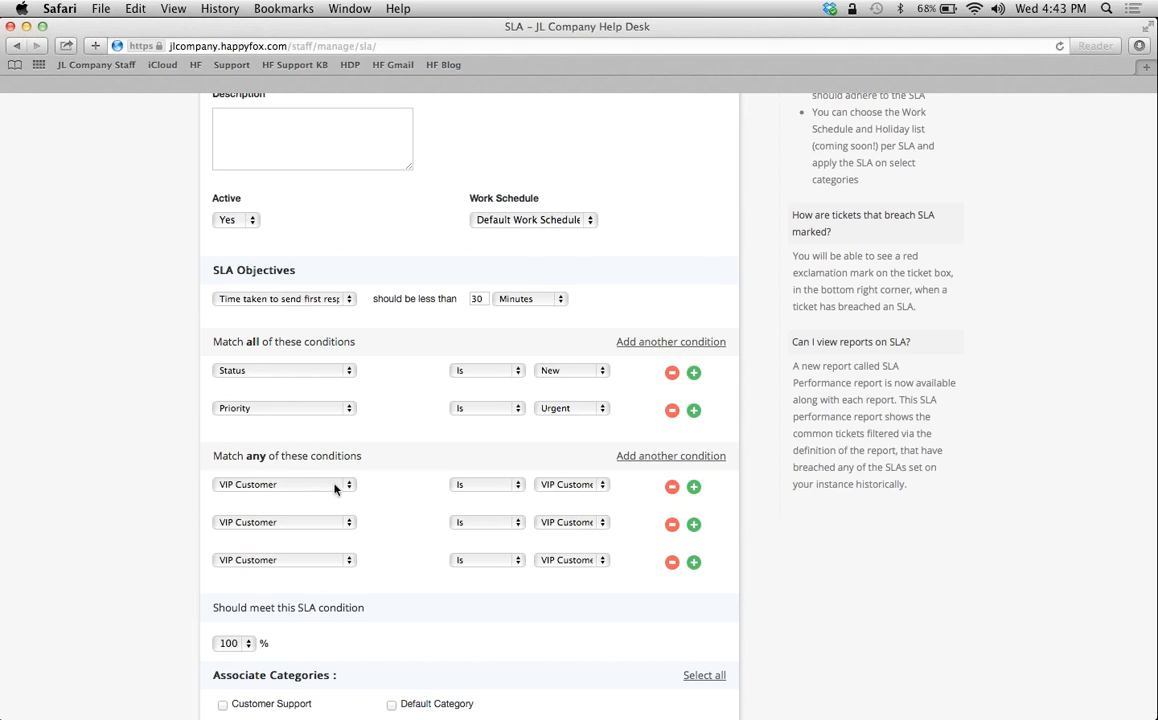
mouse_move(374, 492)
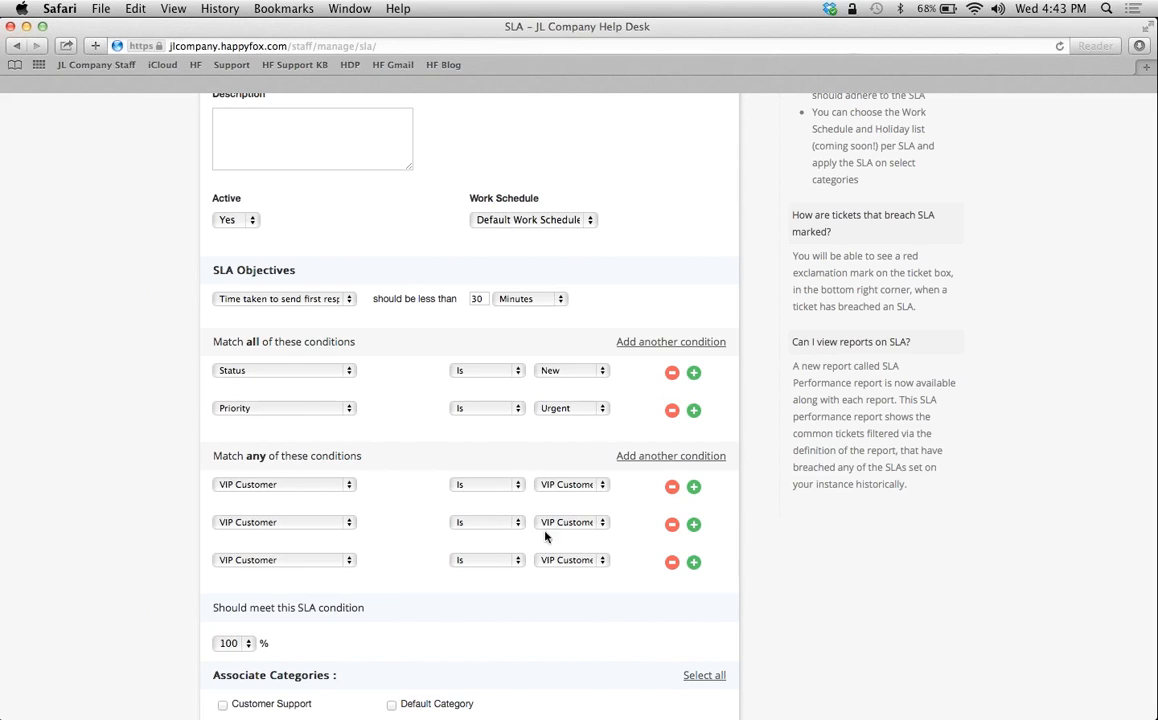
click(572, 522)
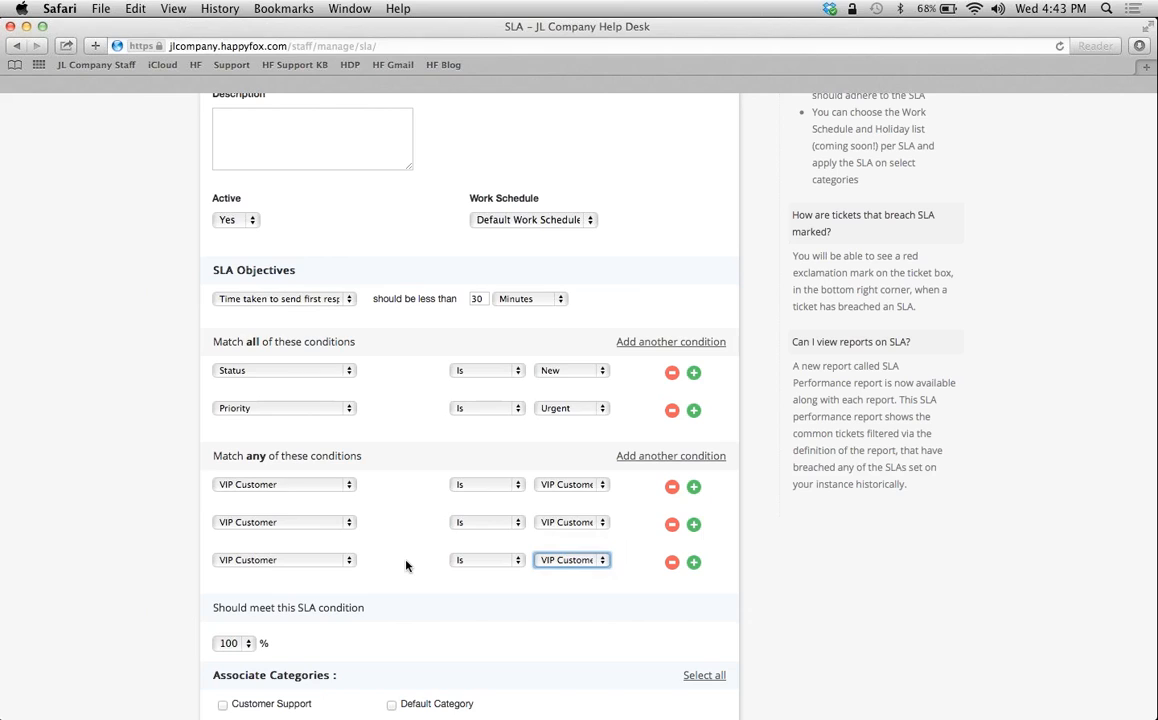
mouse_move(392, 350)
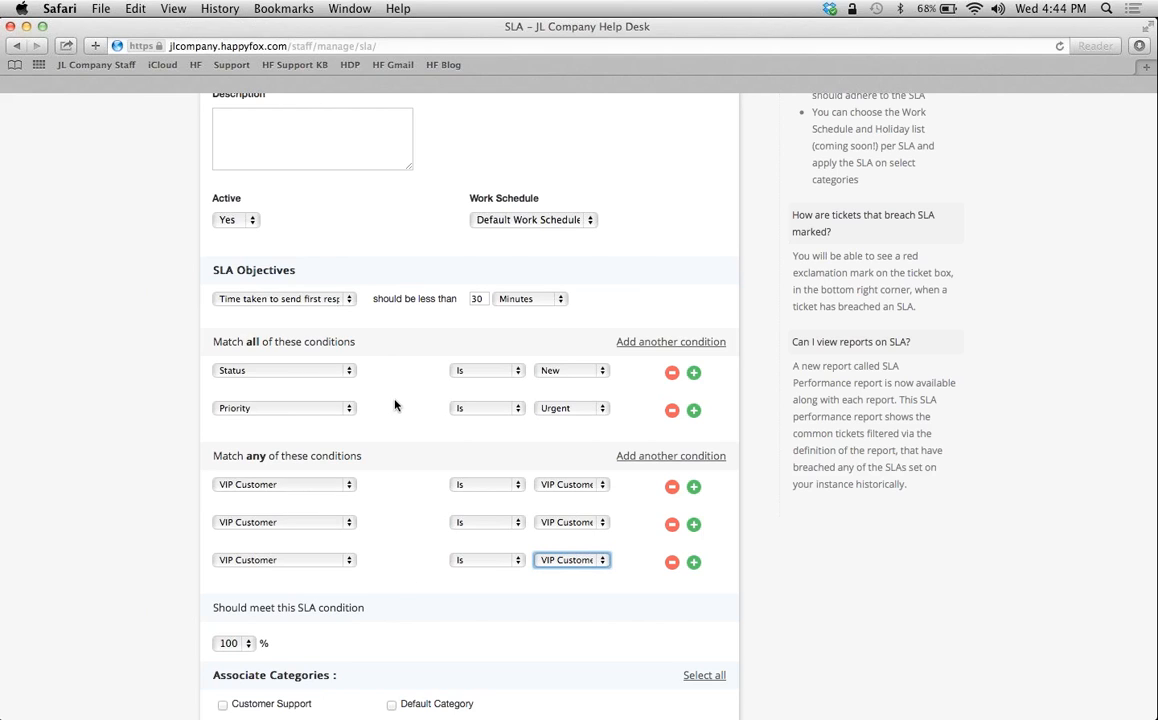
mouse_move(138, 508)
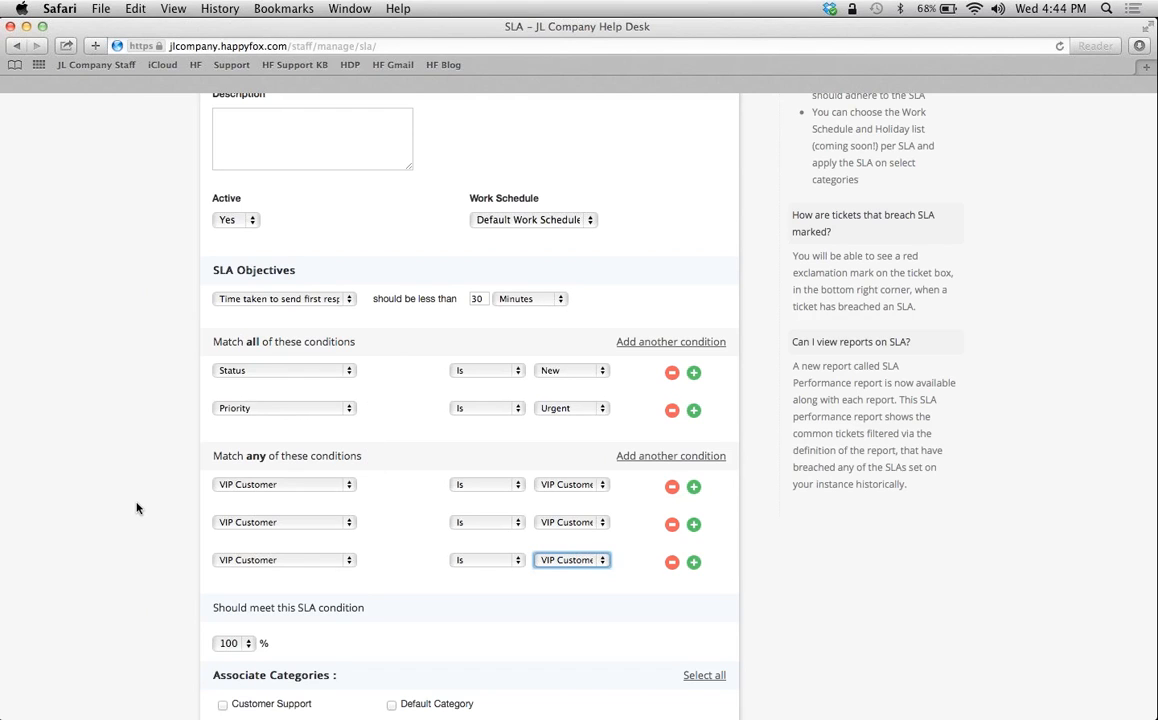
Apply the SLA to every category, then cancel the form to discard the changes.
scroll(down, 3)
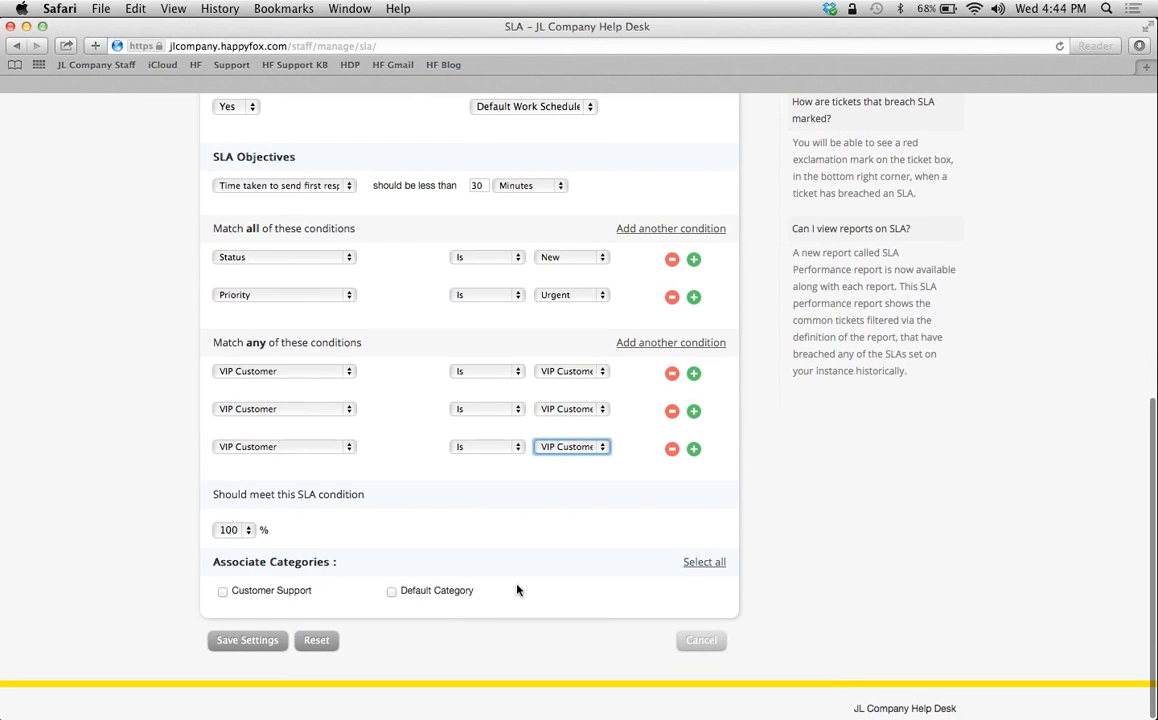
mouse_move(664, 580)
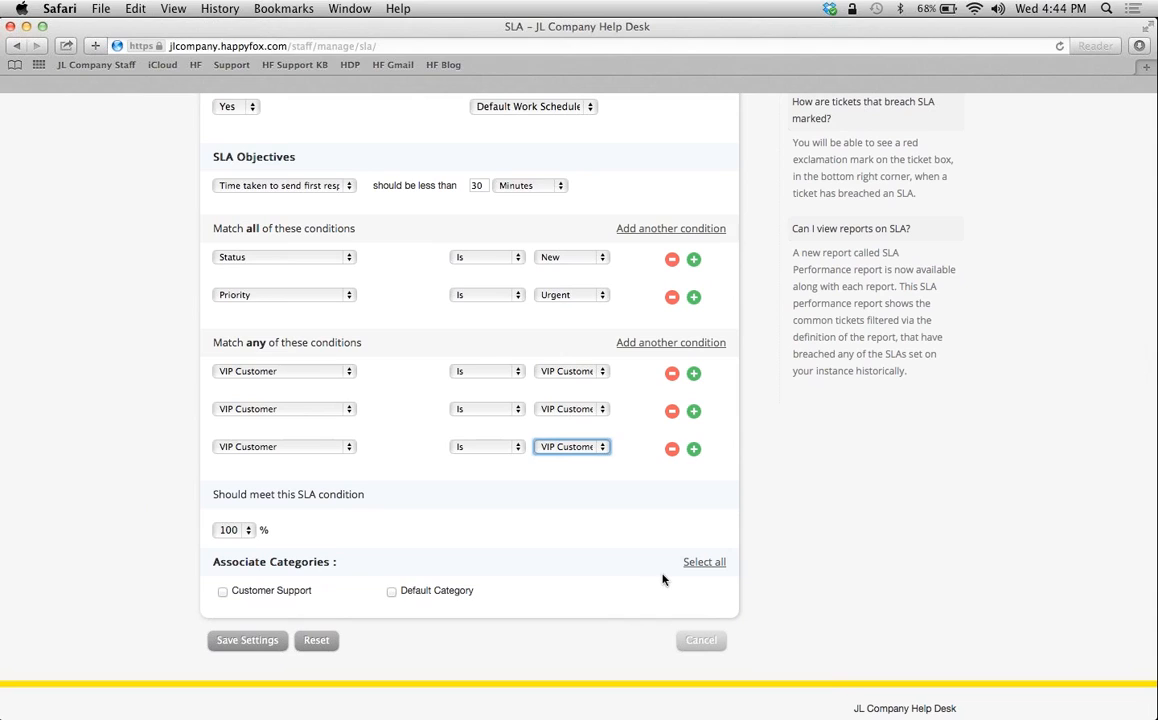
click(704, 560)
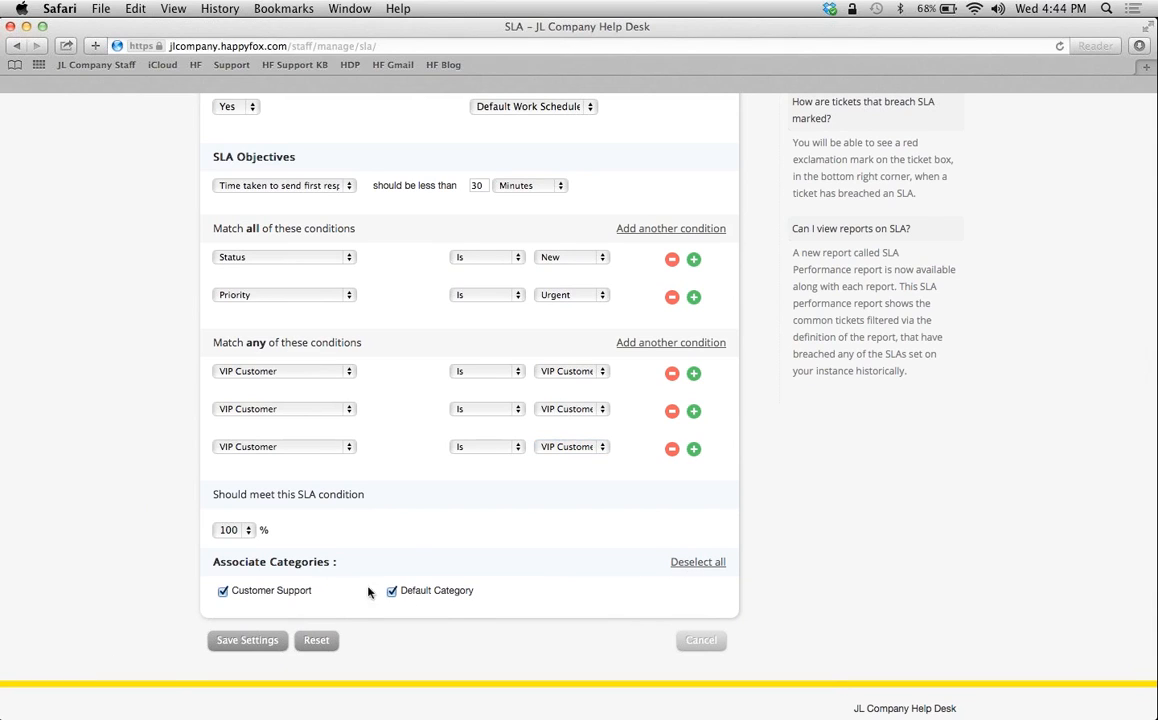
mouse_move(644, 602)
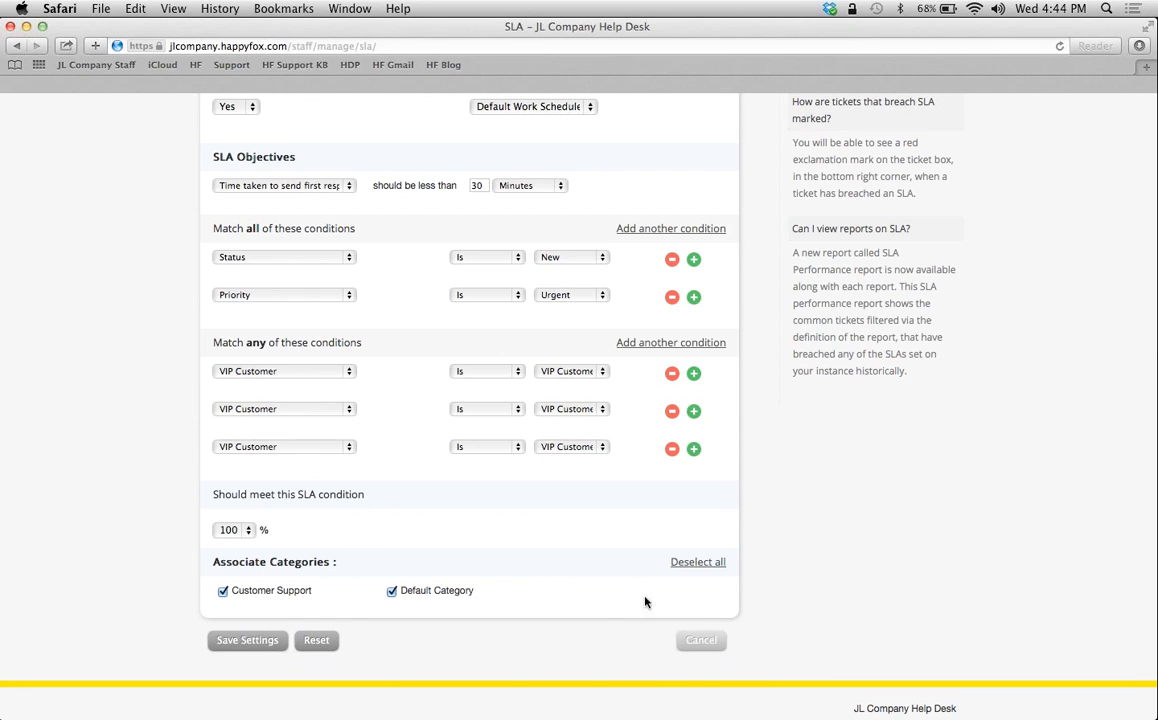
scroll(down, 3)
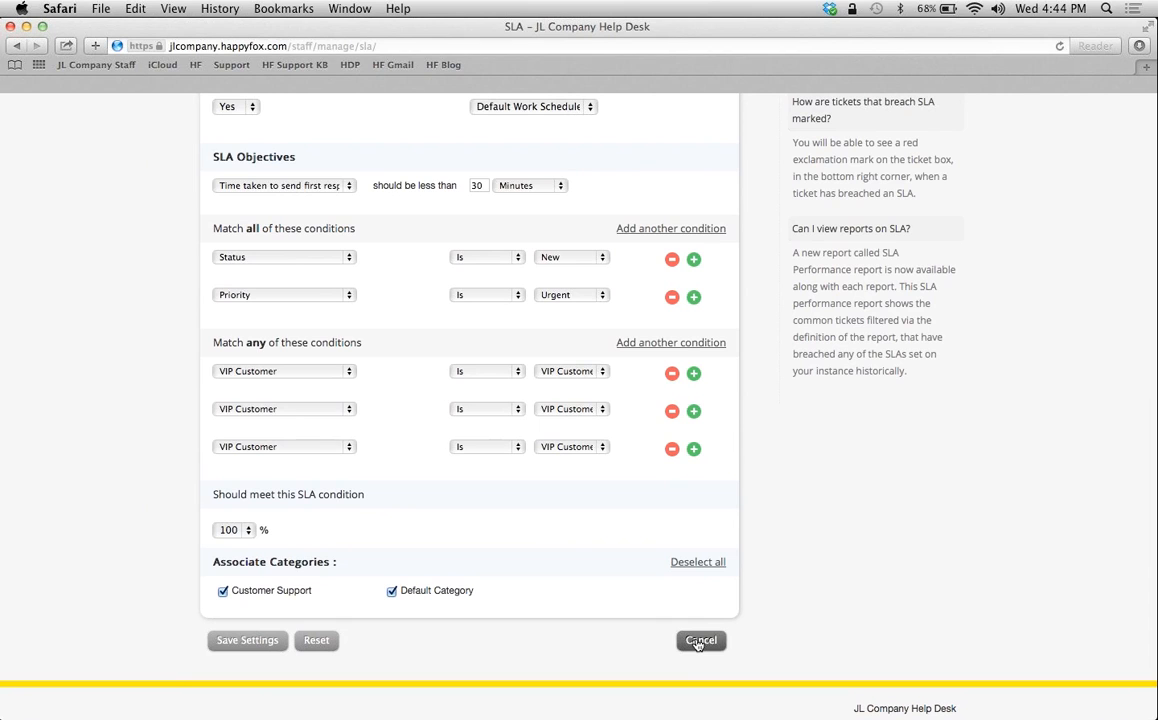
click(700, 640)
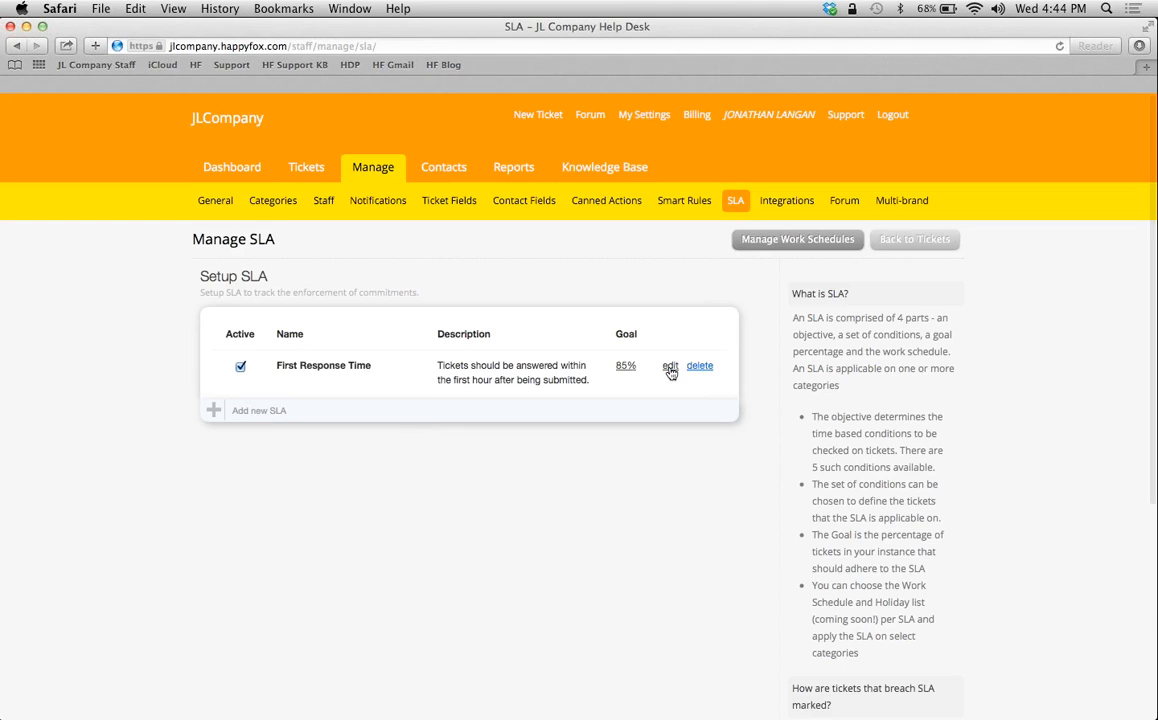
Edit First Response Time SLA, keeping 'Time taken to send first response', 1 hour, 85%.
click(670, 364)
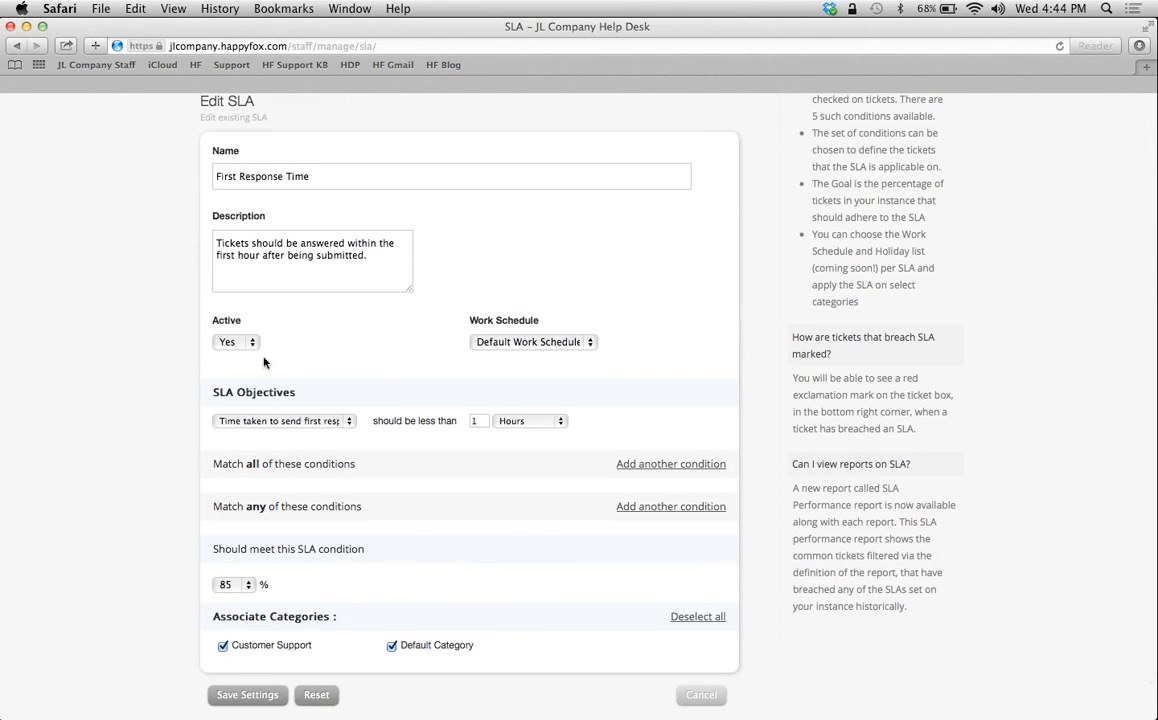
scroll(down, 3)
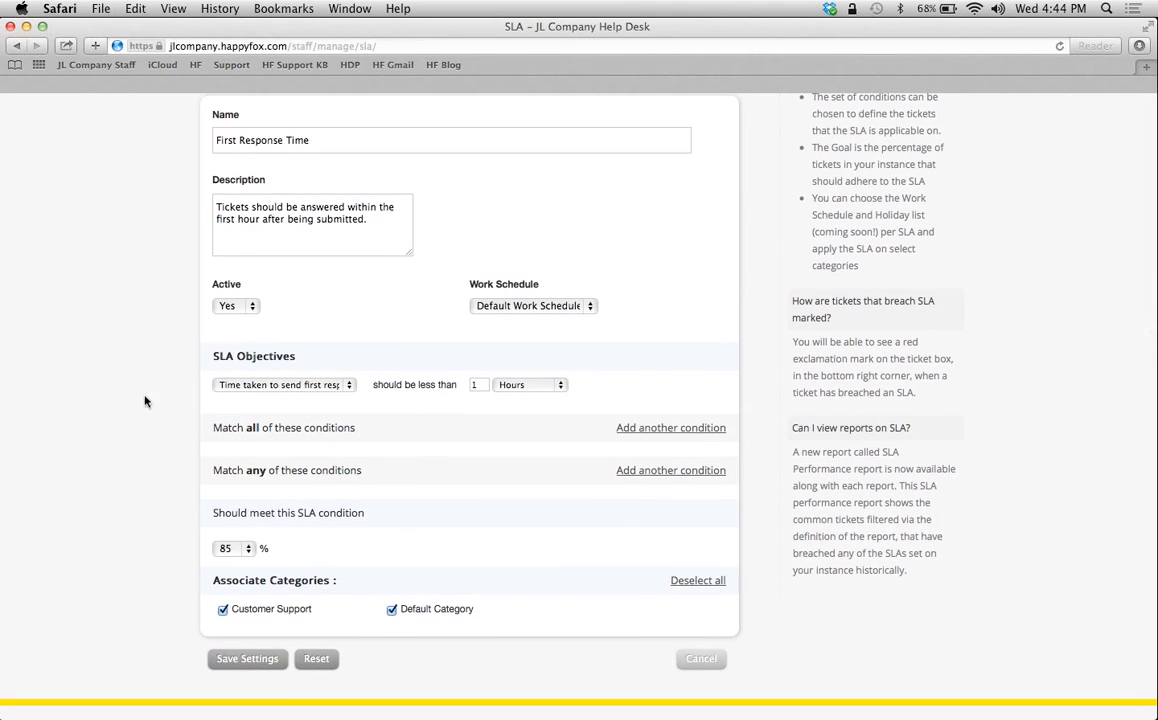
mouse_move(310, 390)
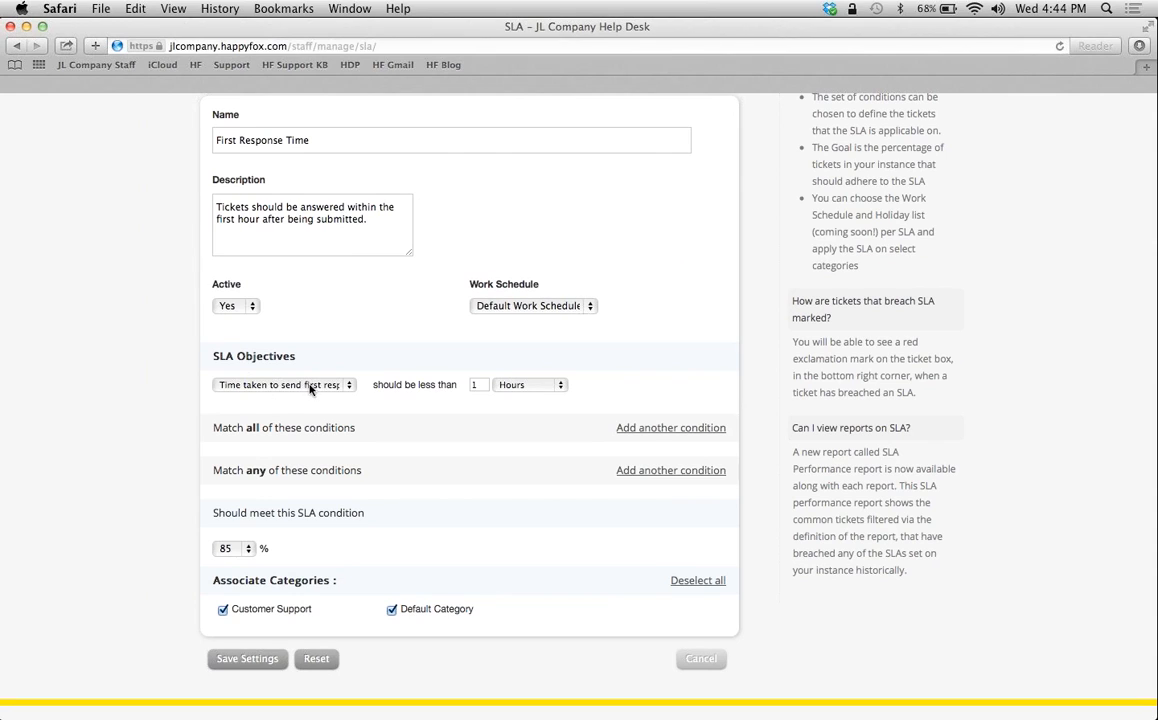
click(284, 384)
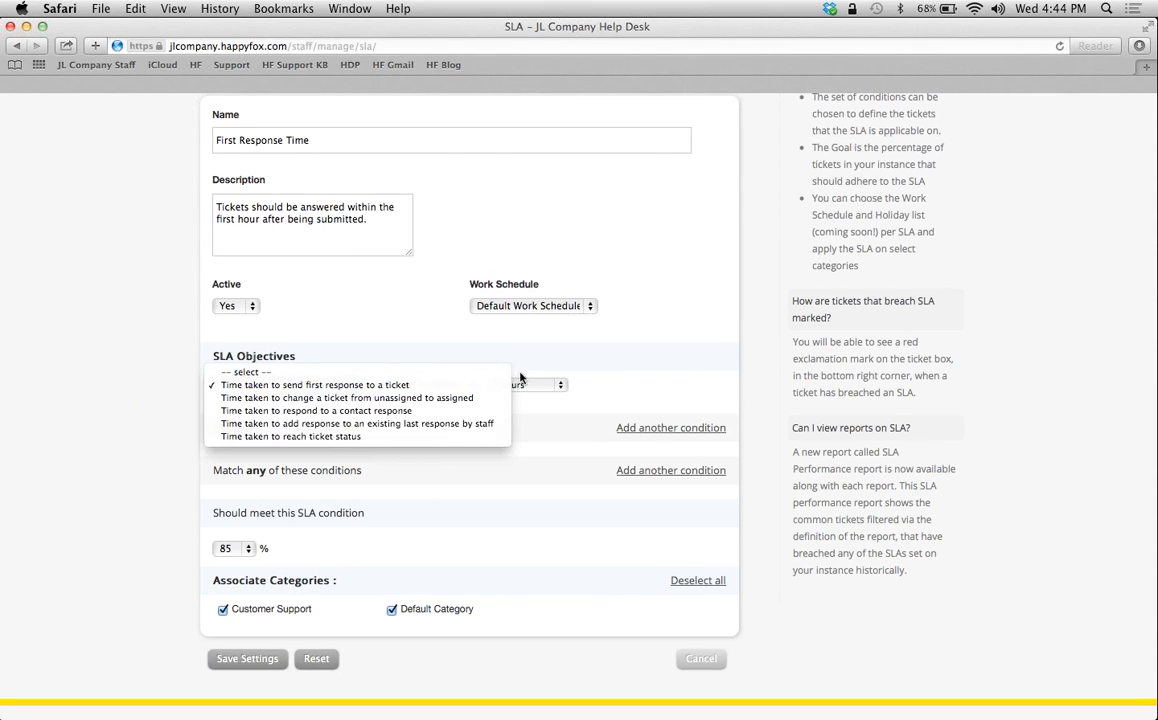
click(314, 384)
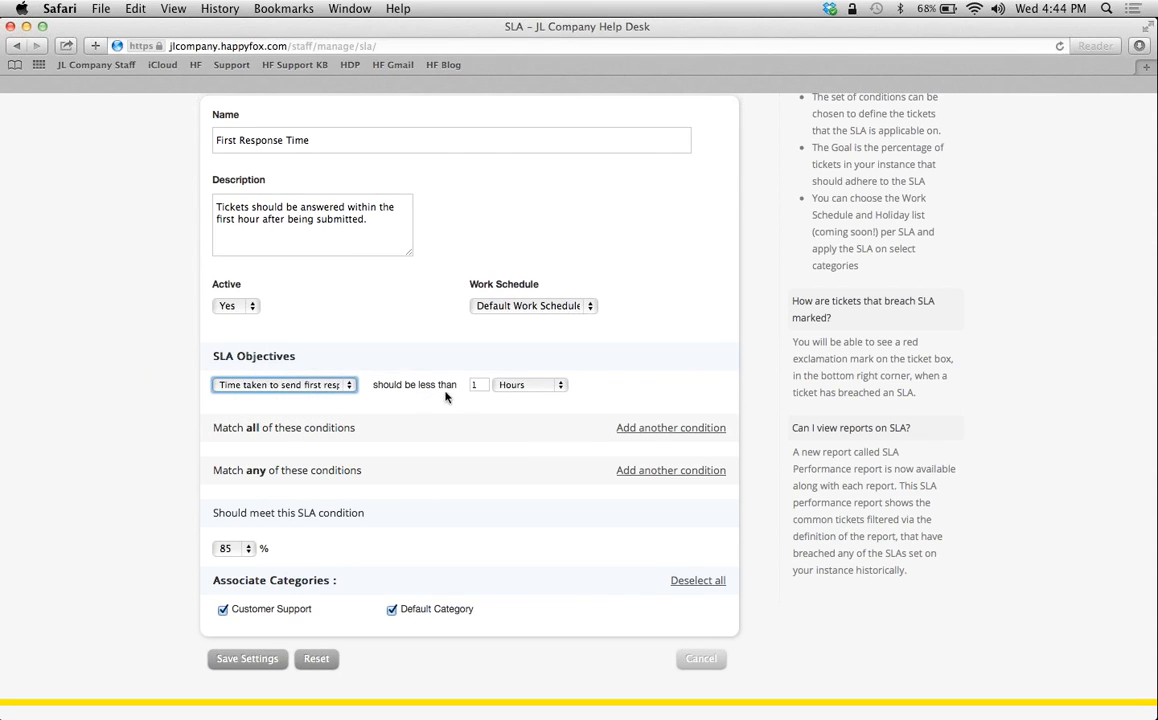
mouse_move(416, 456)
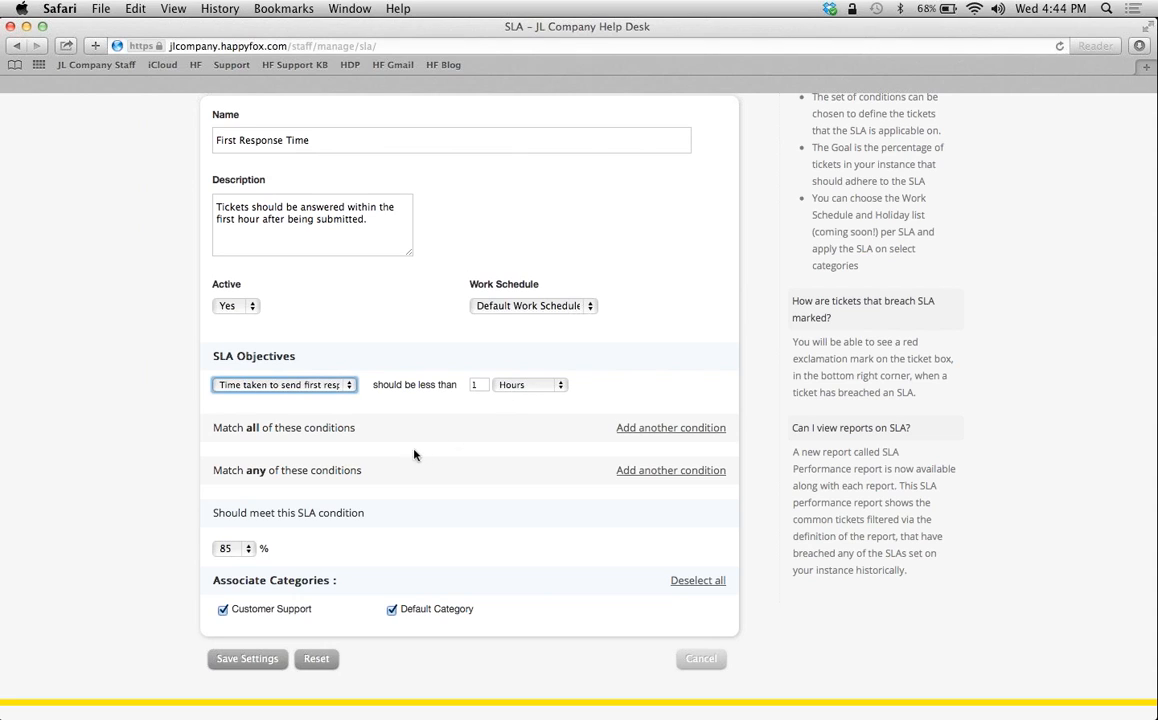
mouse_move(394, 448)
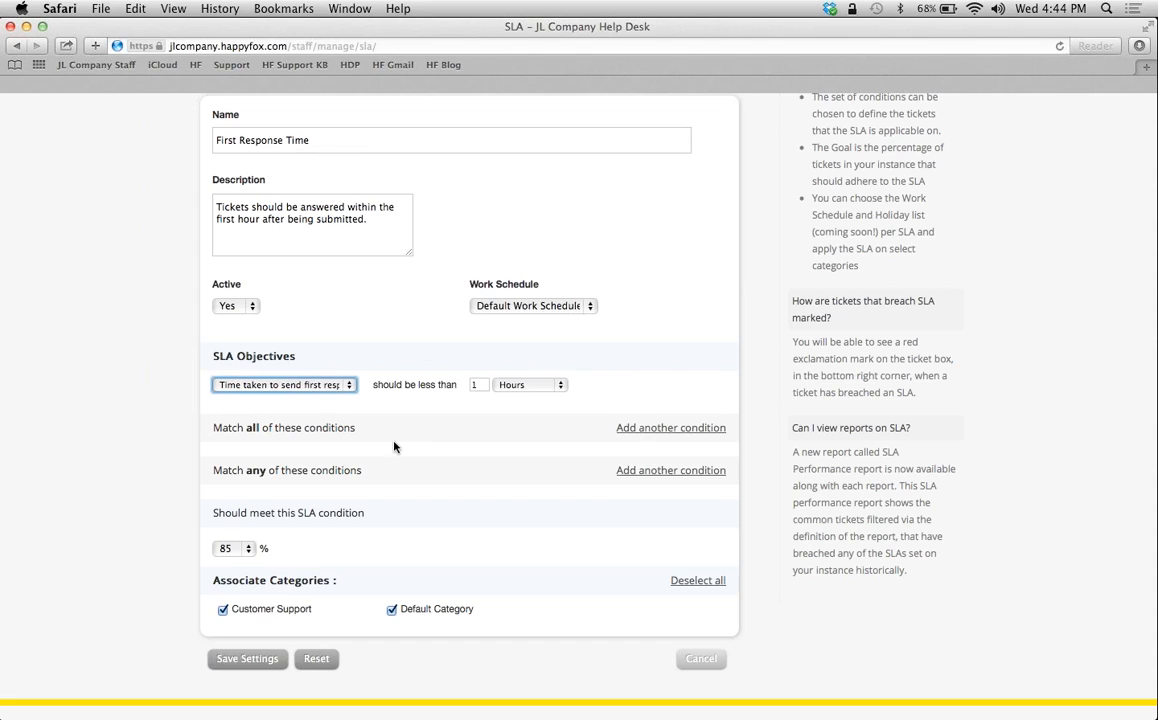
mouse_move(368, 432)
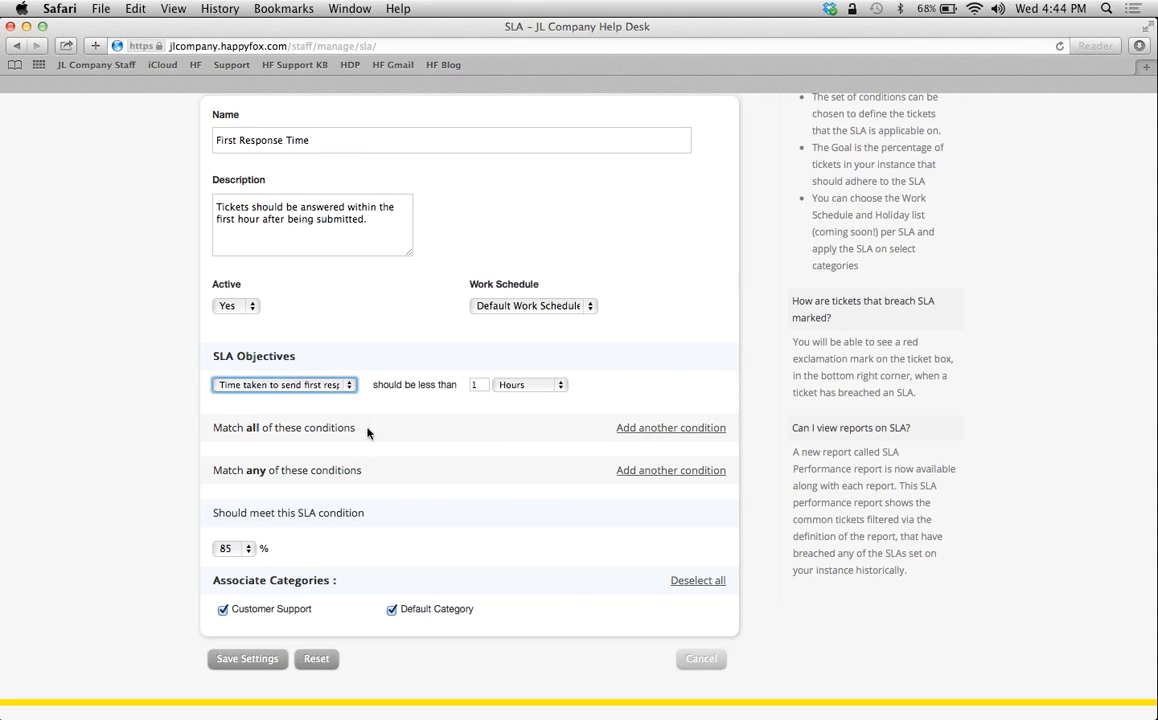
mouse_move(344, 404)
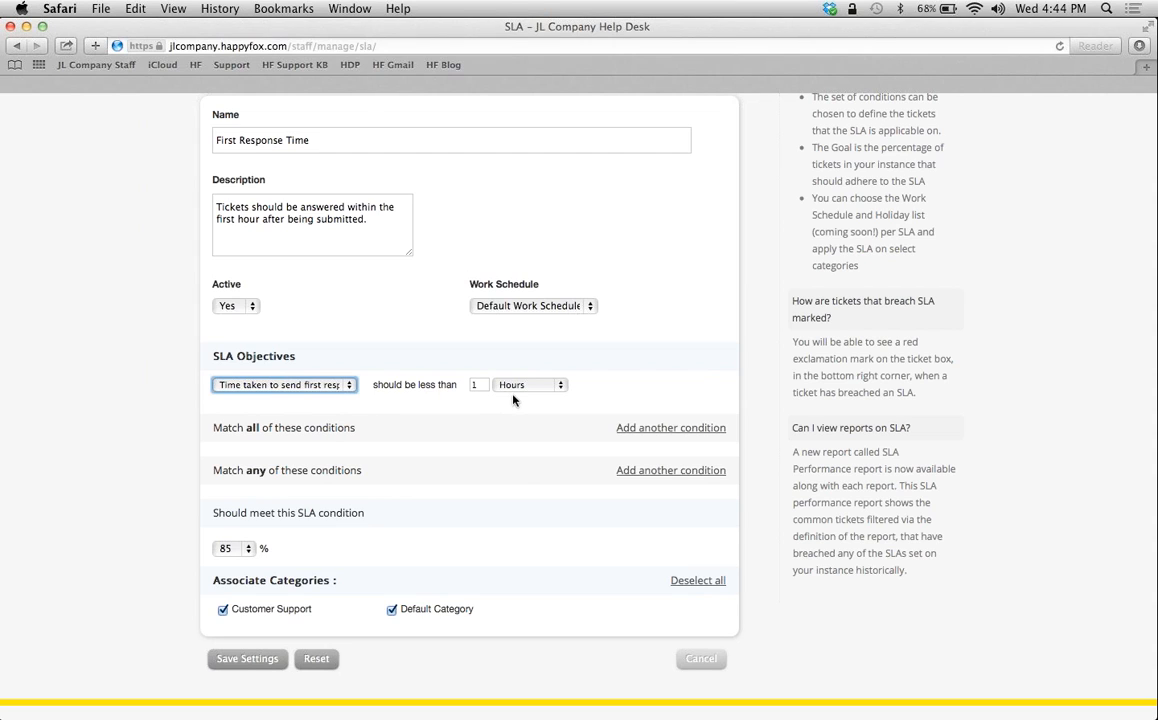
mouse_move(252, 544)
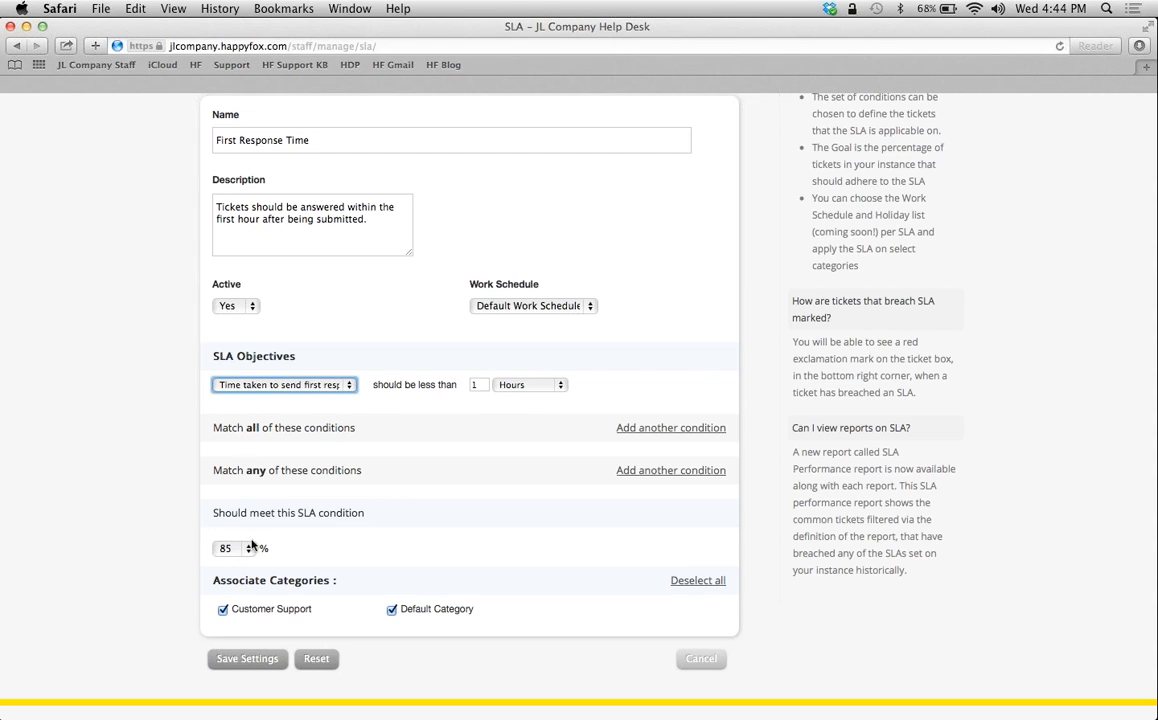
mouse_move(254, 566)
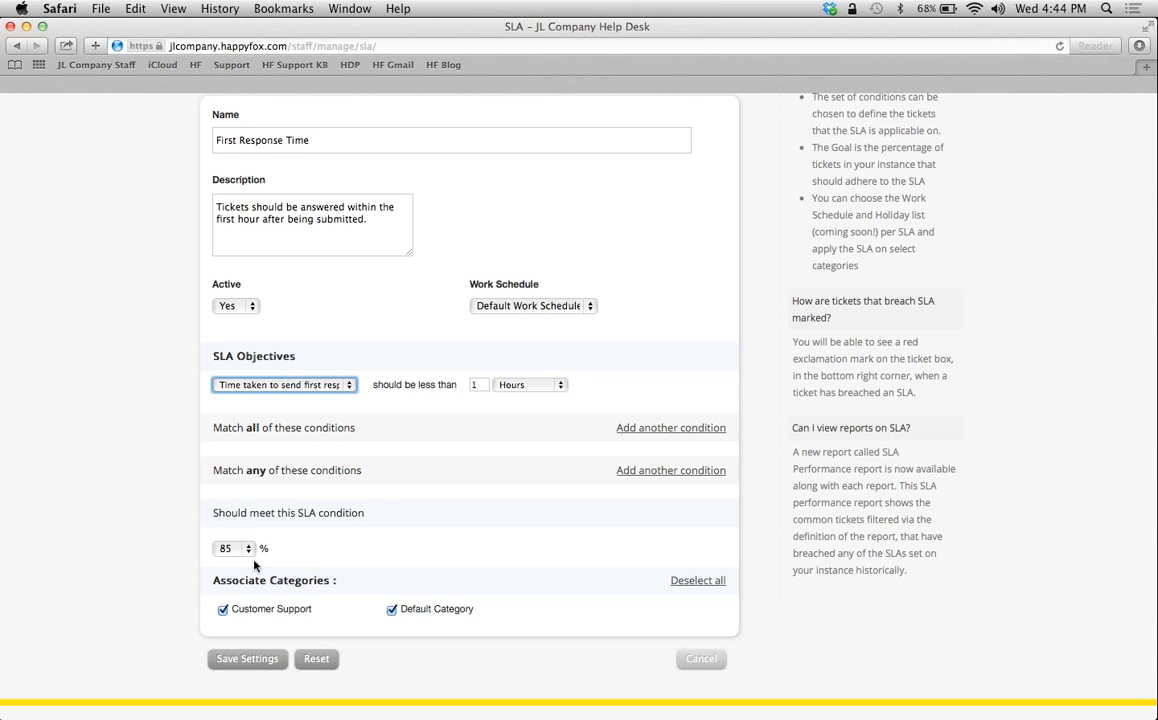
mouse_move(230, 610)
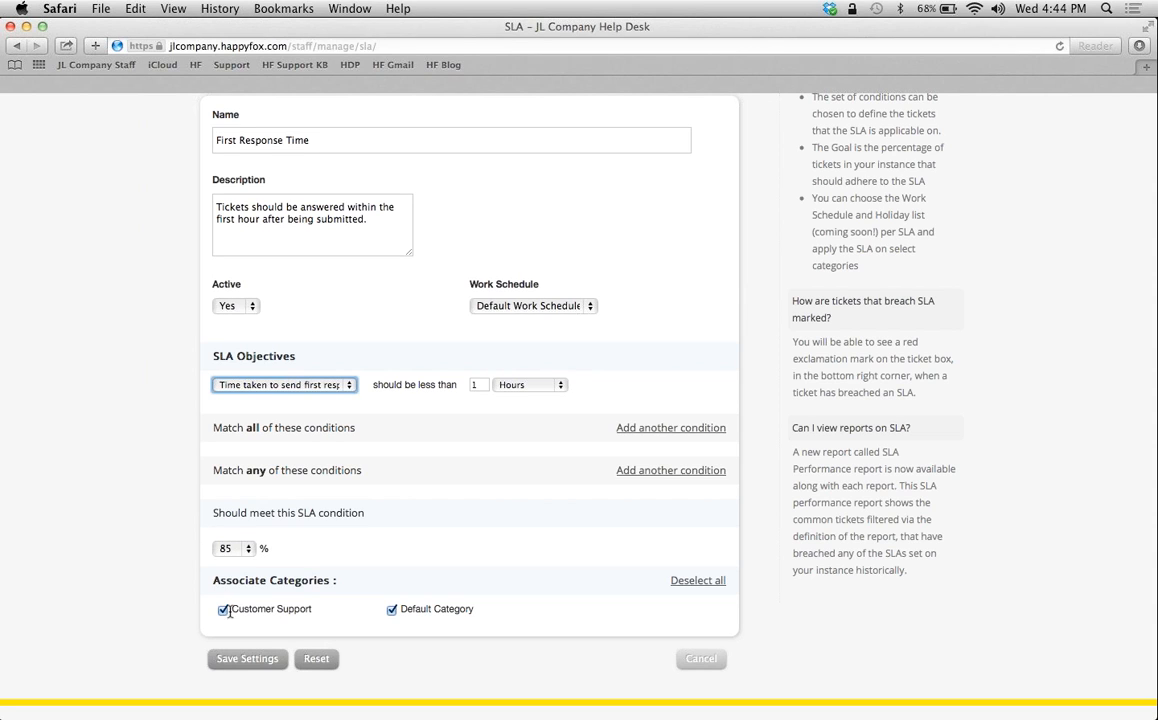
scroll(up, 3)
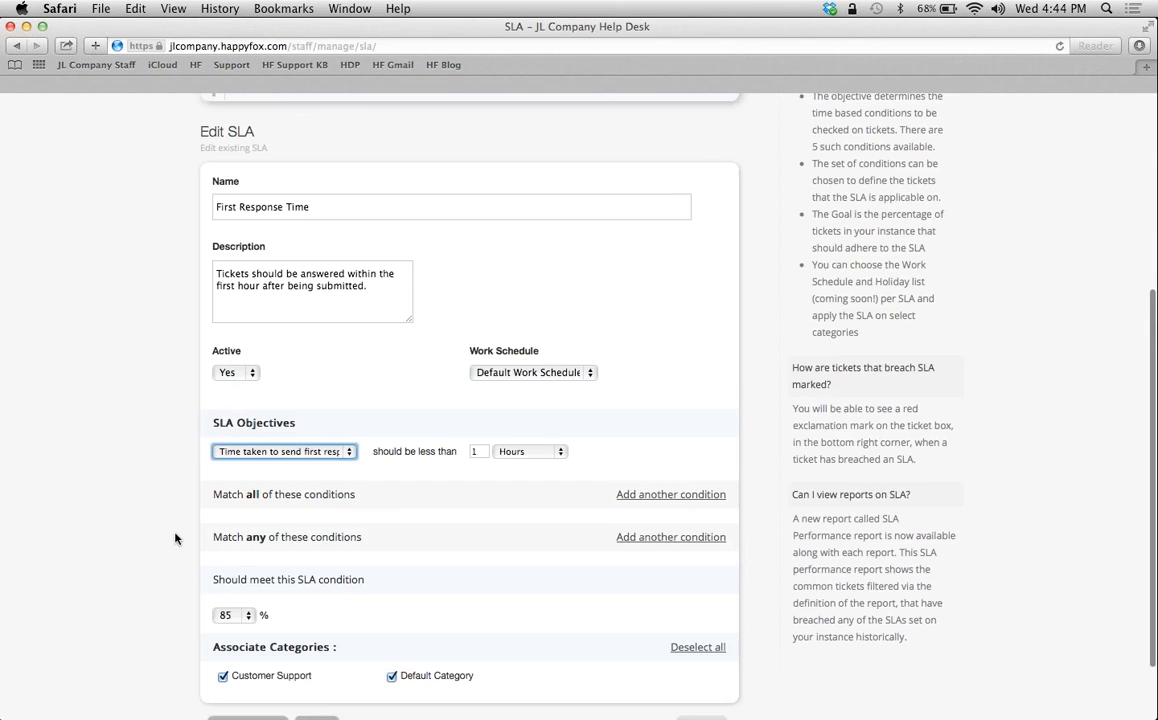
scroll(down, 3)
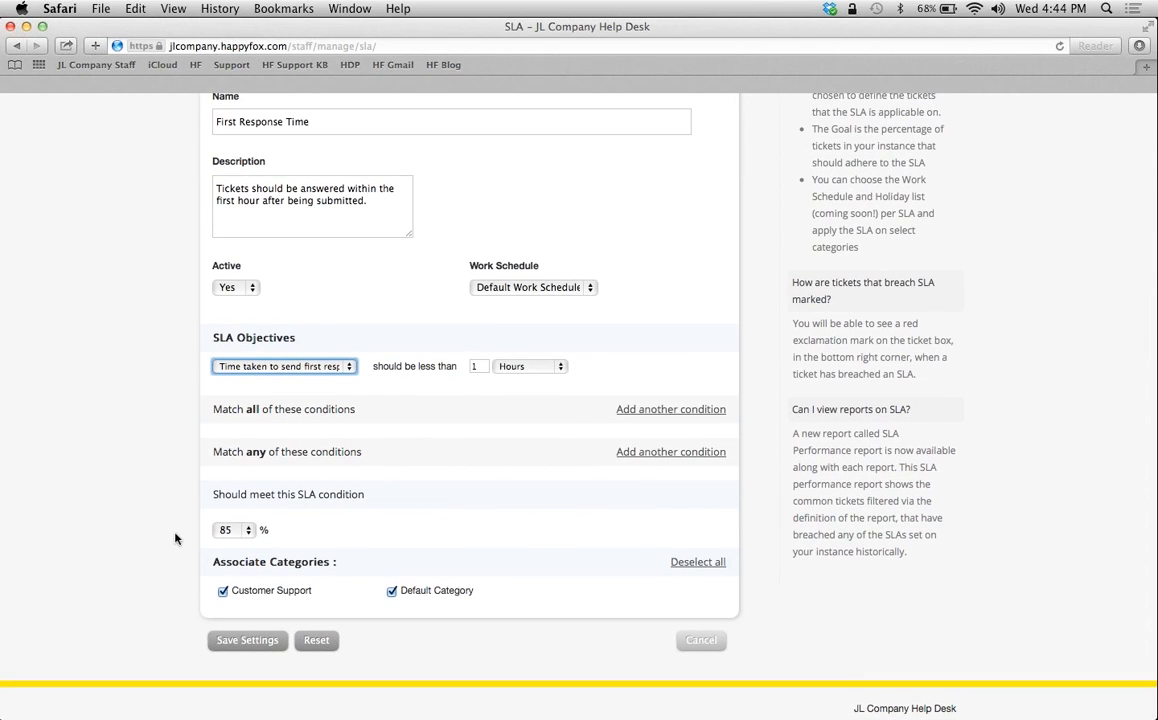
scroll(up, 3)
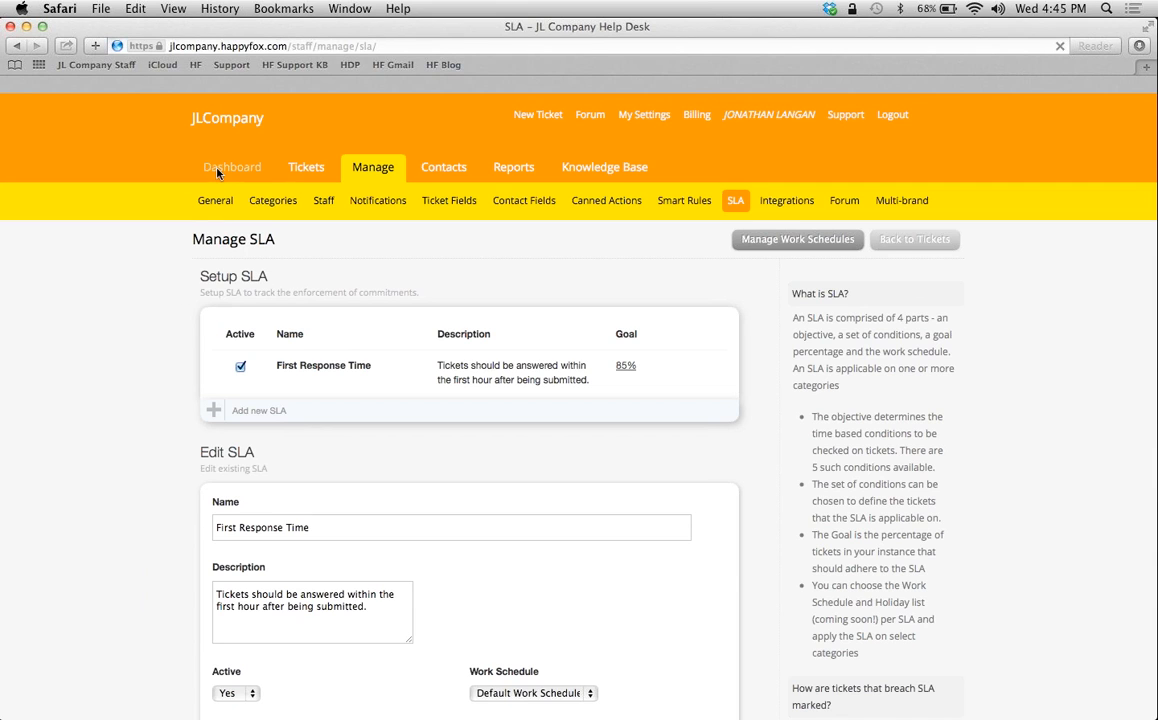
Go to the dashboard's Tickets about to breach panel, leaving the SLA filter on Any.
click(232, 168)
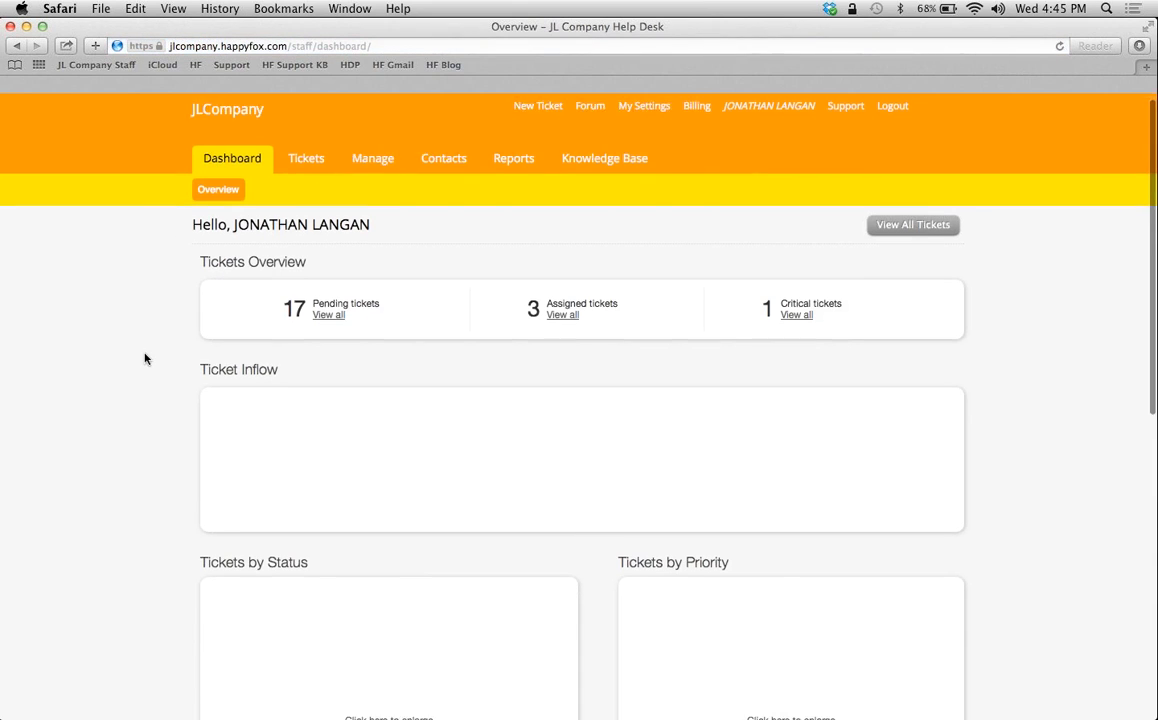
scroll(down, 3)
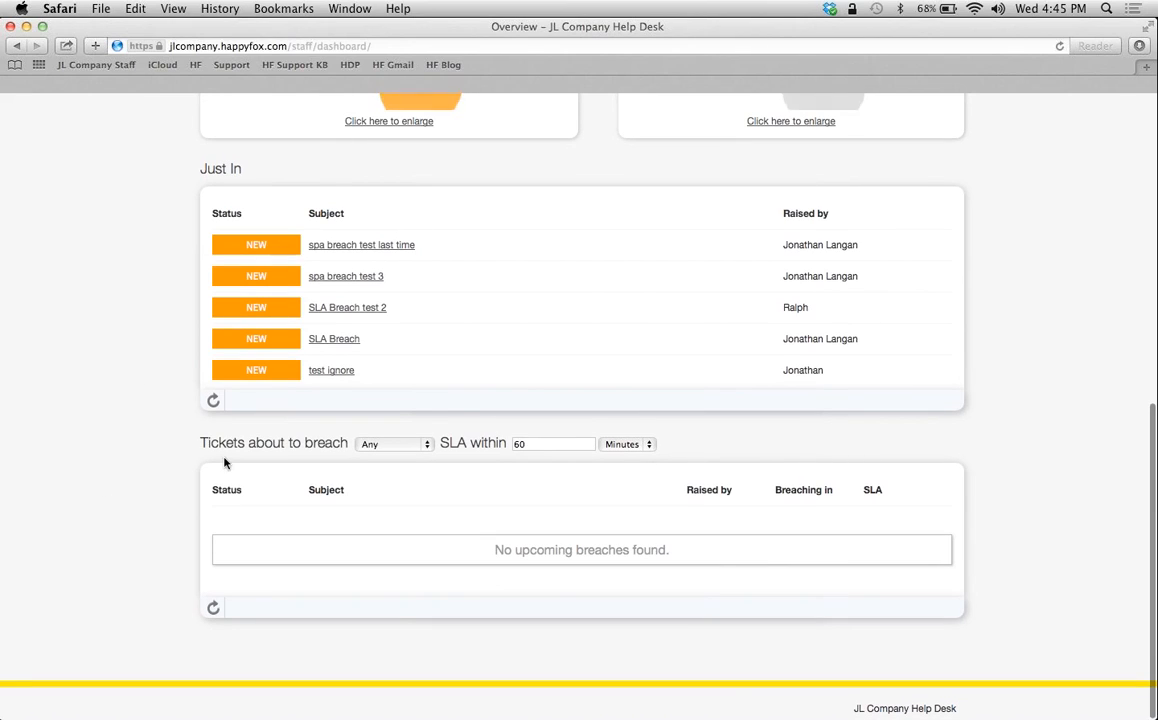
click(392, 444)
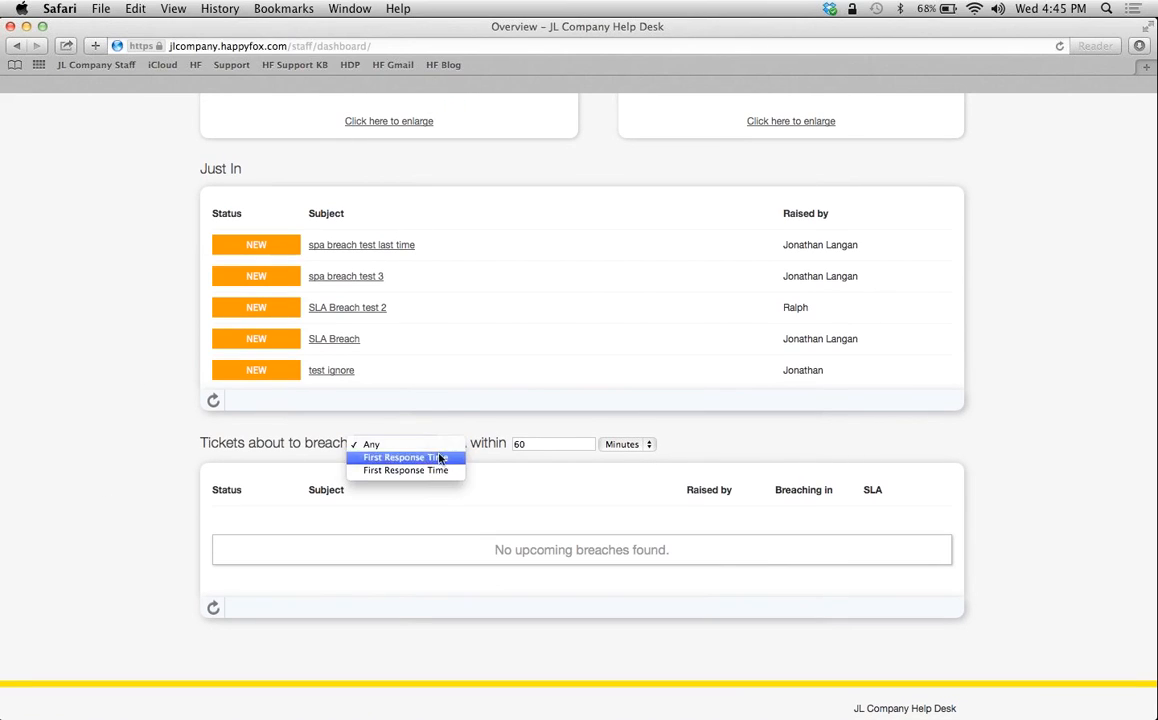
click(392, 444)
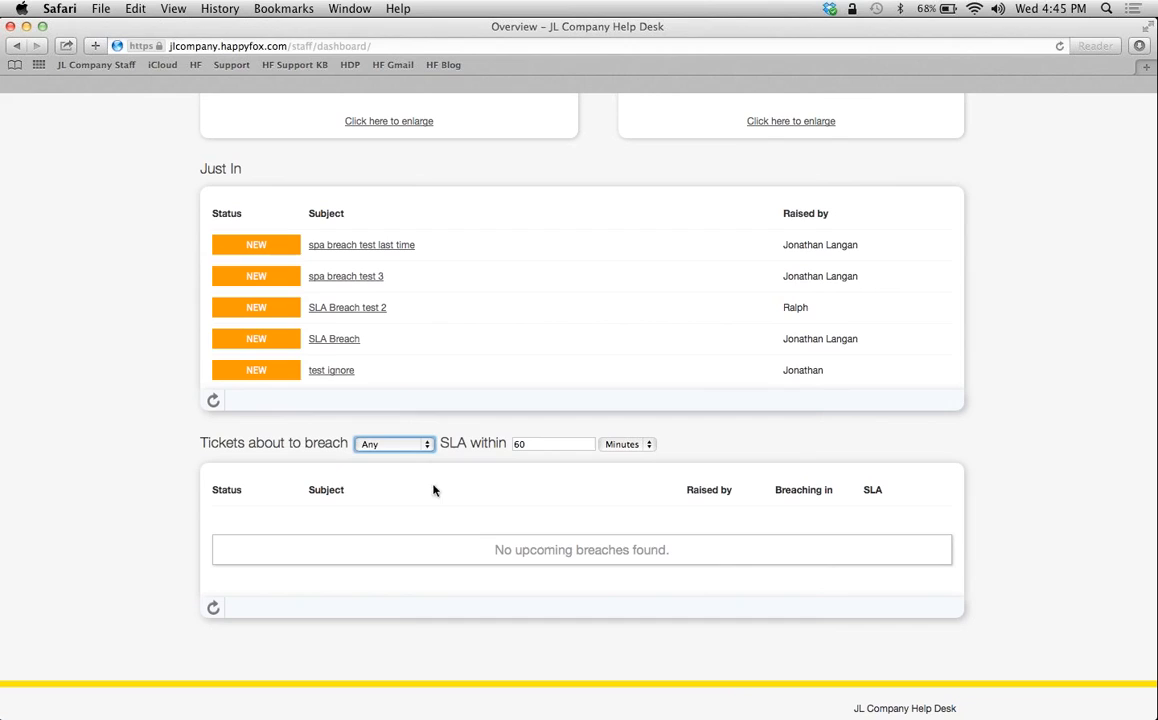
mouse_move(602, 488)
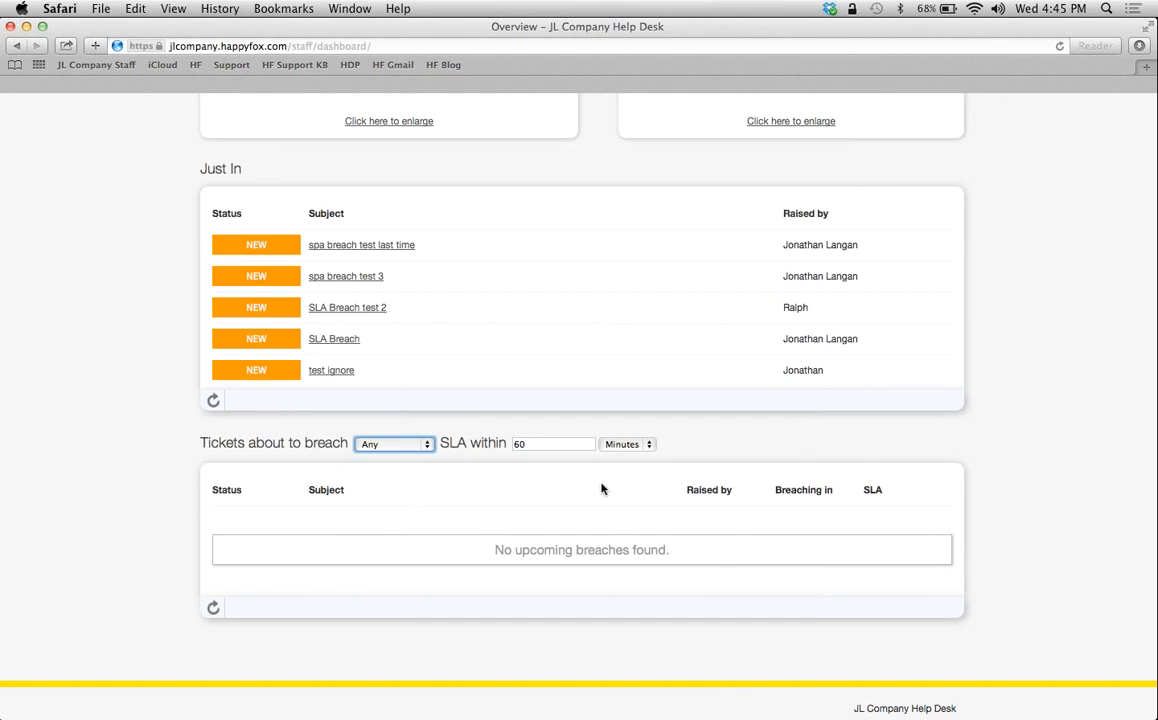
mouse_move(722, 516)
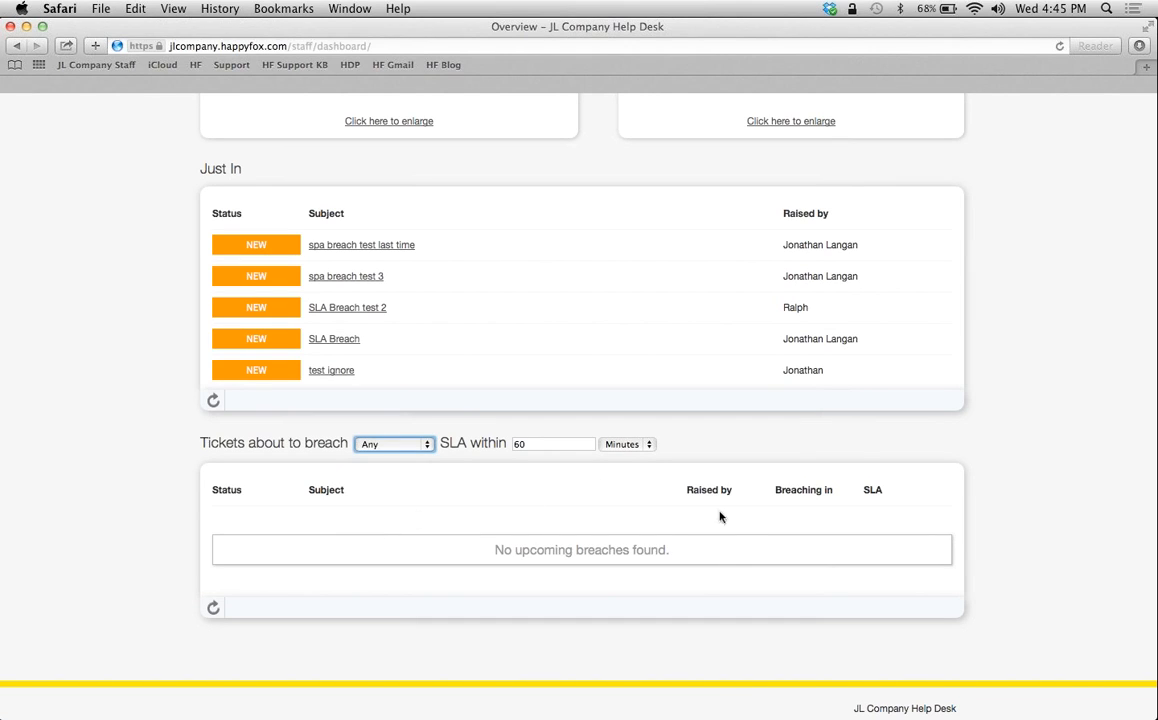
mouse_move(168, 488)
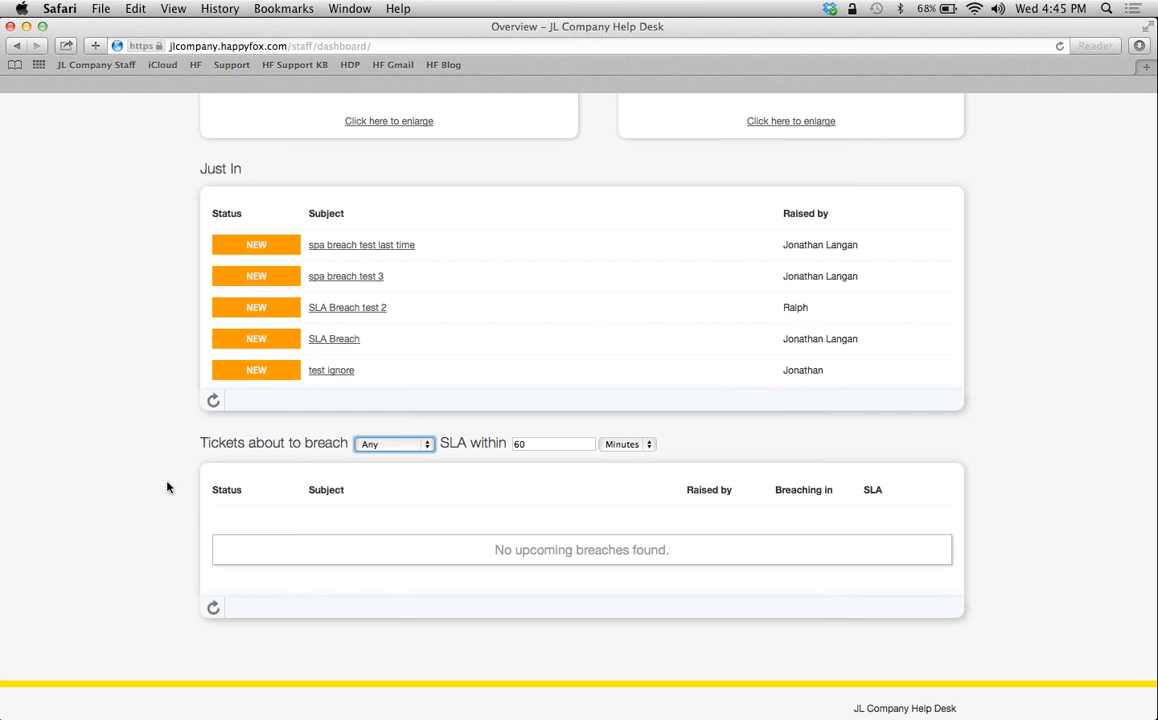
Navigate to Manage > Smart Rules, listing Smart Rule-1, Smart Rule-2 and Unresponded Message SLA.
scroll(up, 3)
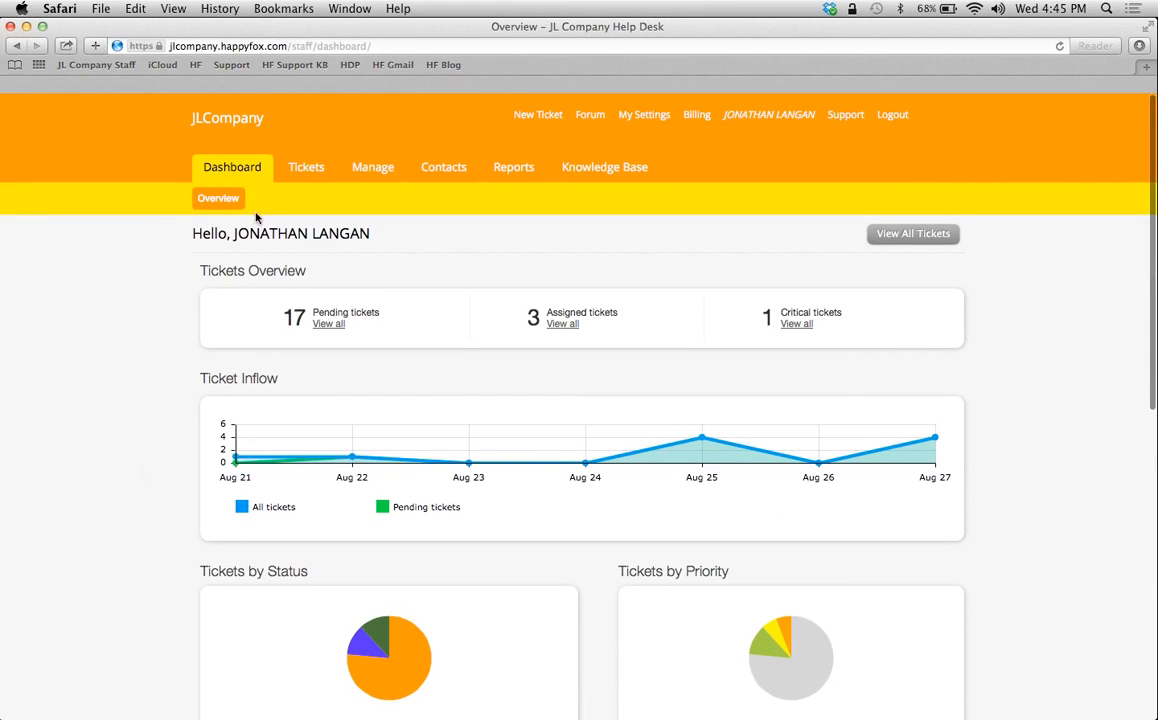
click(372, 168)
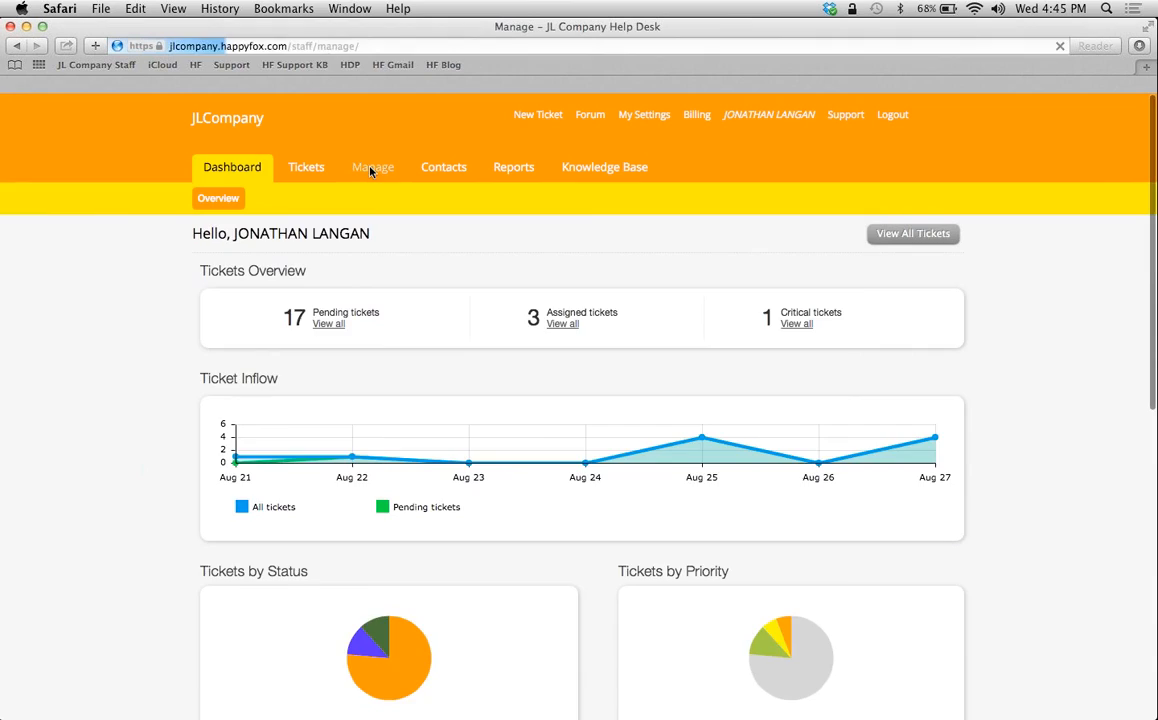
click(372, 168)
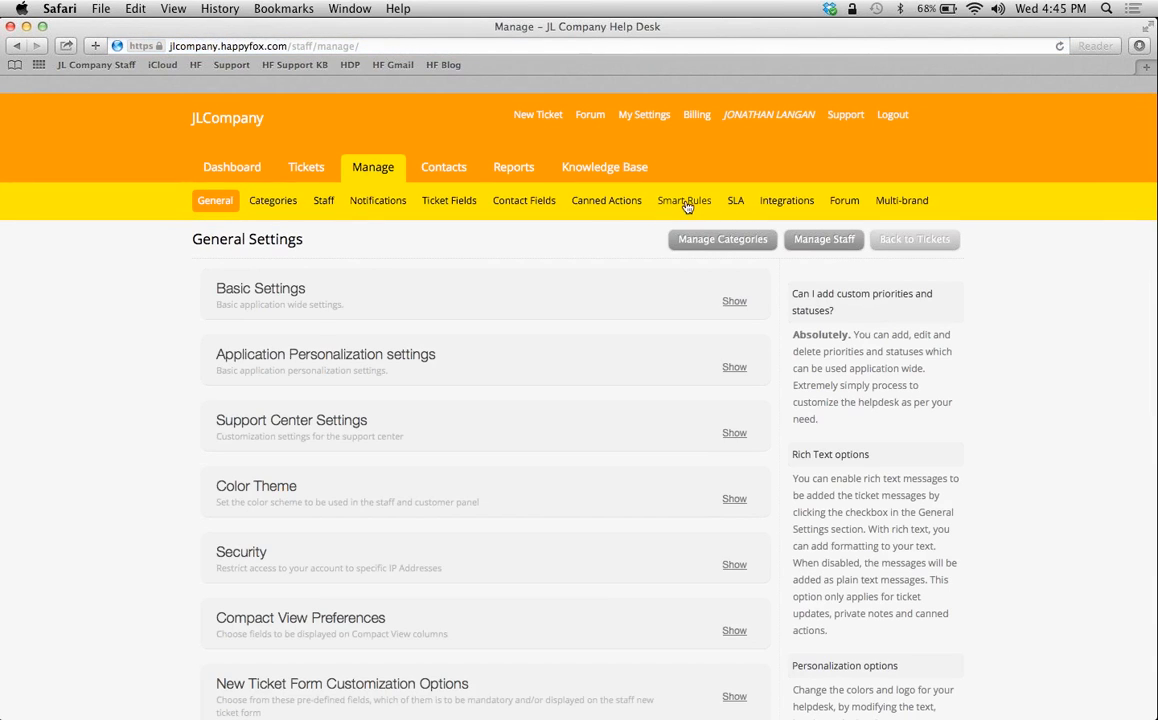
click(684, 200)
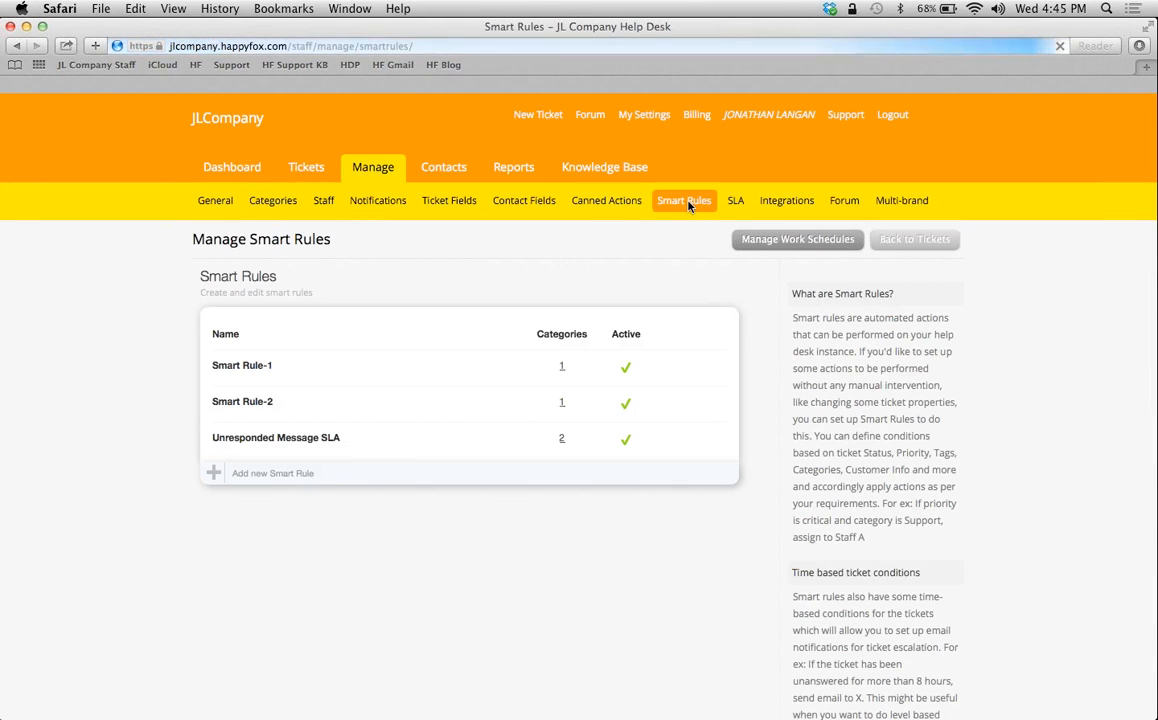
mouse_move(276, 436)
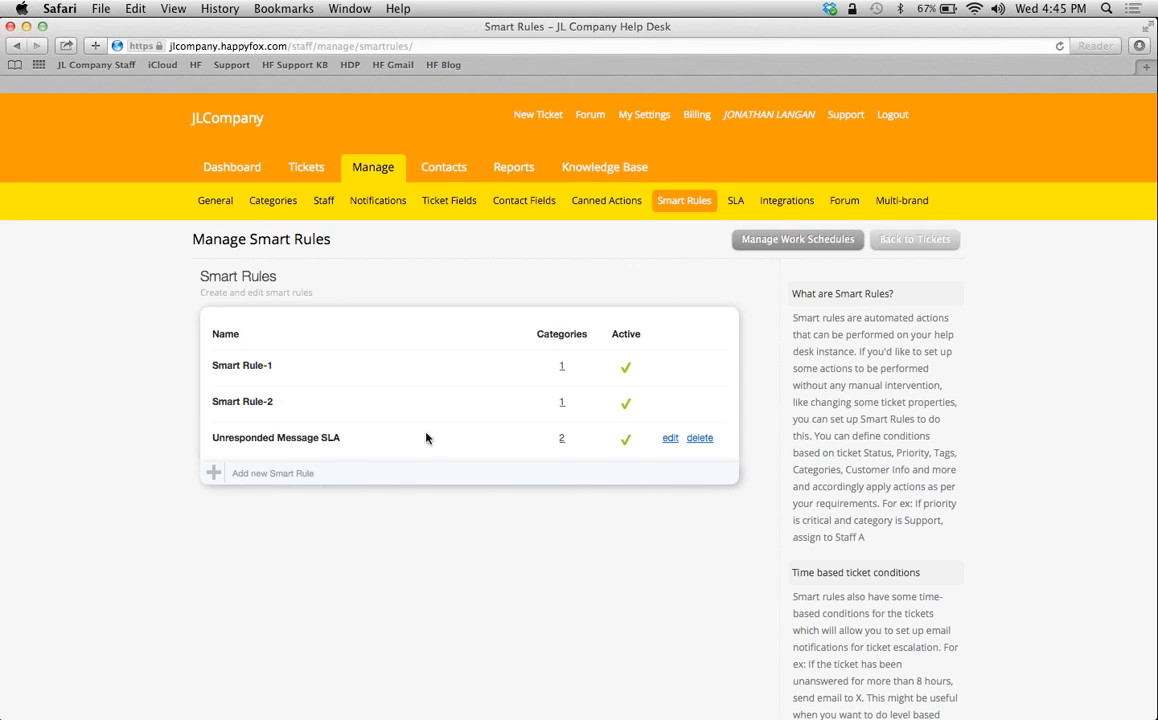
mouse_move(392, 444)
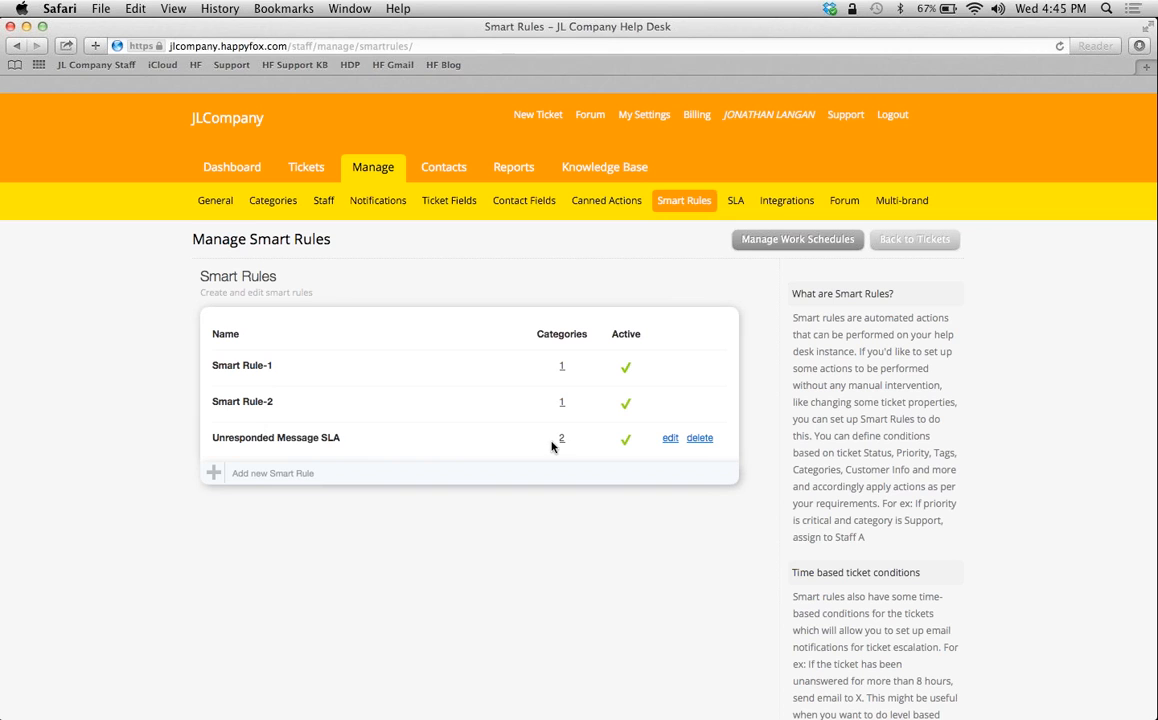
click(670, 436)
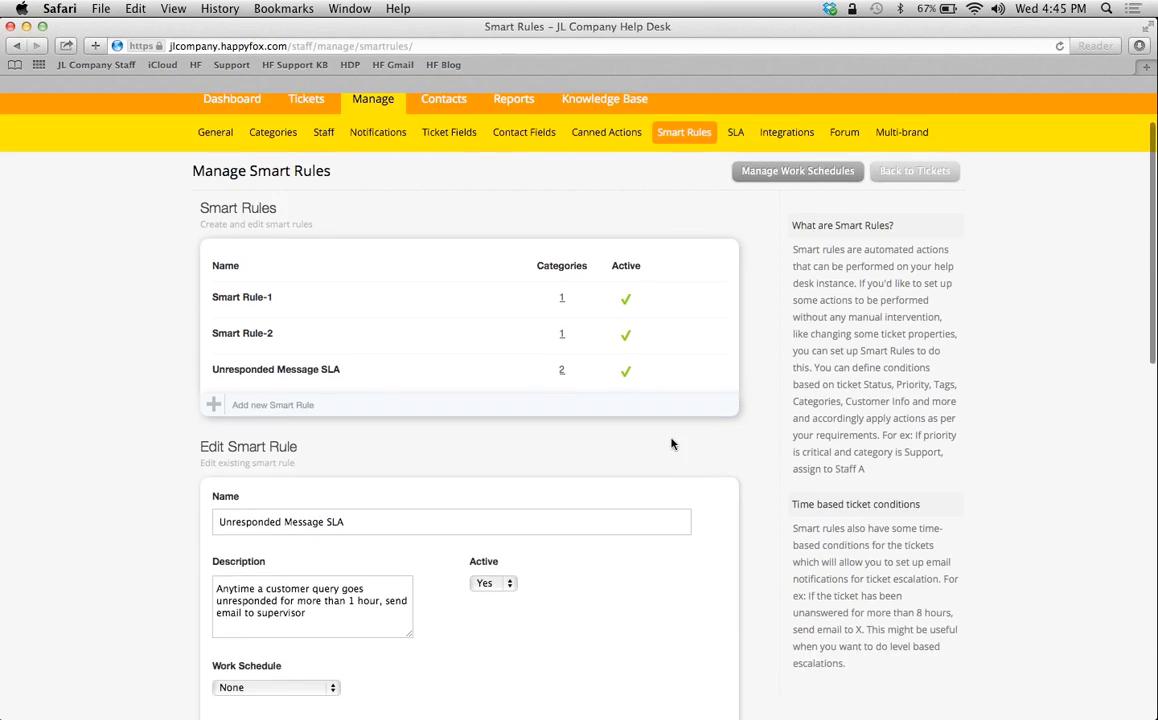
scroll(down, 3)
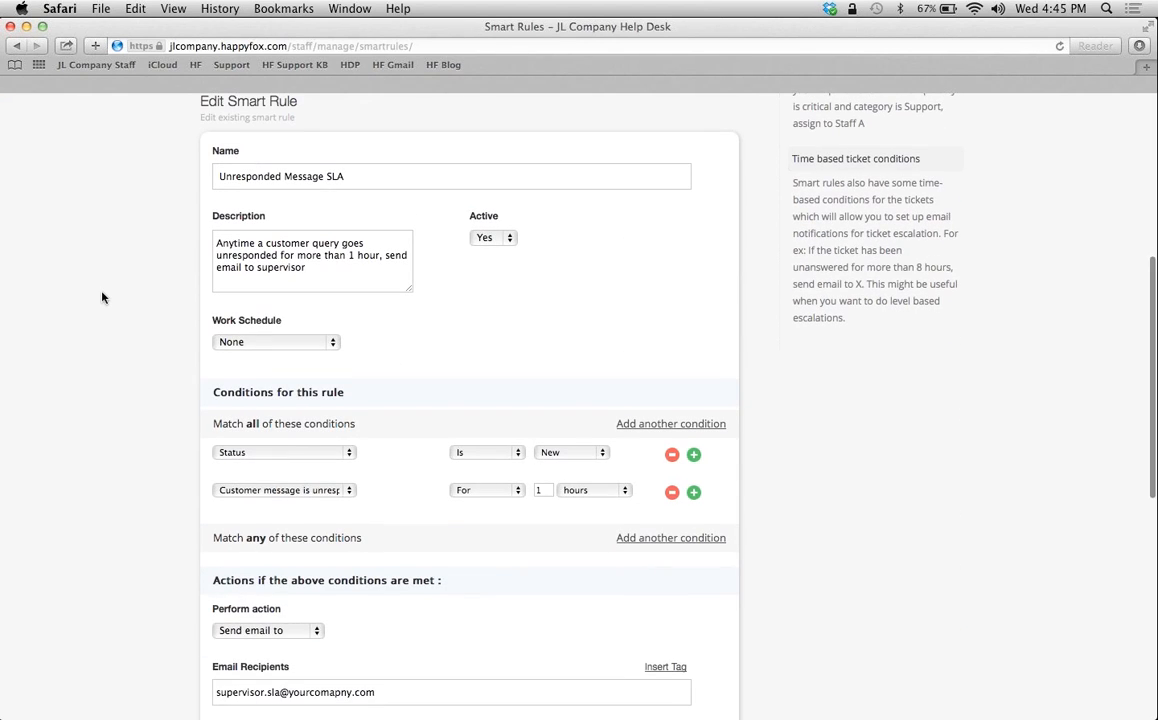
scroll(down, 3)
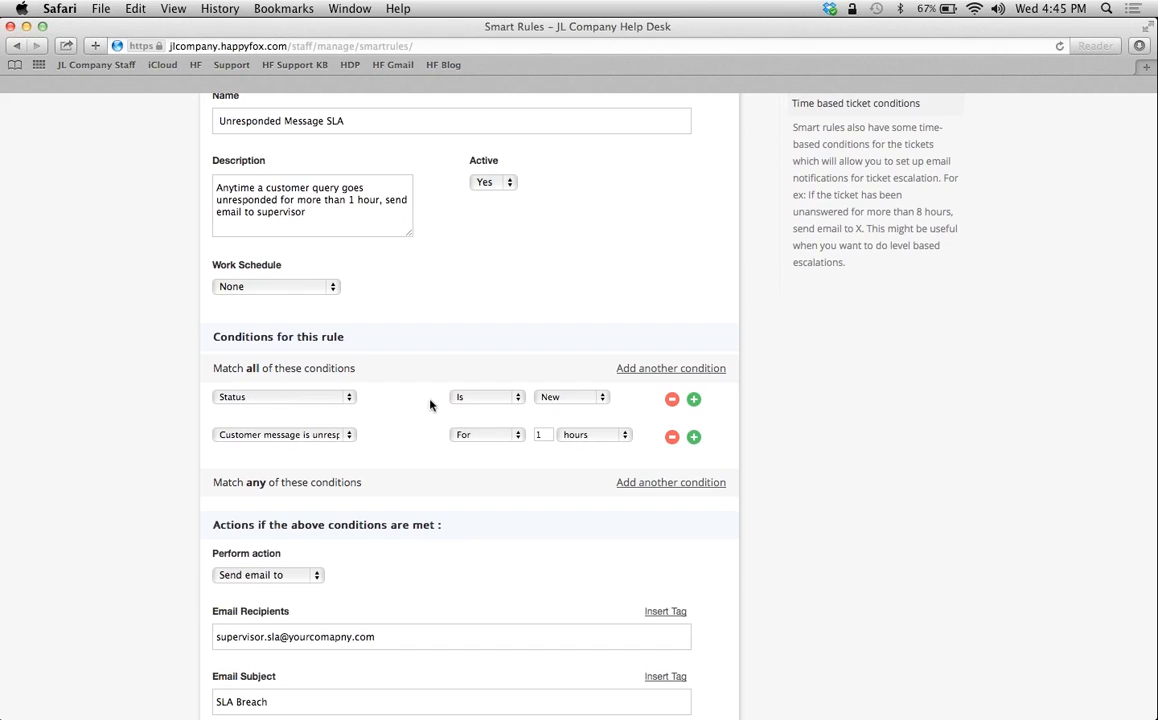
click(284, 434)
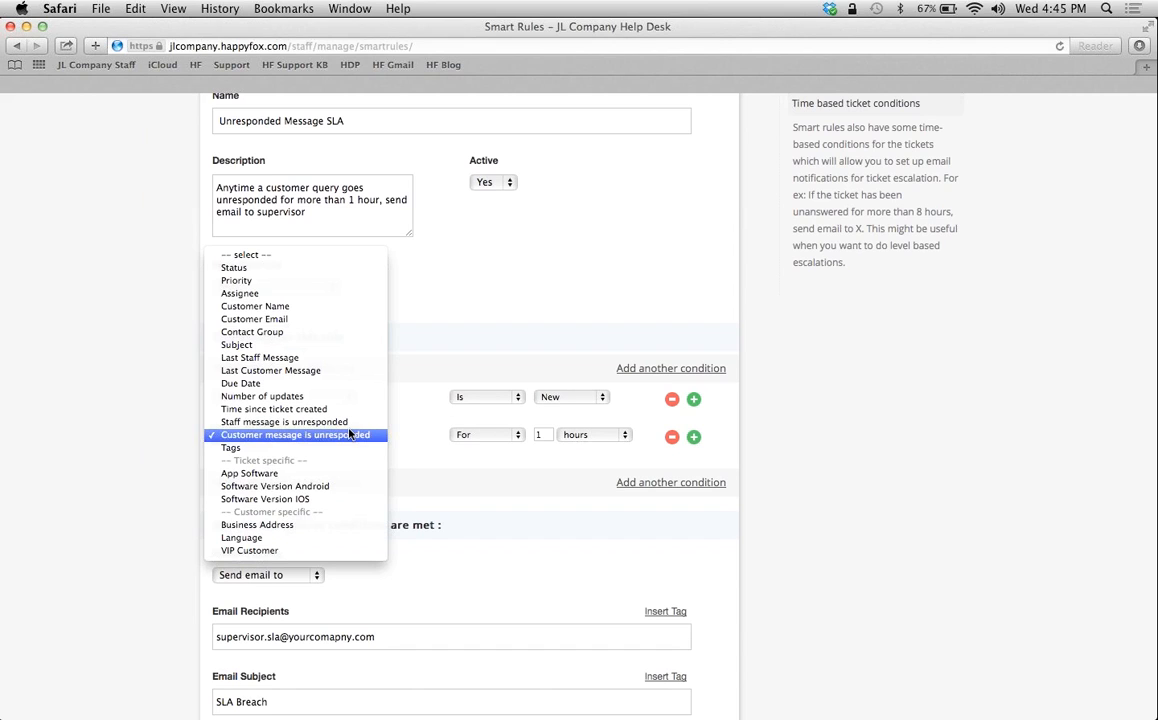
mouse_move(366, 436)
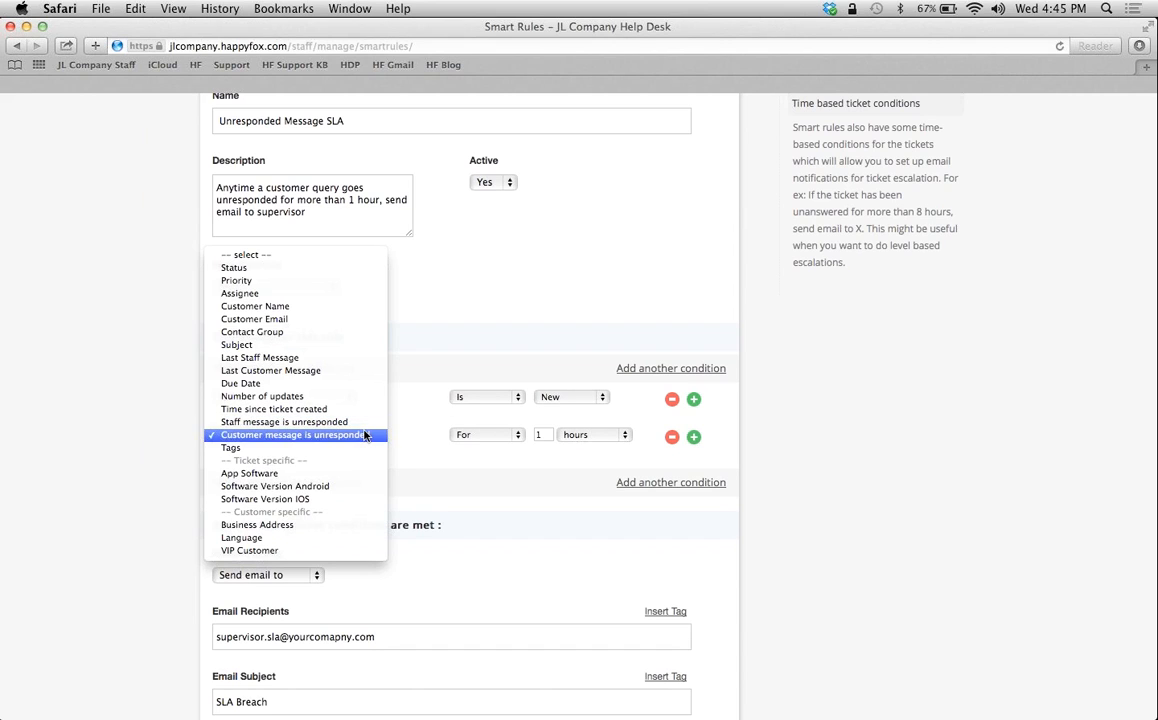
click(292, 434)
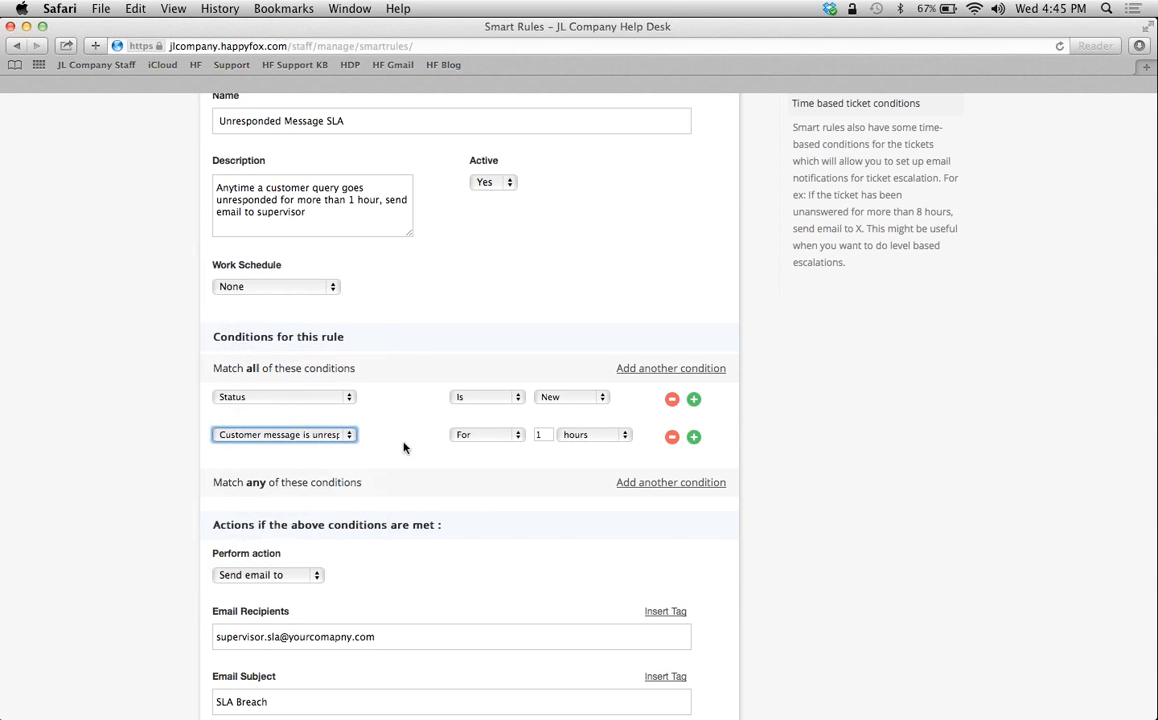
mouse_move(194, 522)
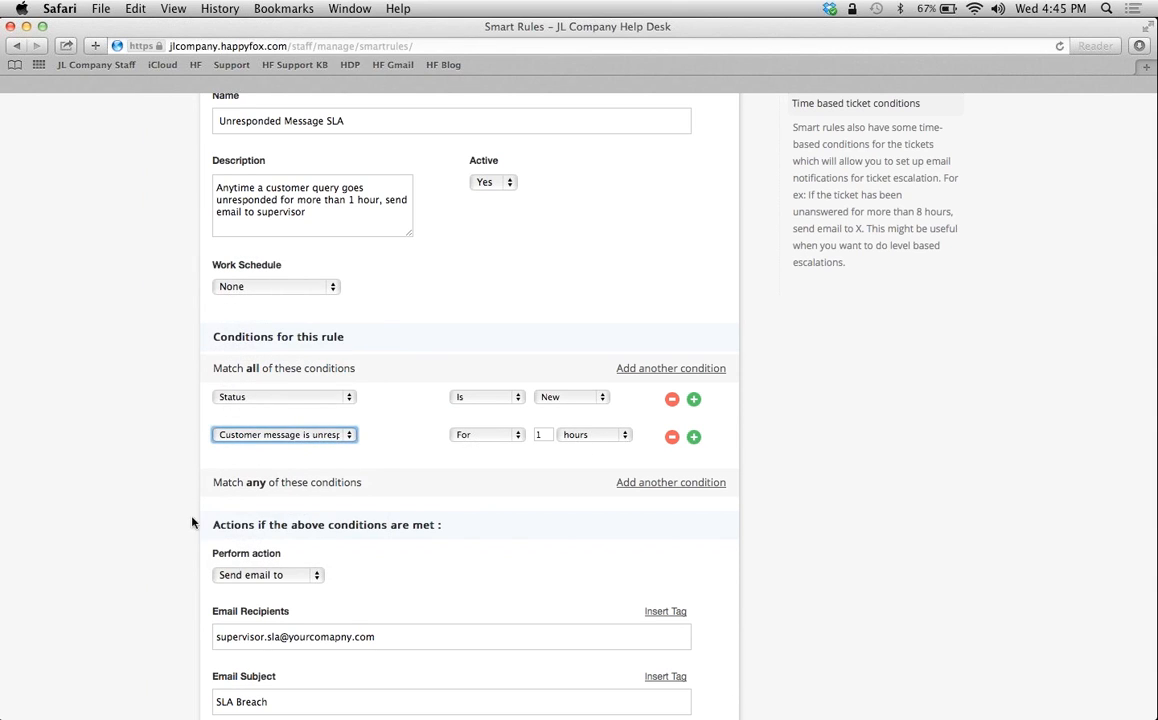
scroll(down, 3)
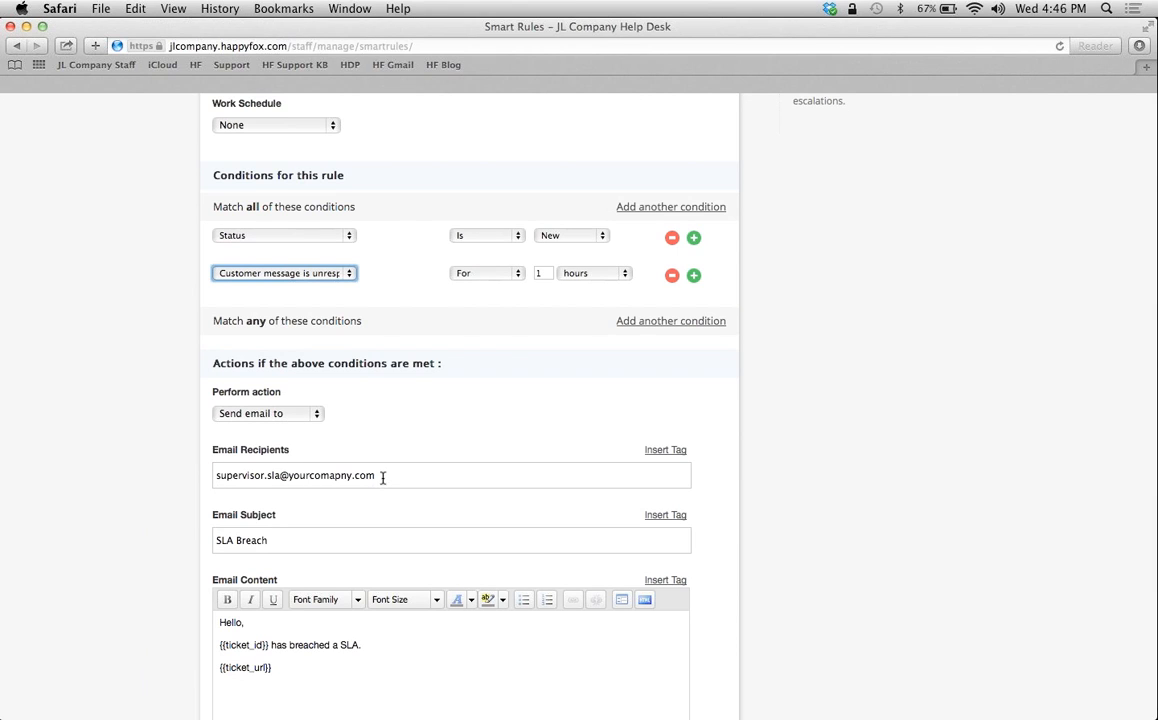
Insert the all_category_staff tag into Email Recipients after the supervisor address.
click(664, 448)
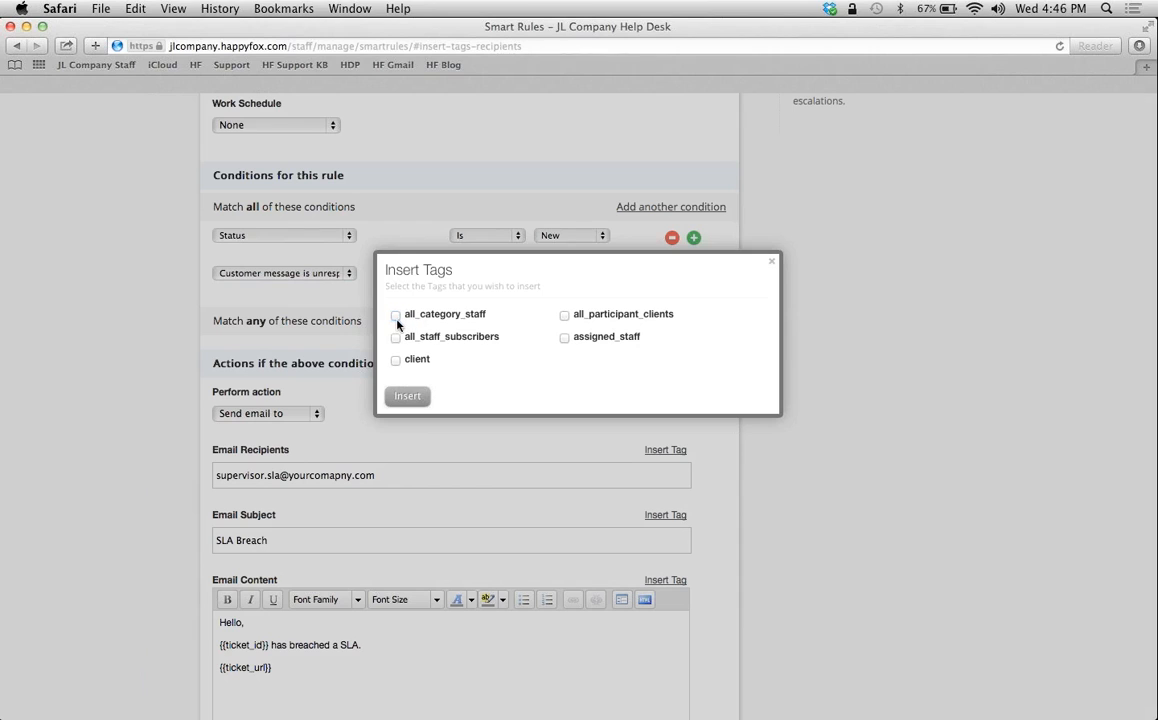
click(408, 396)
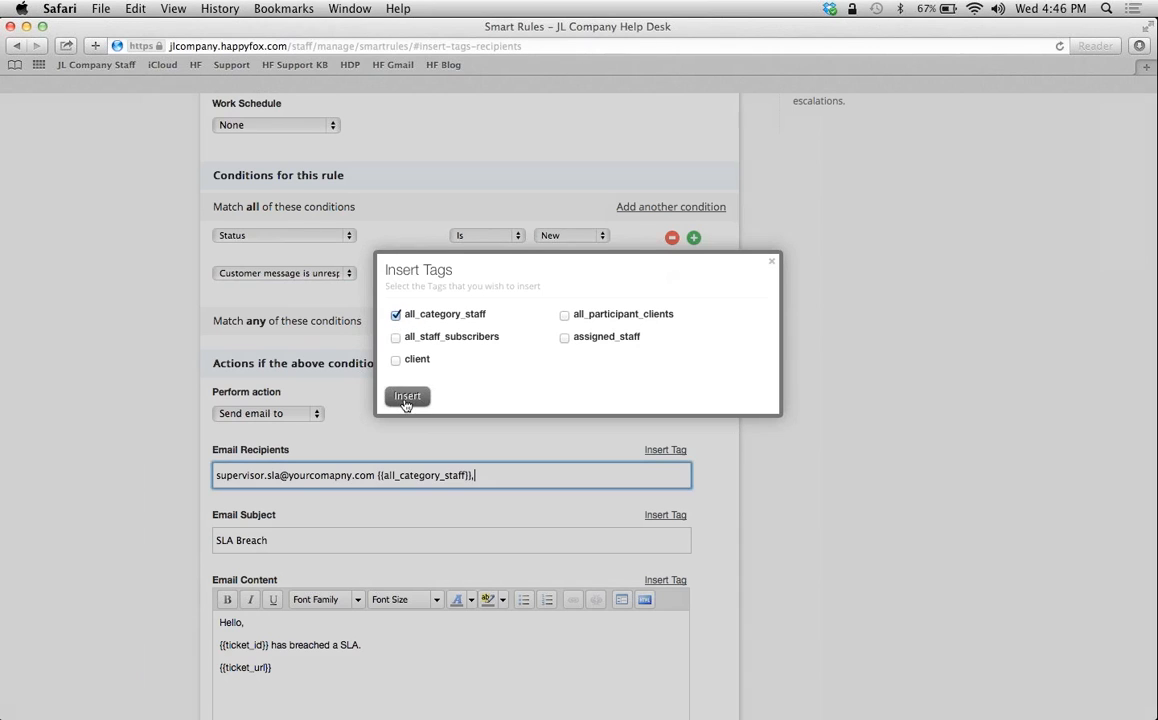
click(408, 396)
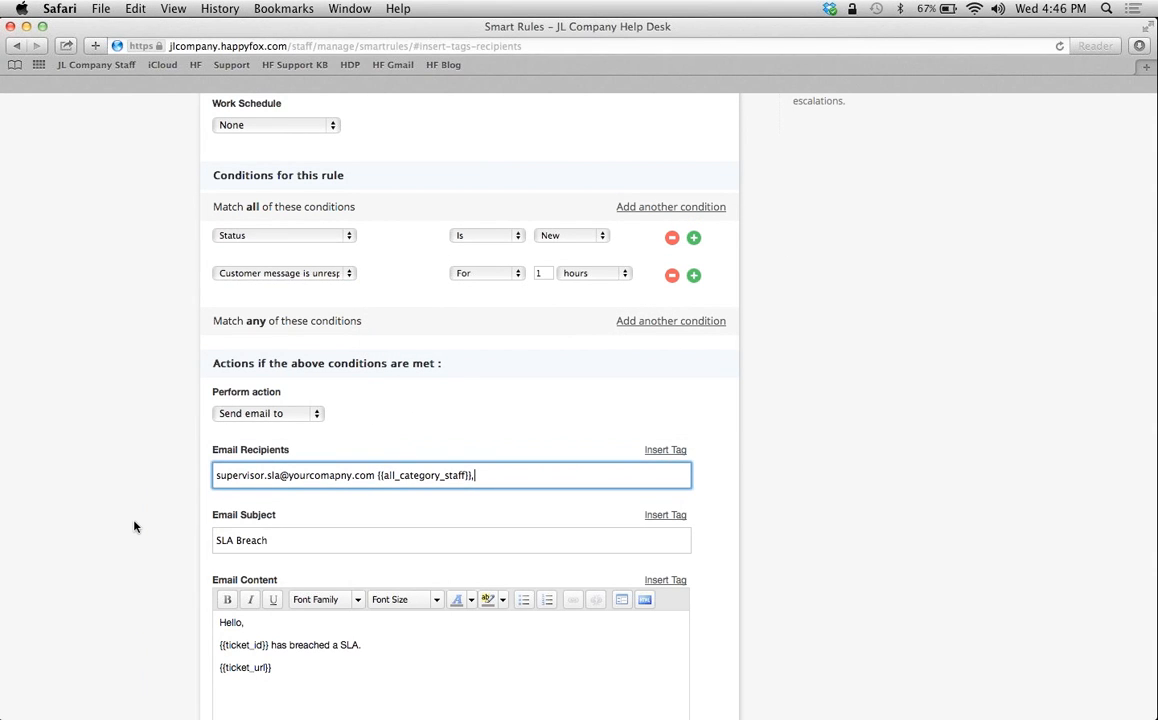
scroll(down, 3)
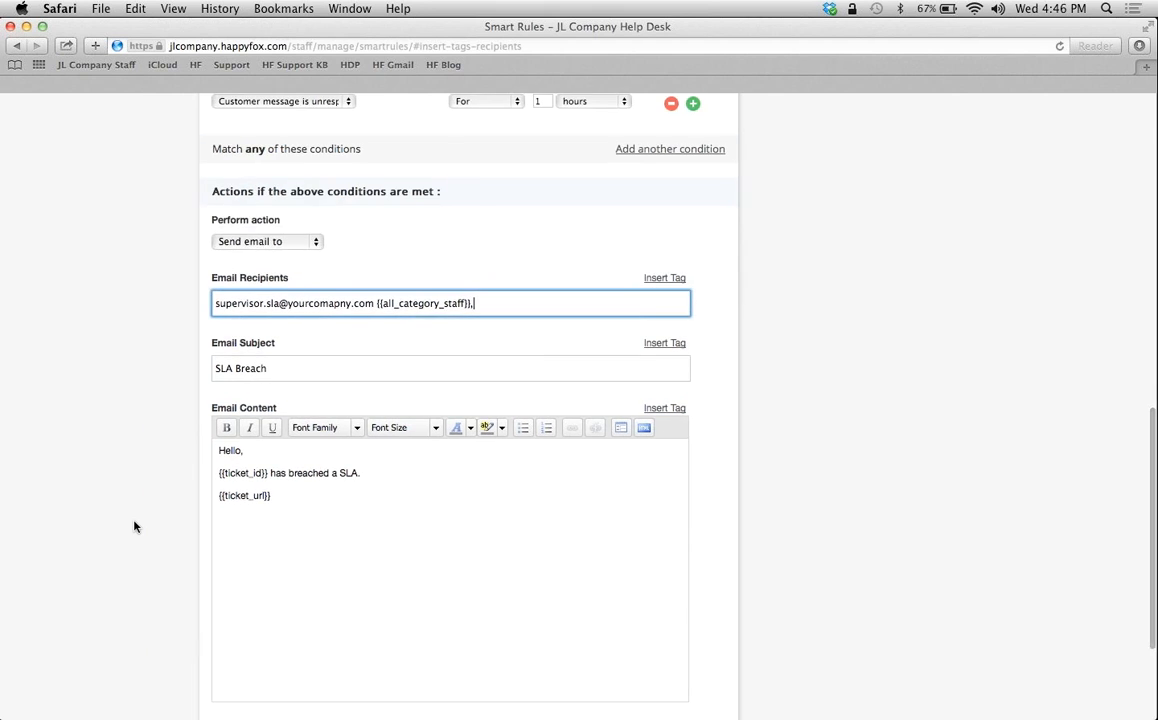
scroll(down, 3)
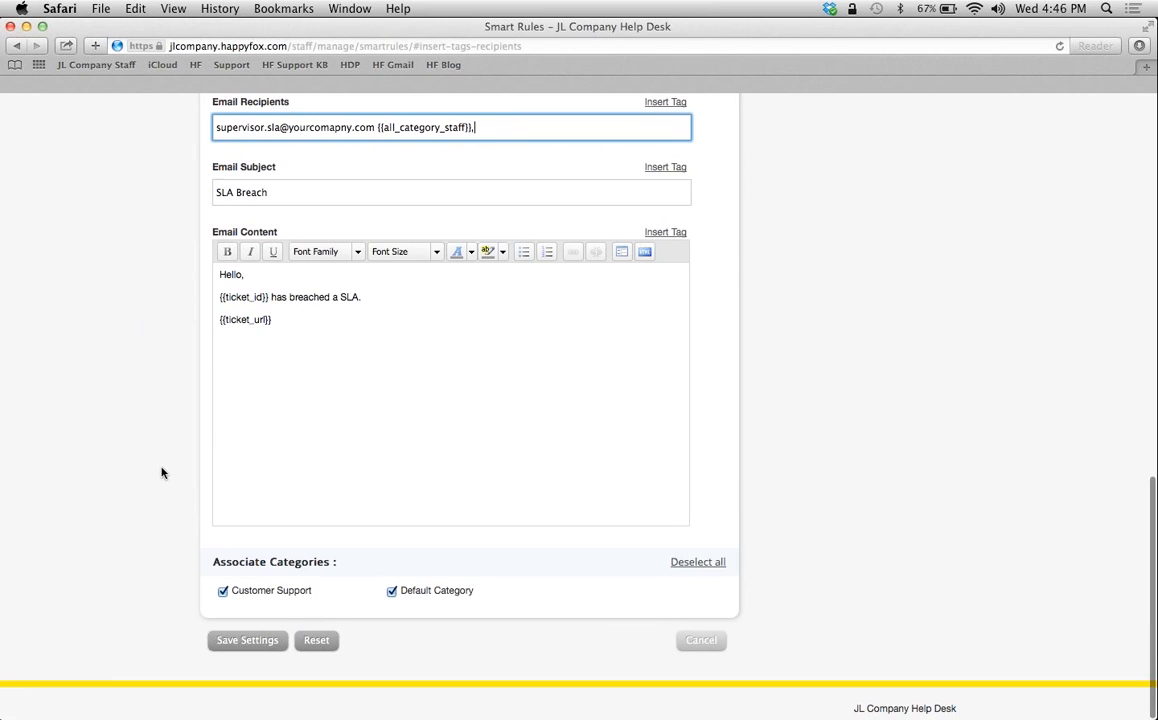
scroll(up, 3)
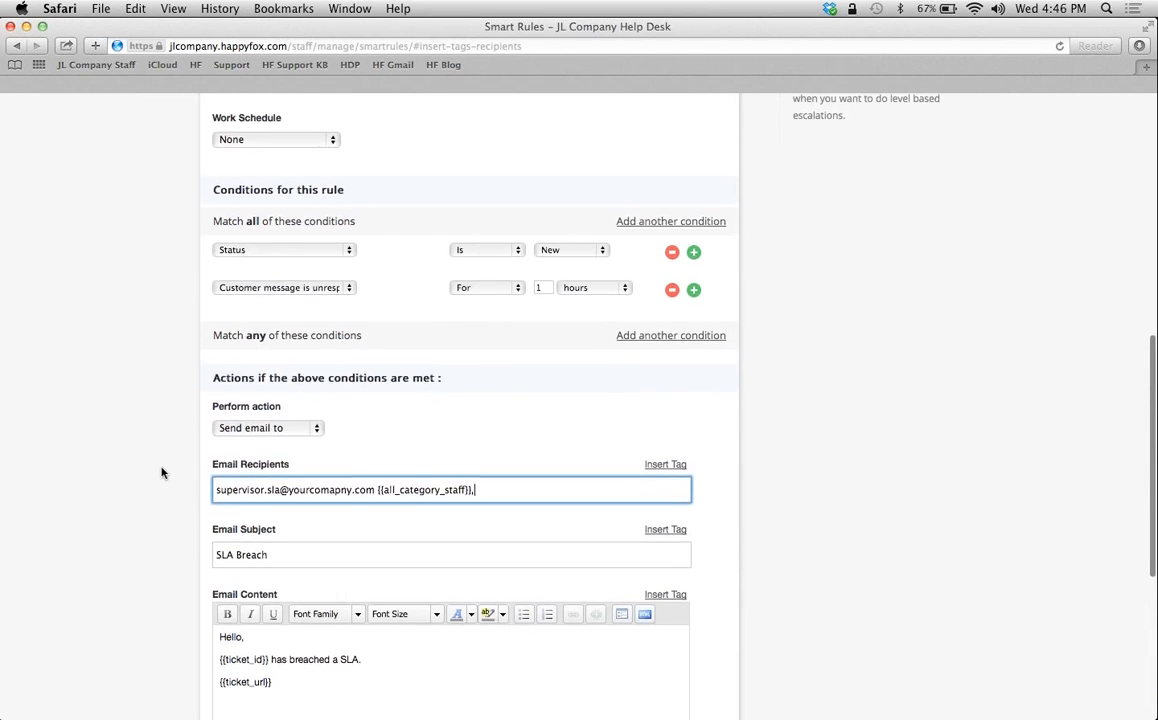
scroll(up, 3)
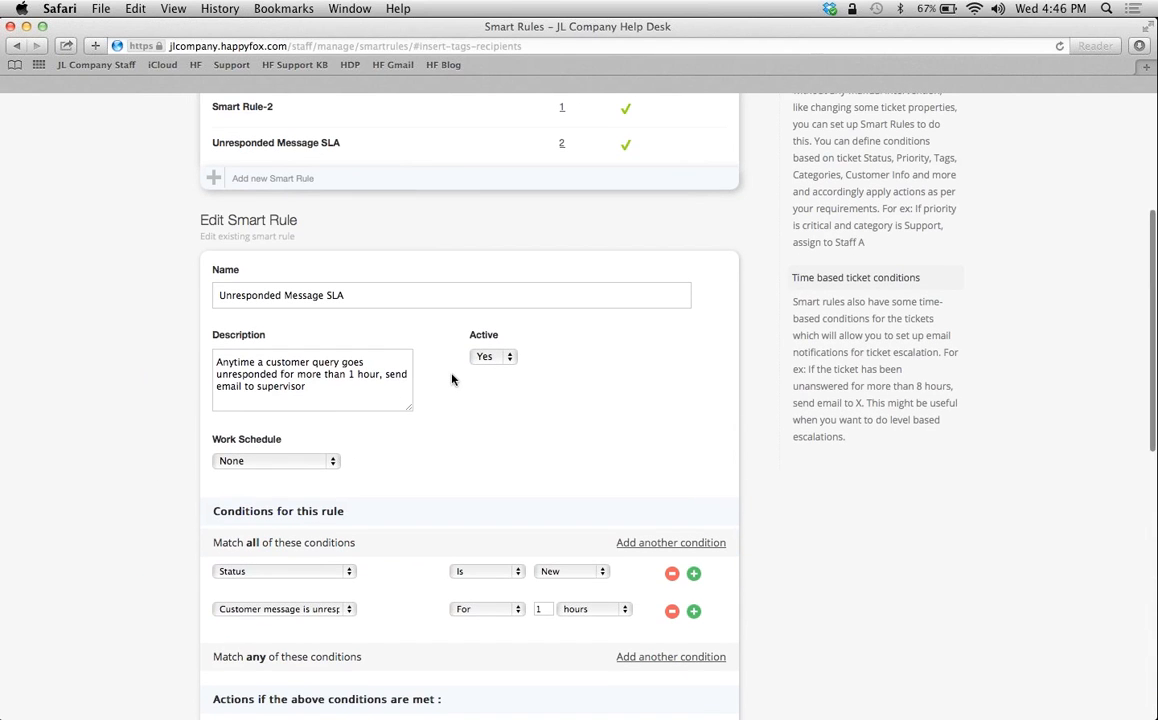
scroll(down, 3)
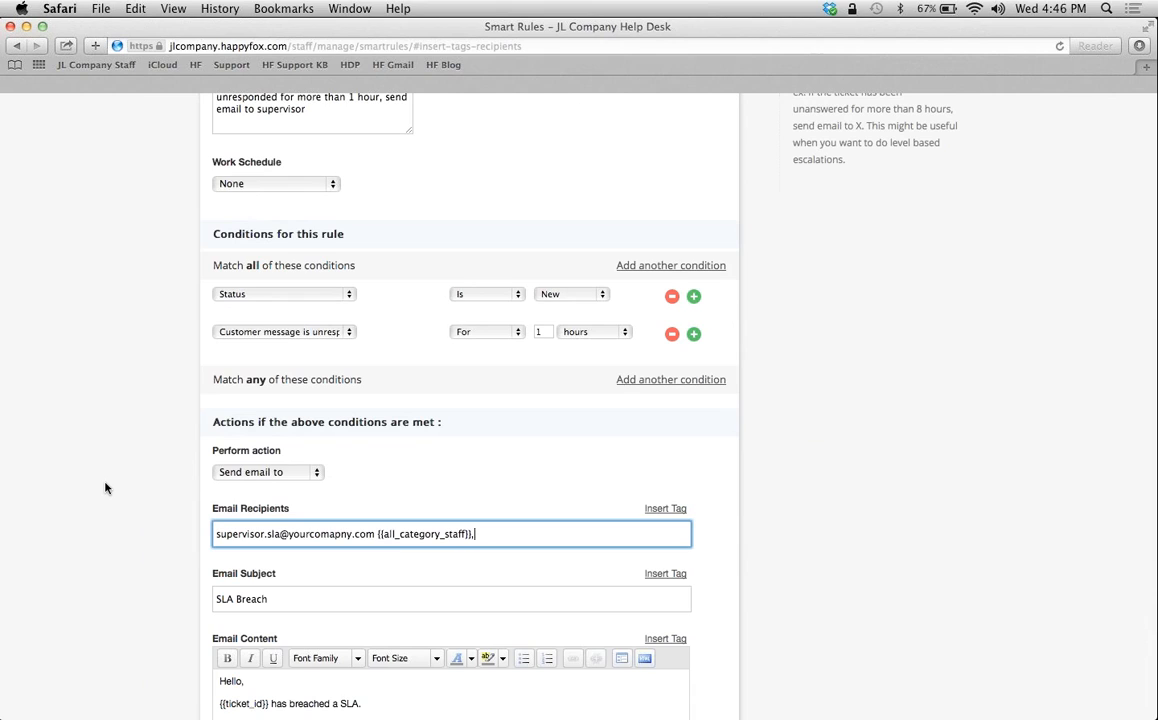
scroll(down, 3)
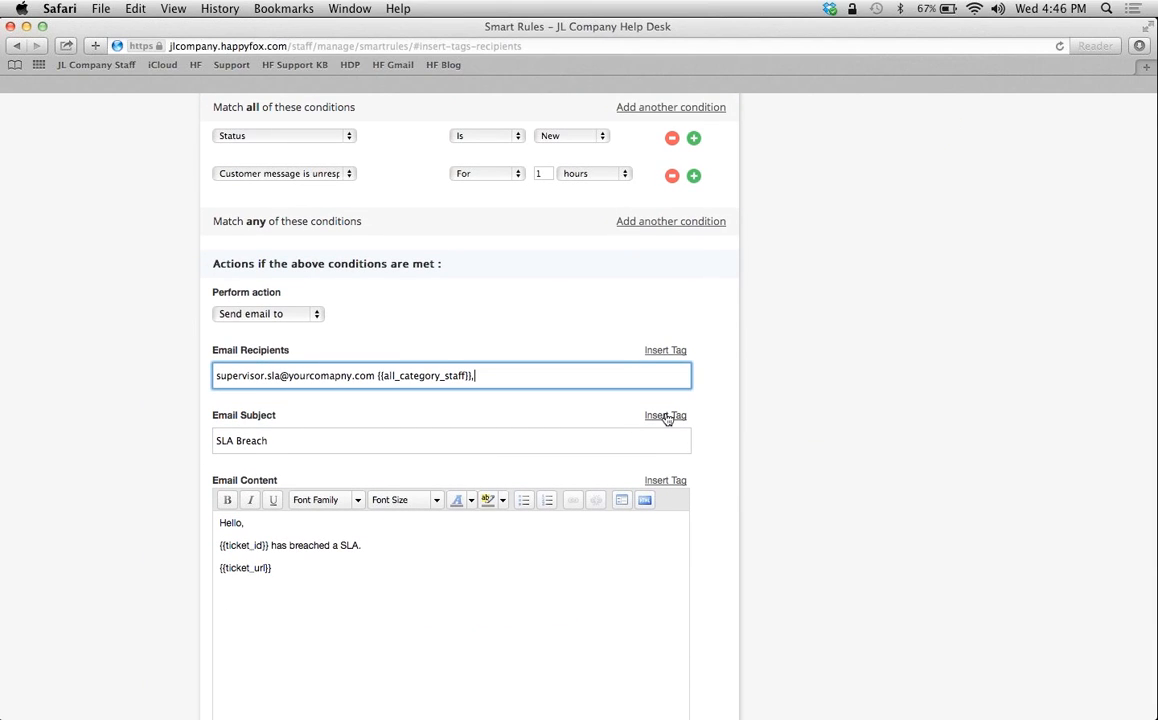
Insert the subject tag so the Email Subject reads 'SLA Breach {{subject}}'.
click(664, 414)
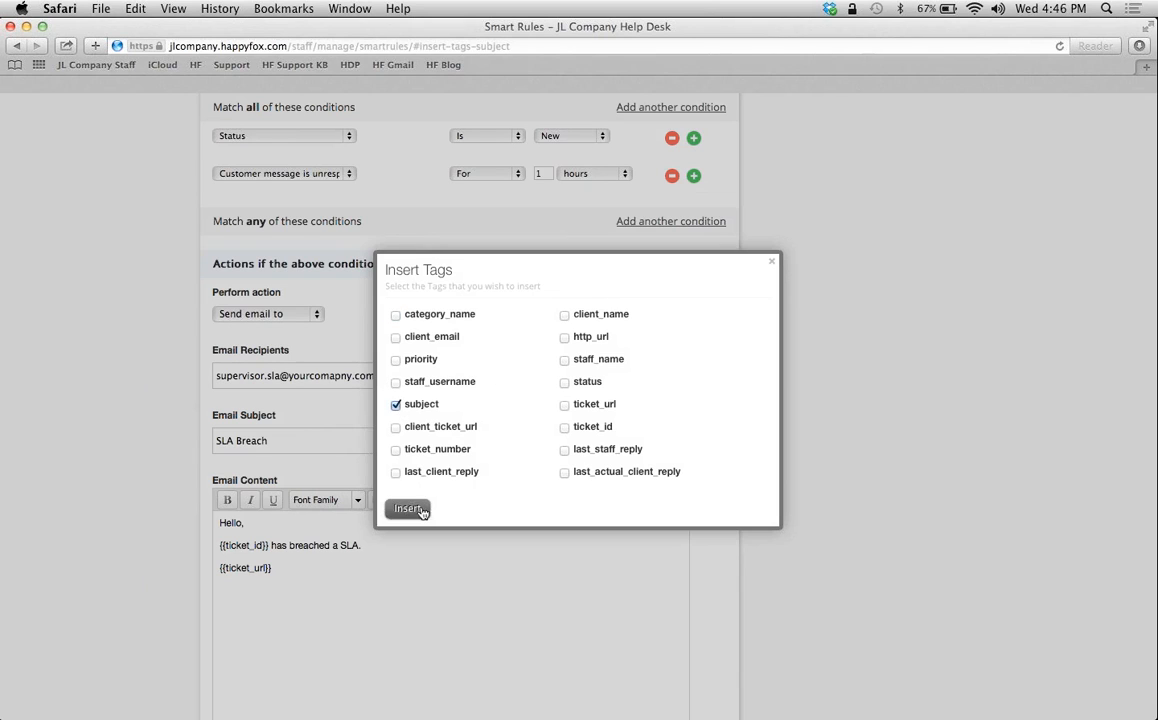
click(408, 508)
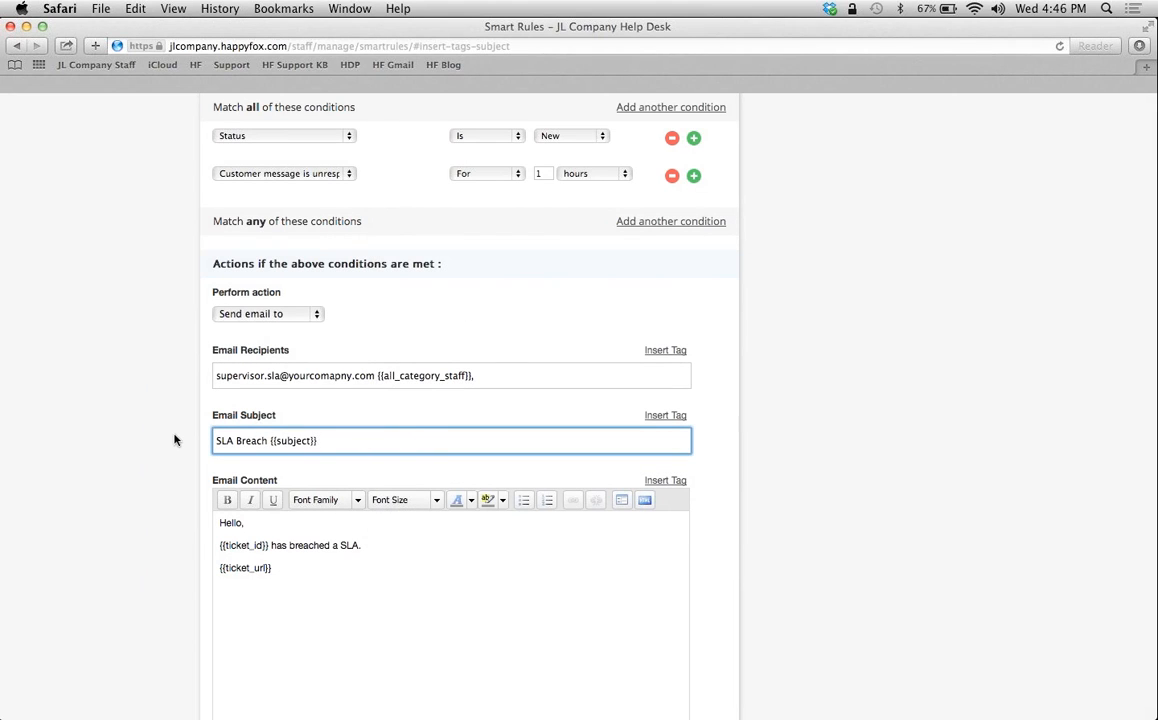
scroll(down, 3)
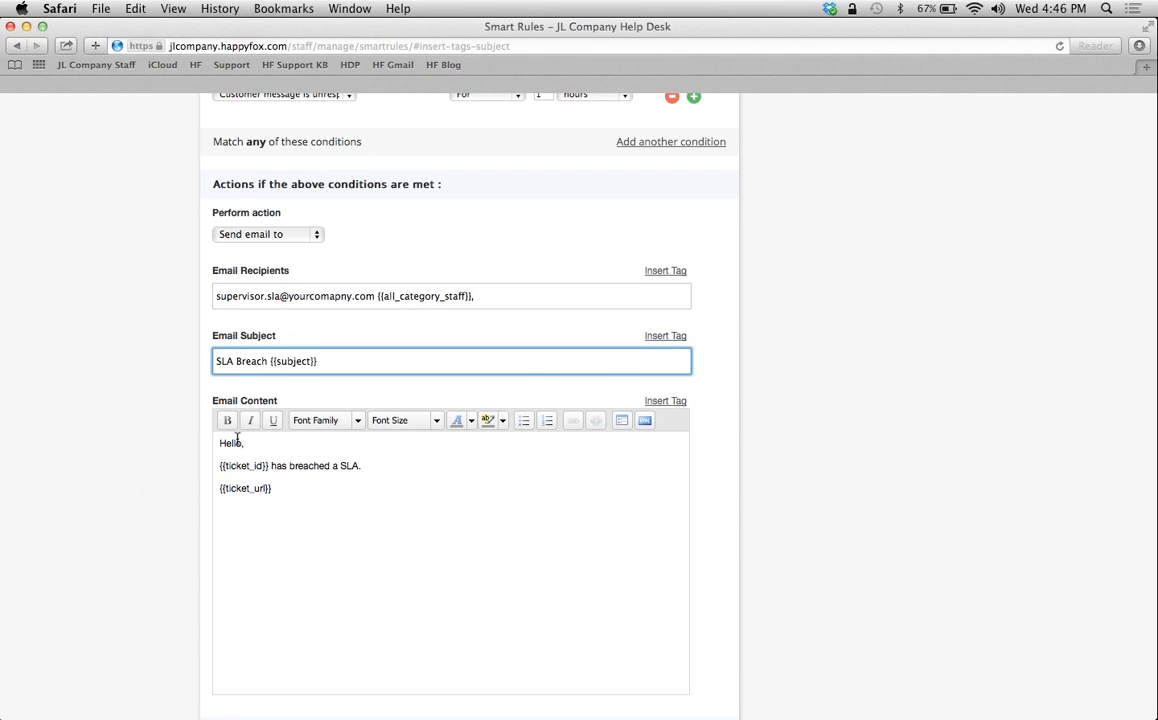
scroll(down, 3)
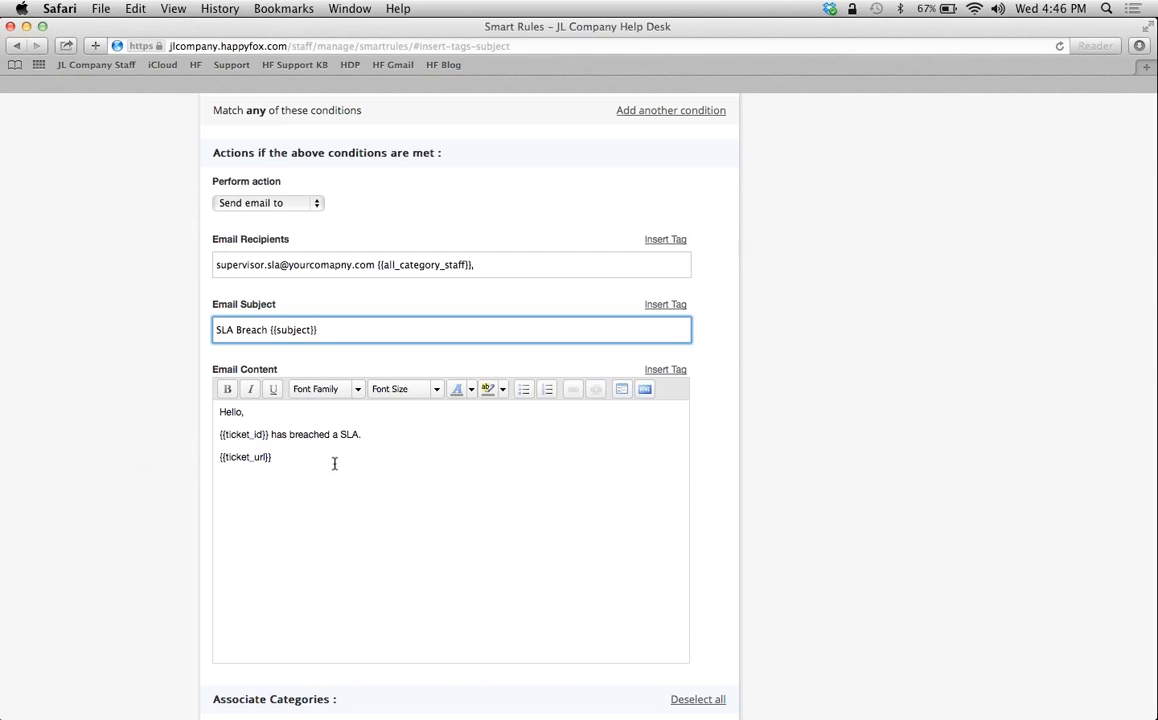
mouse_move(406, 444)
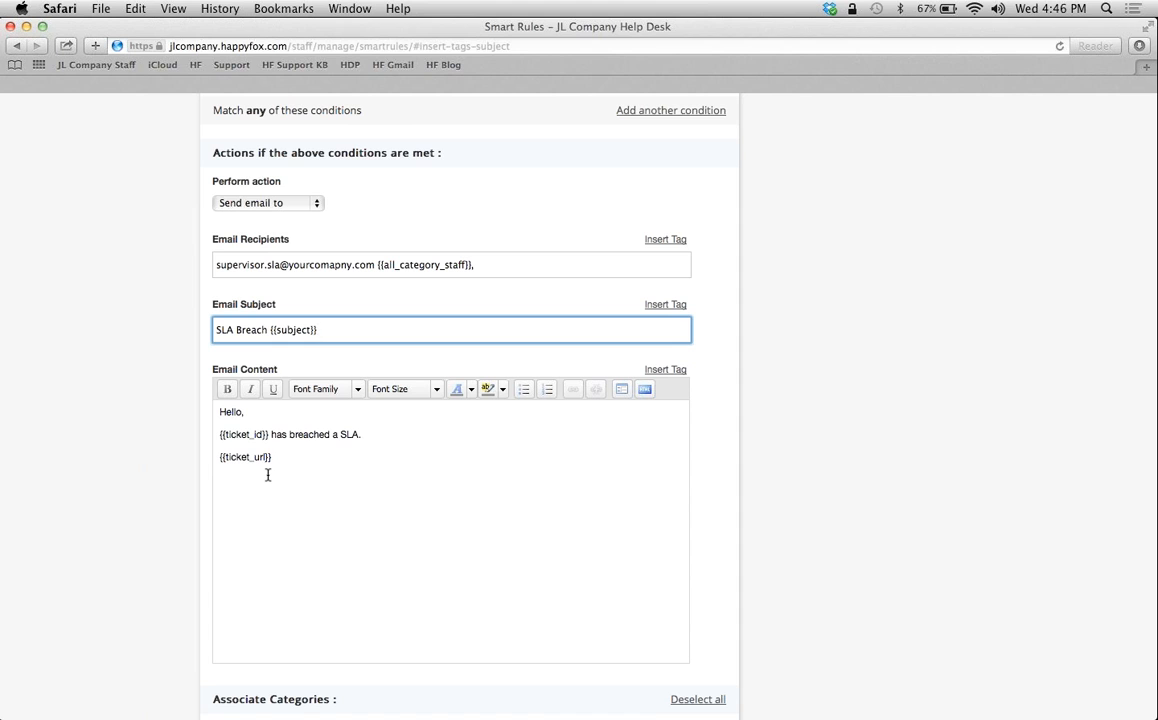
mouse_move(788, 536)
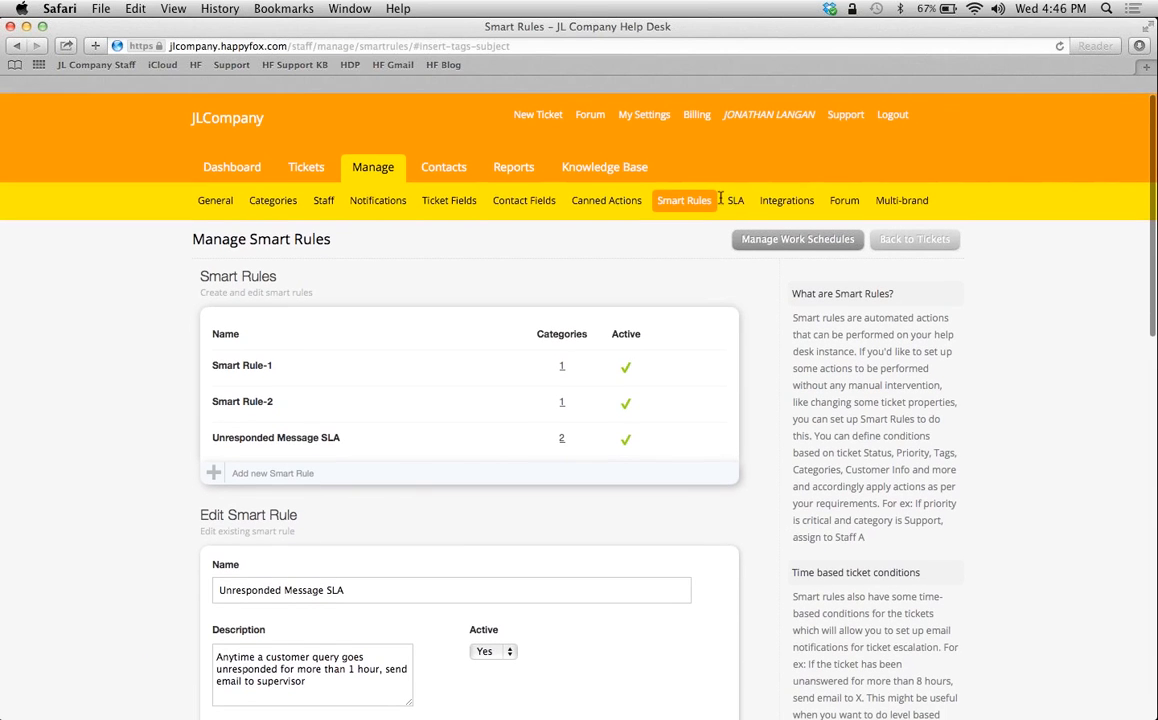
mouse_move(718, 206)
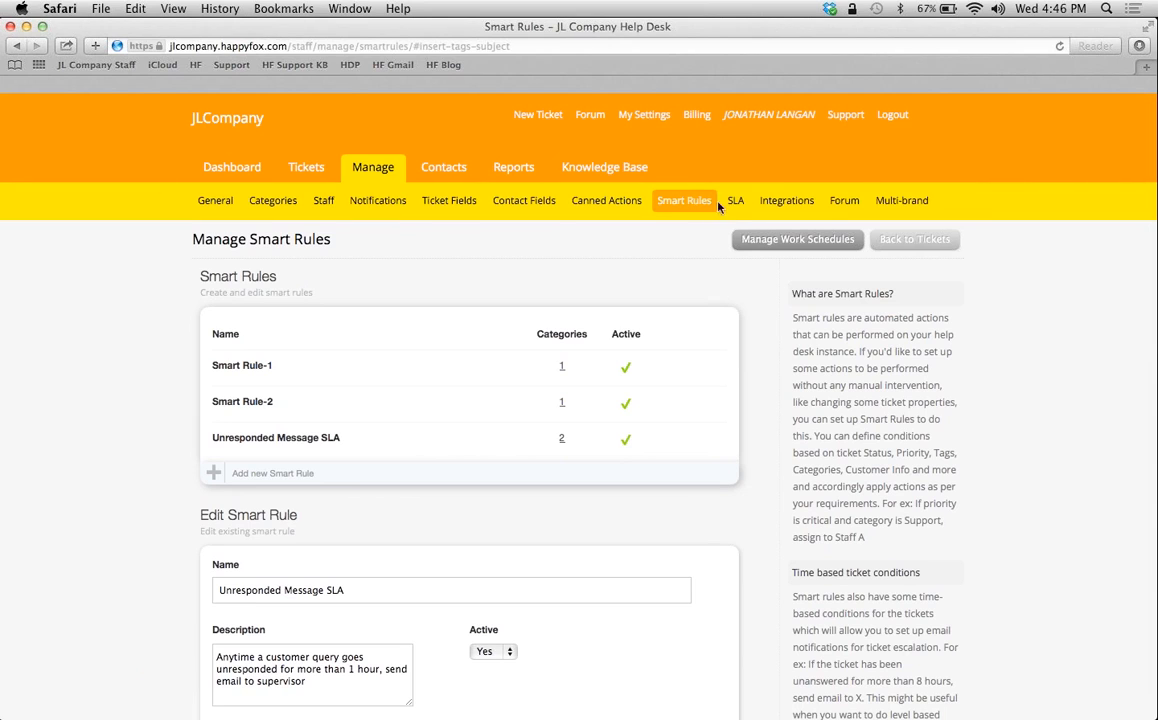
Return to the Manage SLA page listing First Response Time at 85%.
click(736, 200)
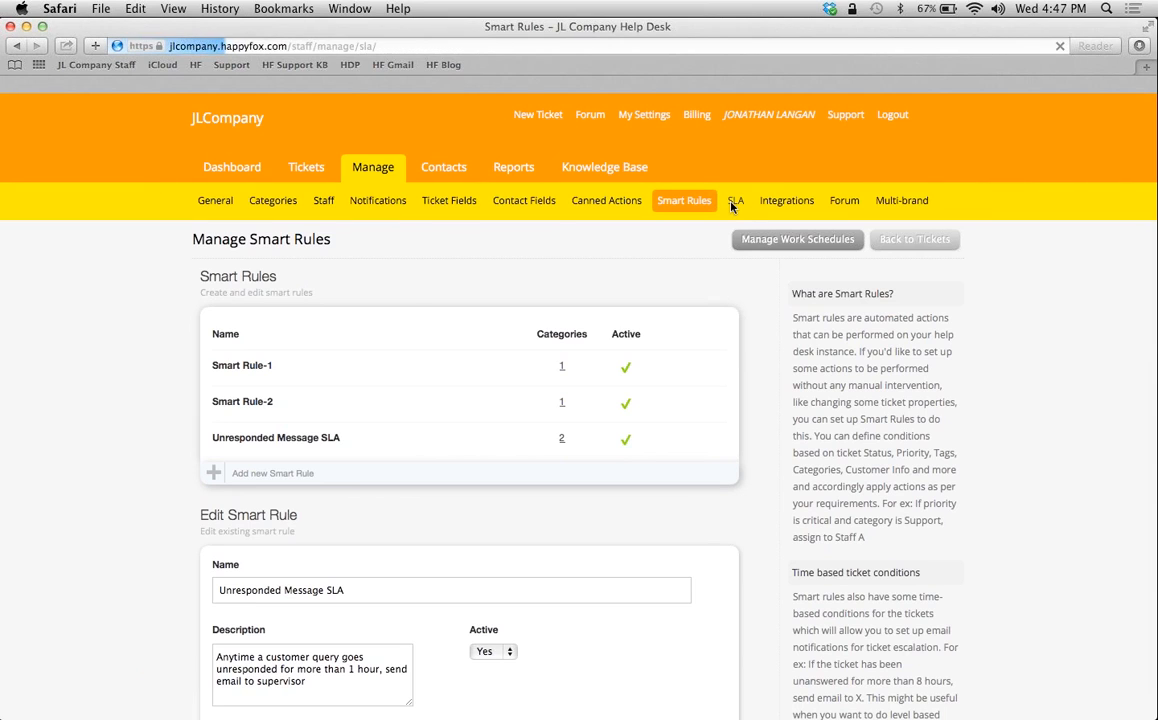
click(736, 200)
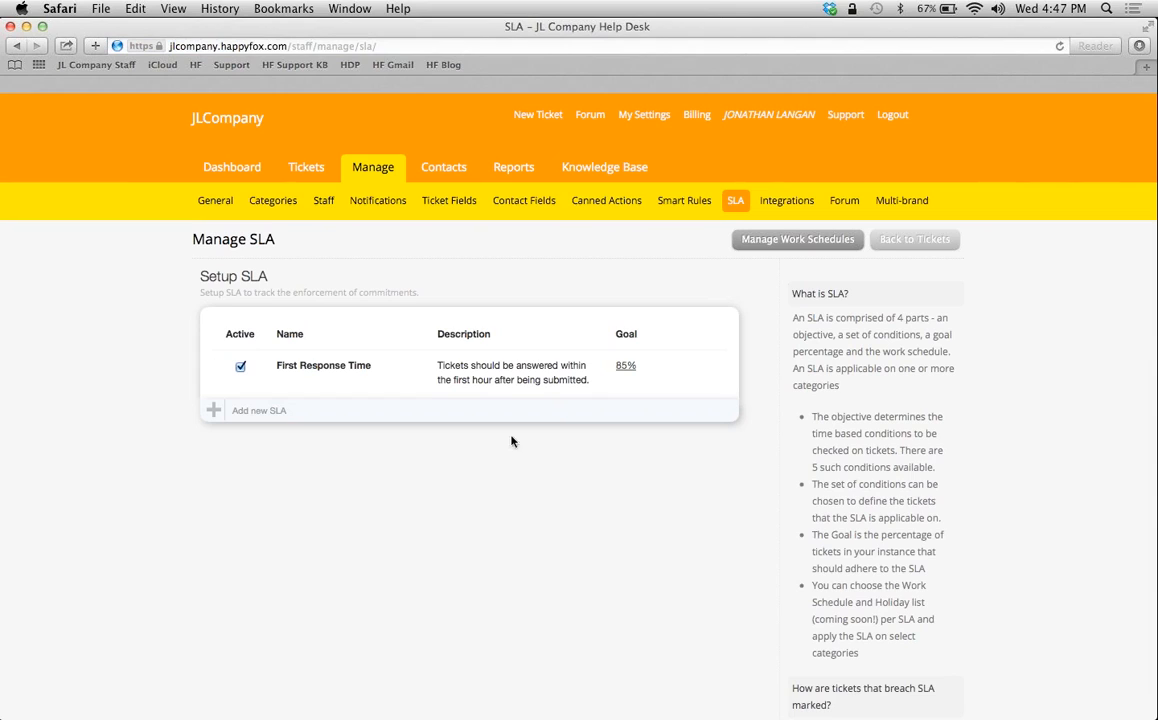
mouse_move(676, 206)
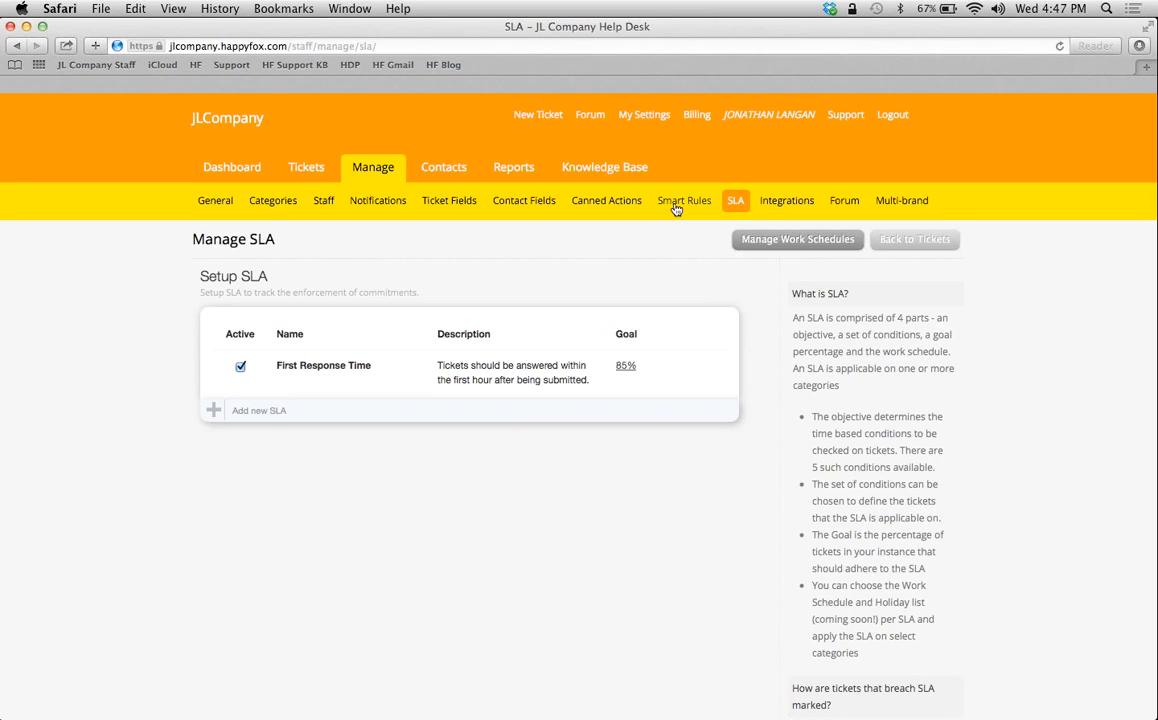
mouse_move(996, 110)
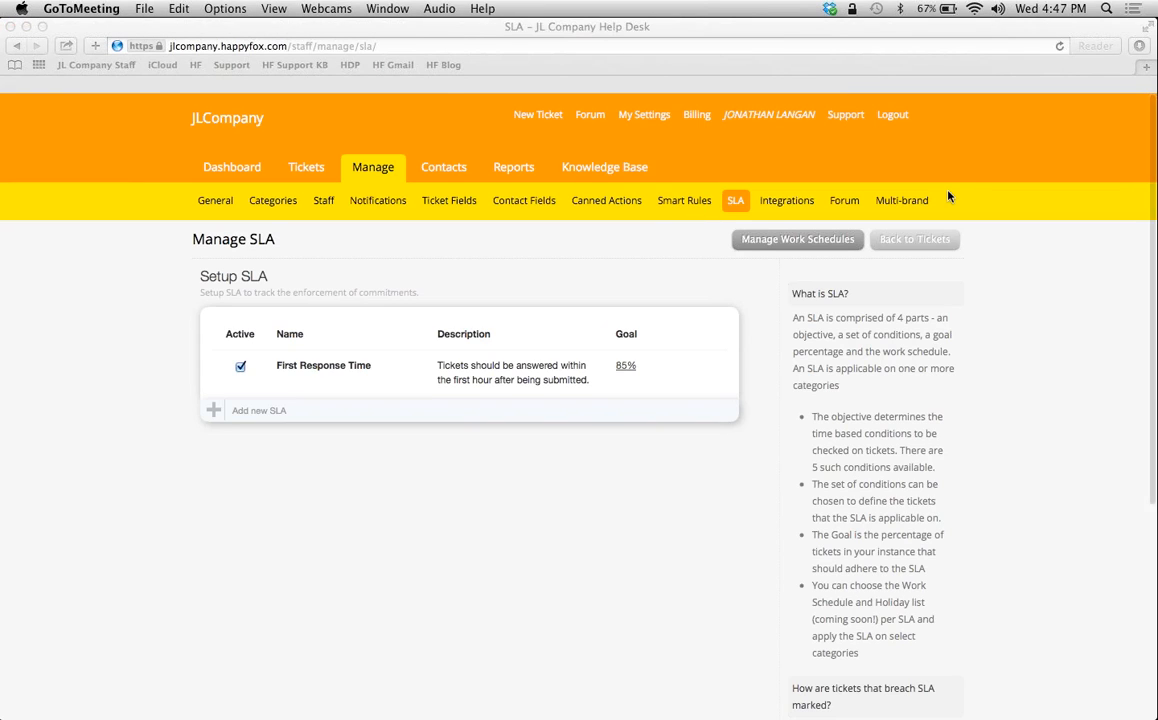
mouse_move(912, 188)
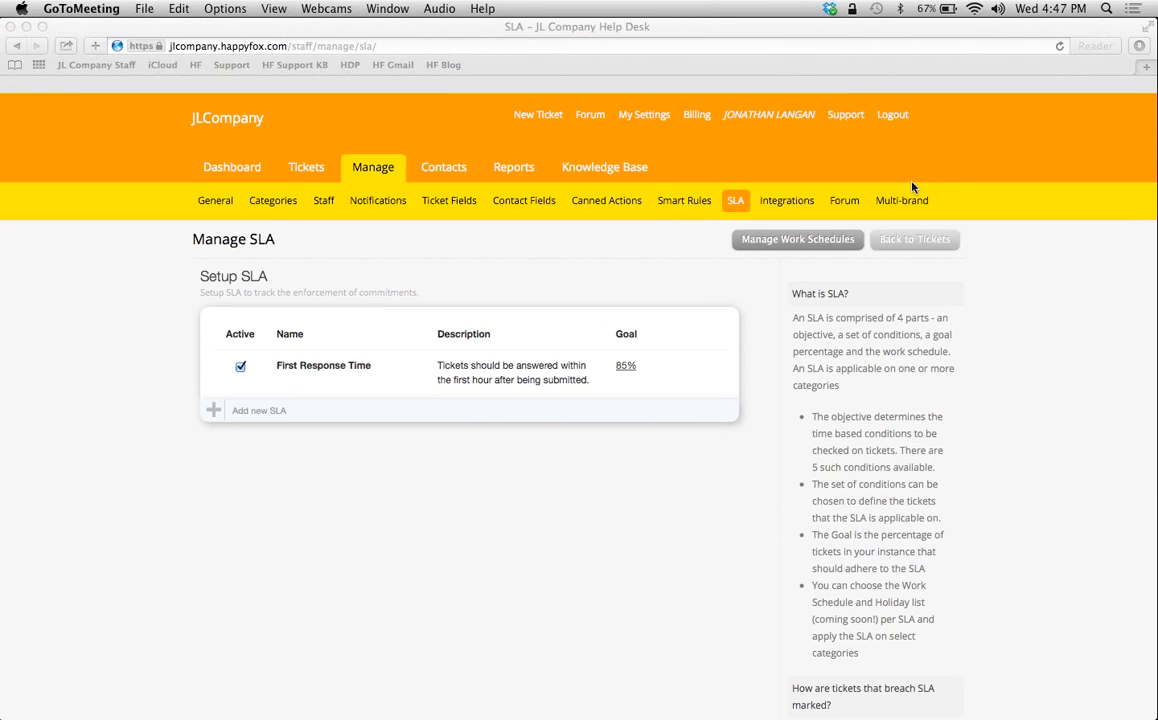